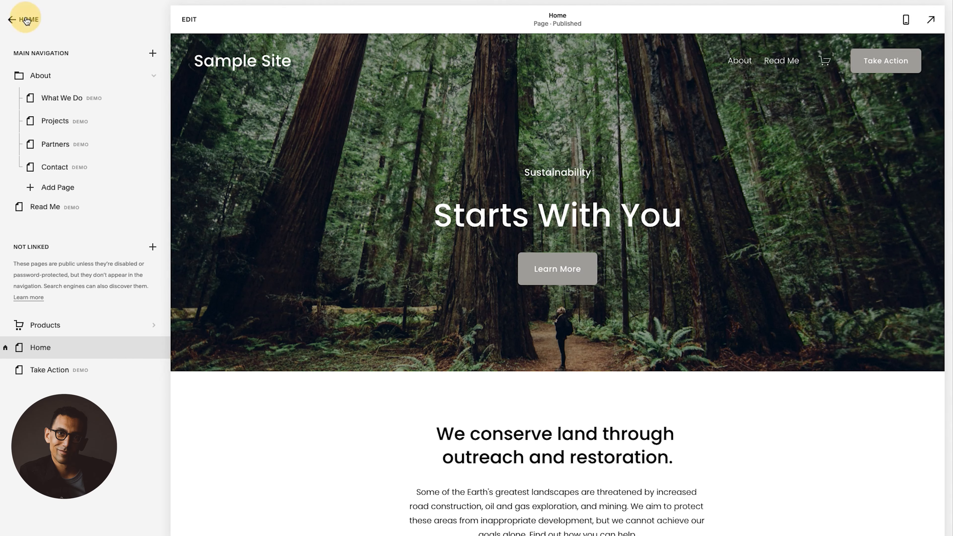
- From the Pages panel, start adding a new page under Not Linked
click(25, 19)
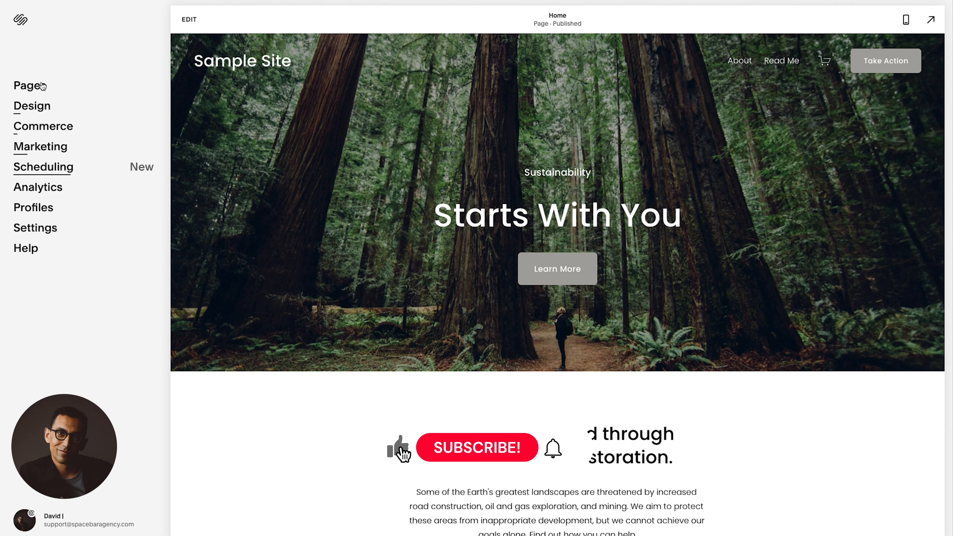
click(26, 86)
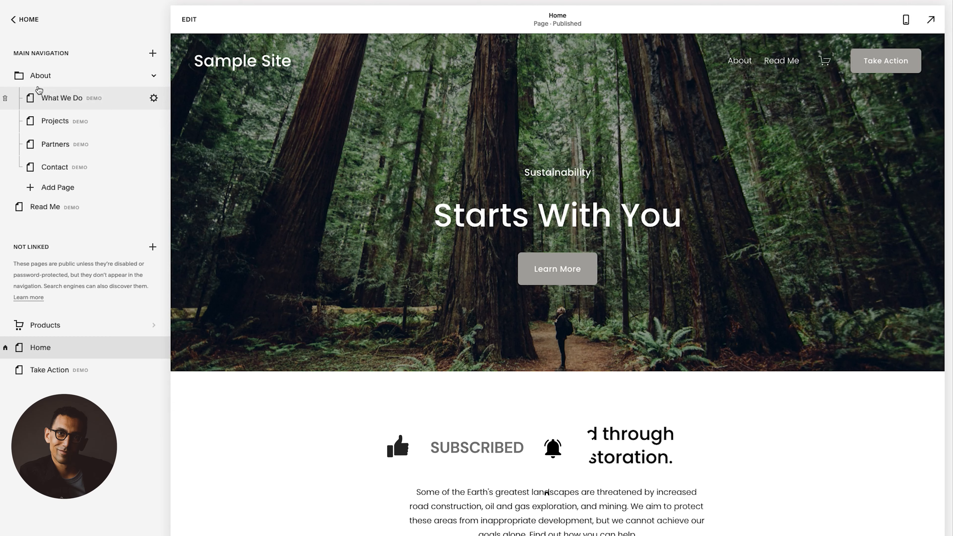
mouse_move(117, 248)
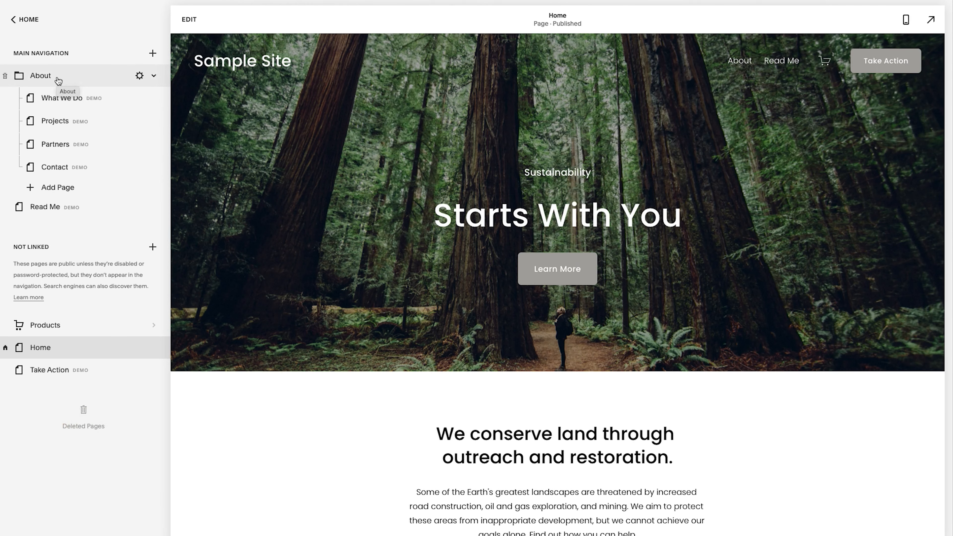
mouse_move(152, 249)
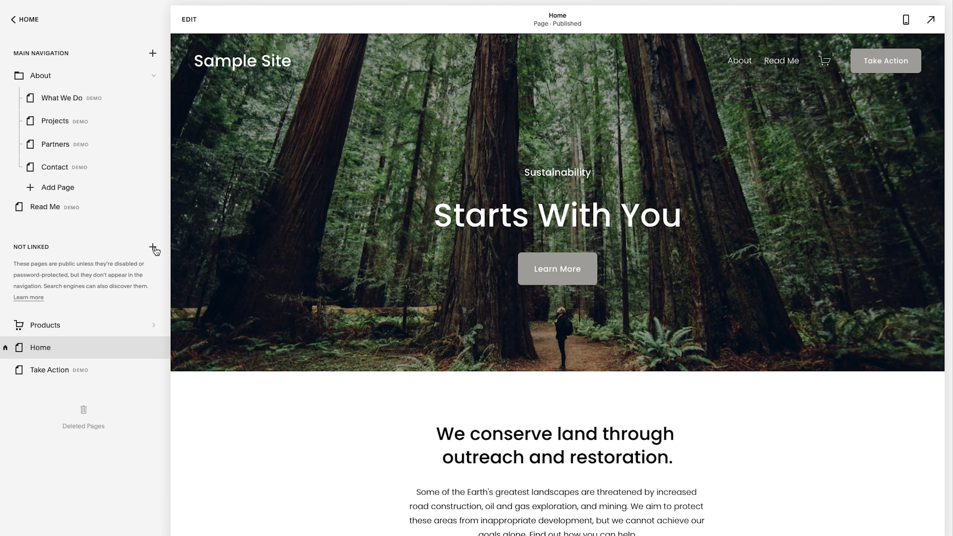
click(152, 247)
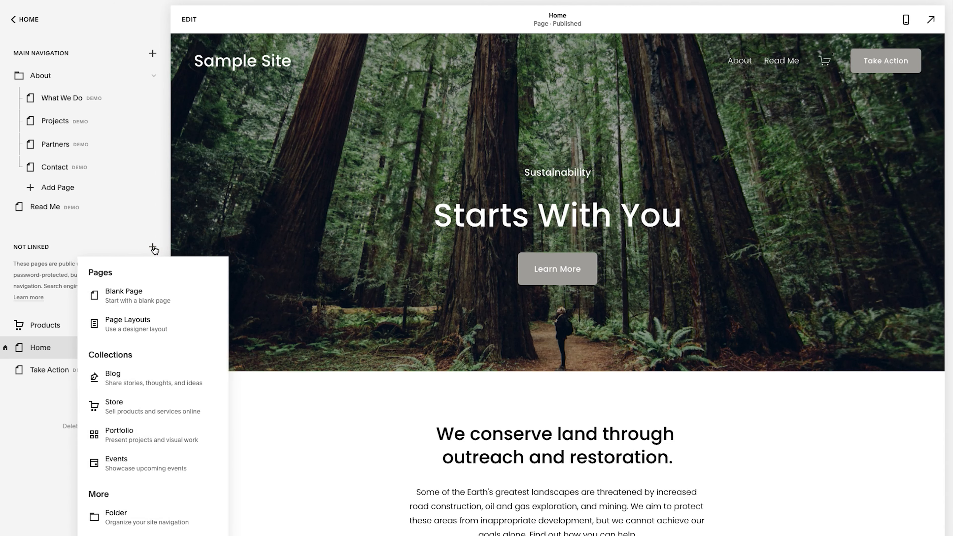
mouse_move(129, 380)
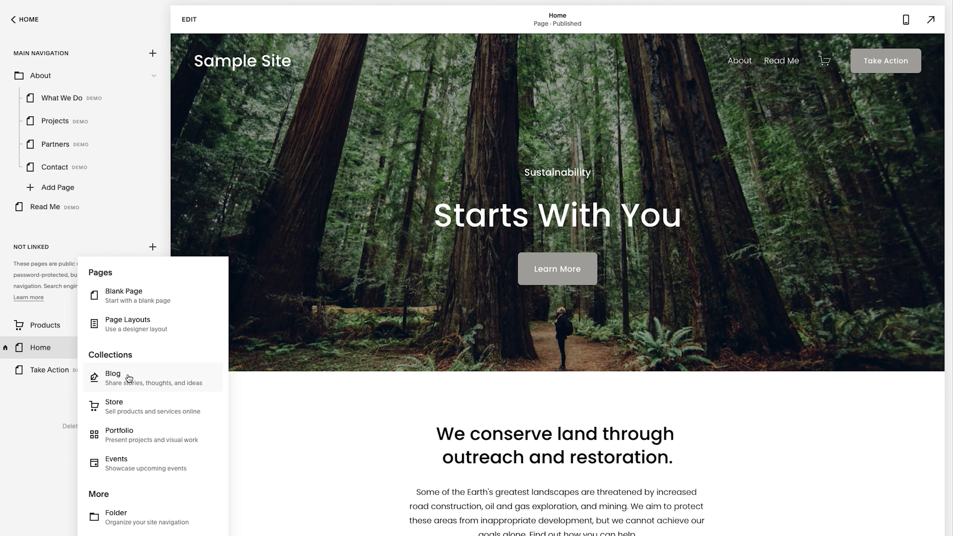
- Choose a Blog page and browse the layouts down to Blog 2
click(113, 378)
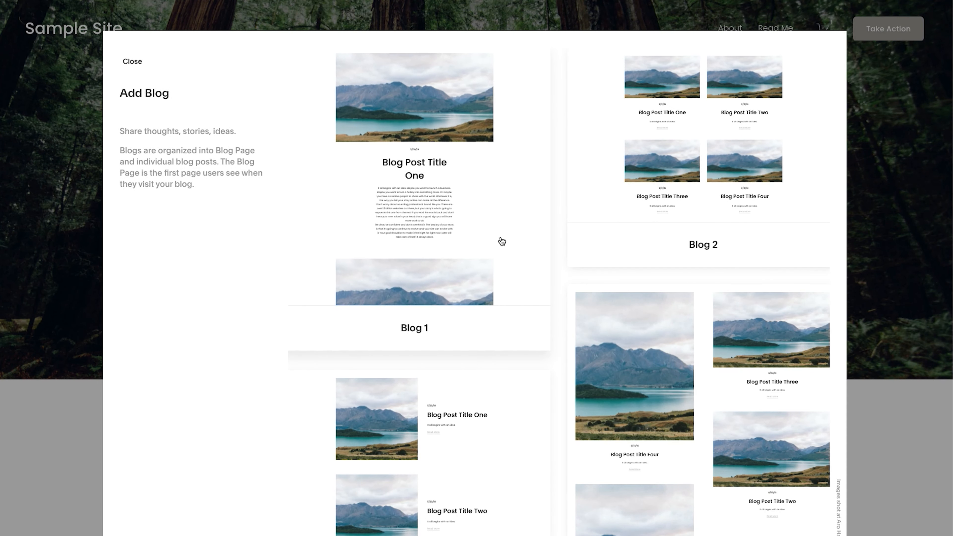
scroll(down, 3)
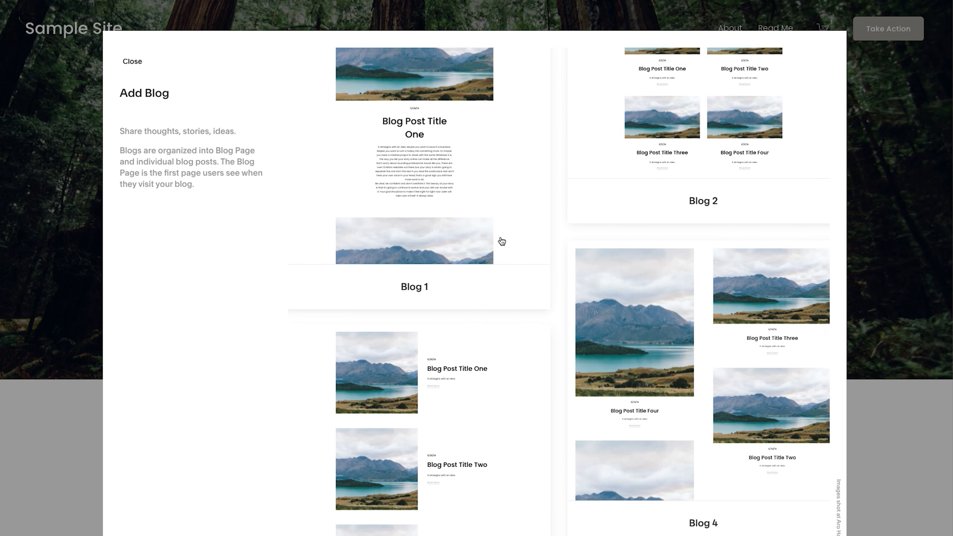
scroll(down, 3)
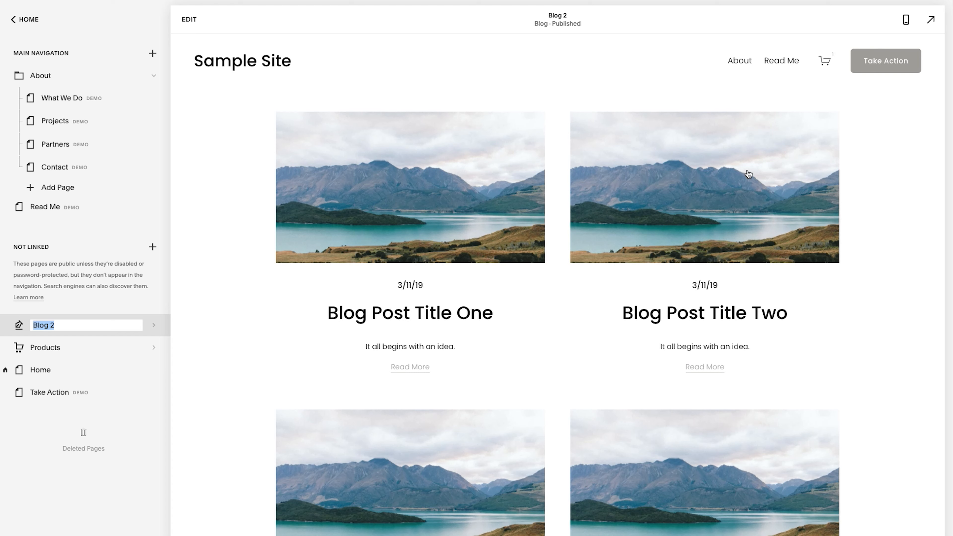
mouse_move(62, 333)
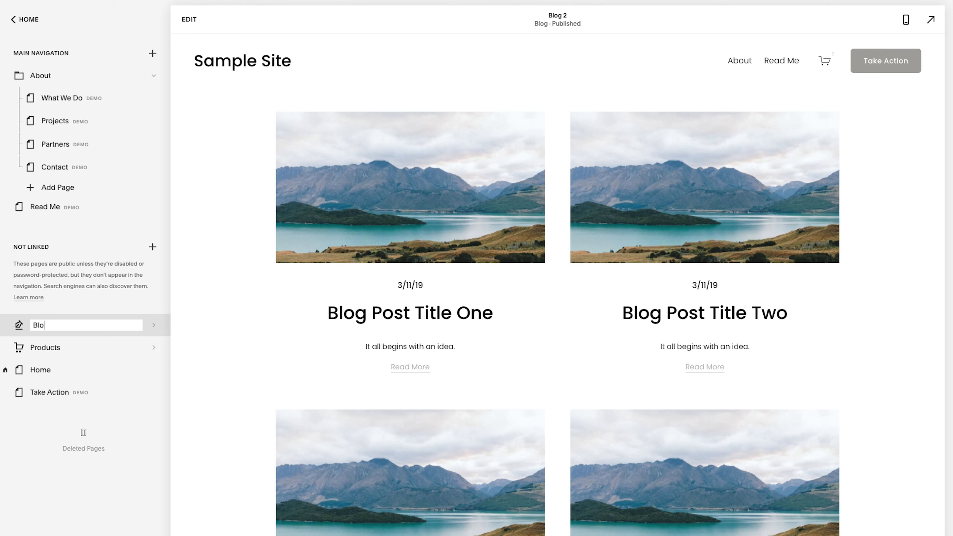
- Name the new blog Articles, view its sample posts, and return to the page list
text(Articles)
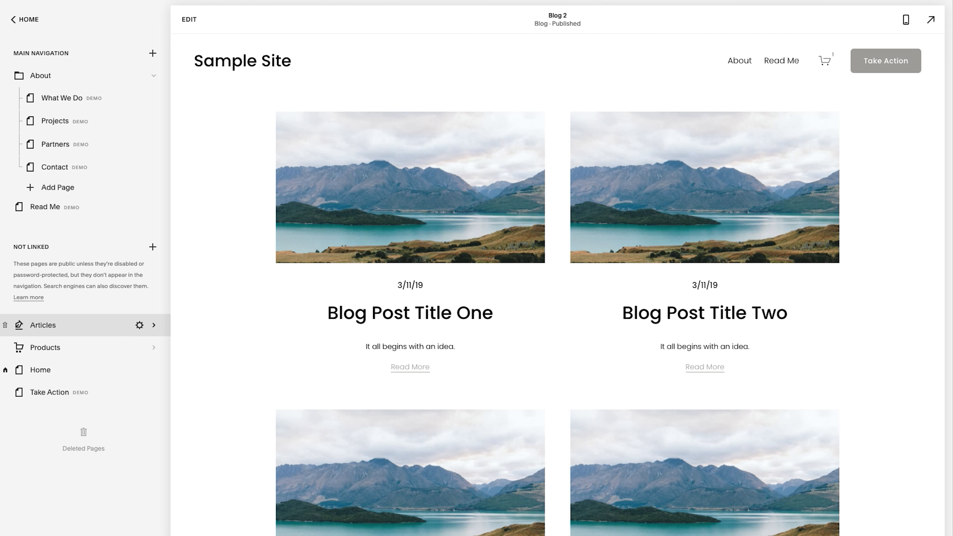
click(43, 325)
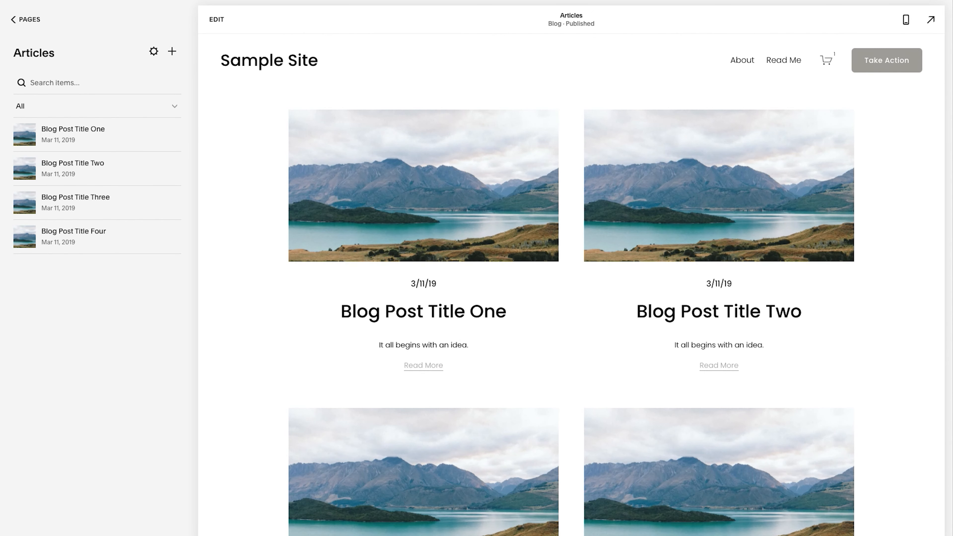
mouse_move(370, 193)
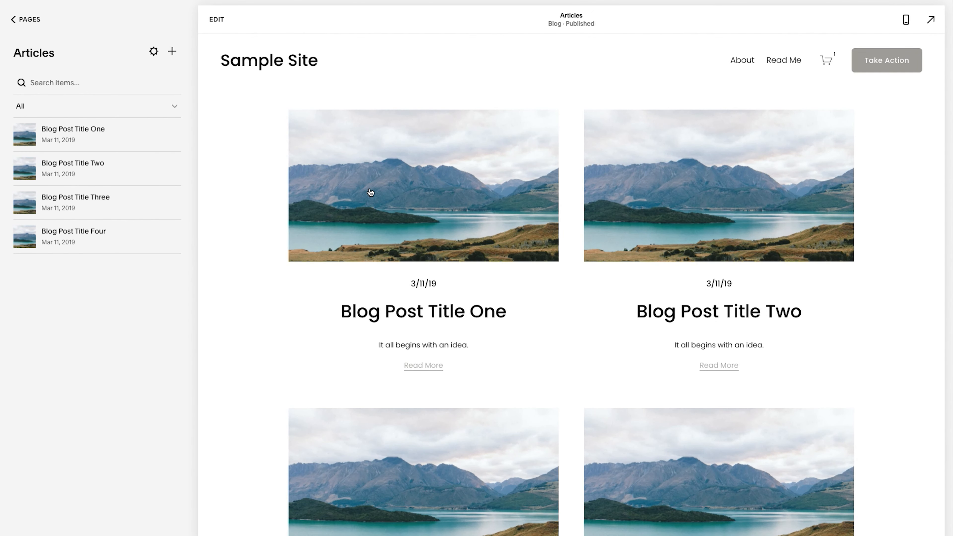
mouse_move(154, 52)
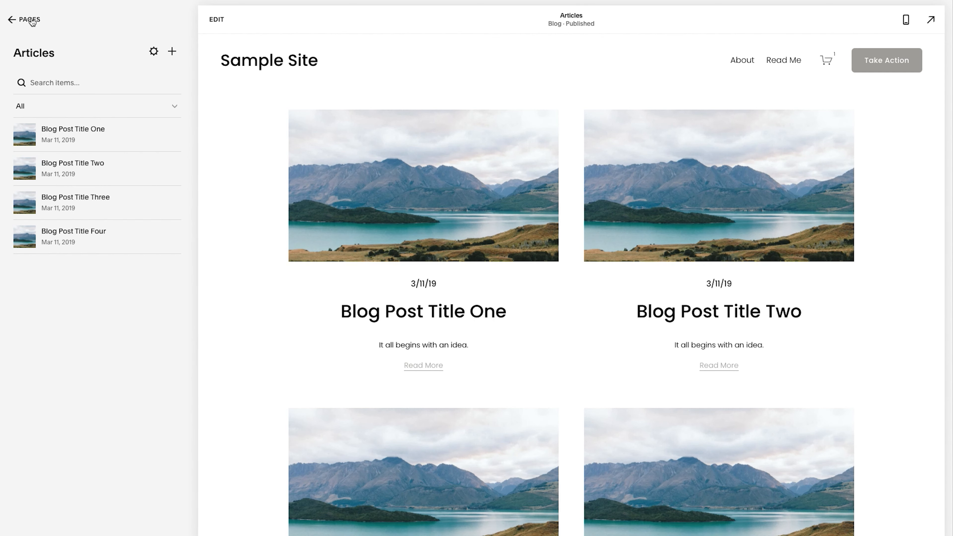
click(27, 20)
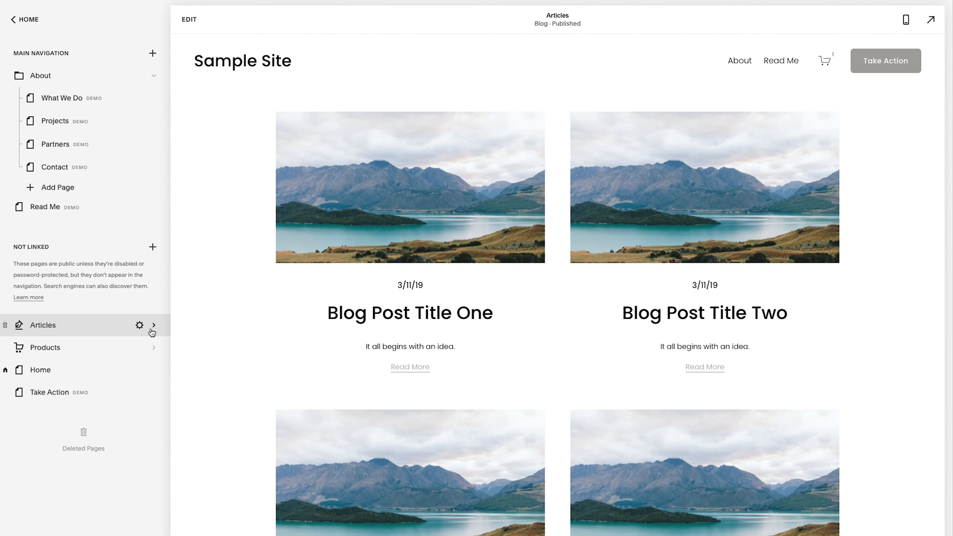
- Reach the SEO tab of the Articles blog settings
click(139, 325)
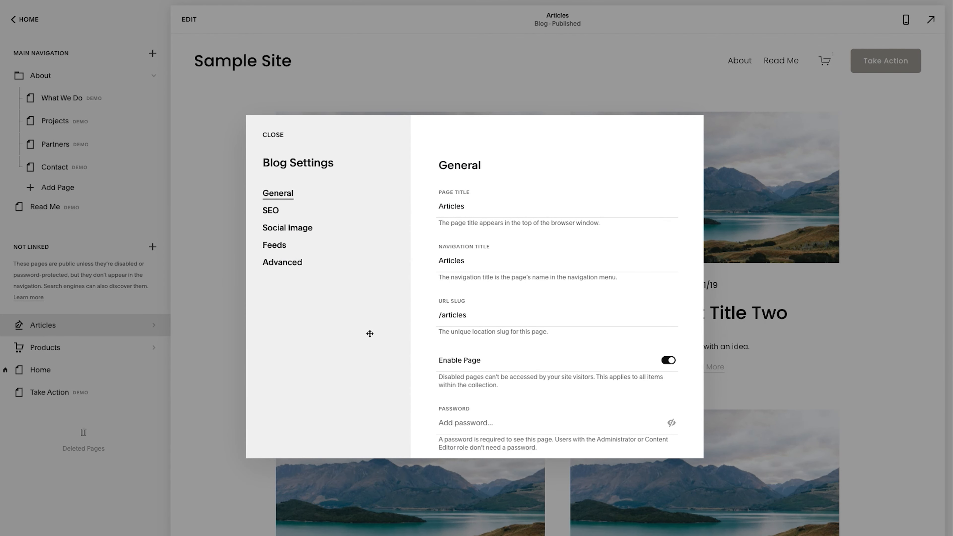
mouse_move(431, 296)
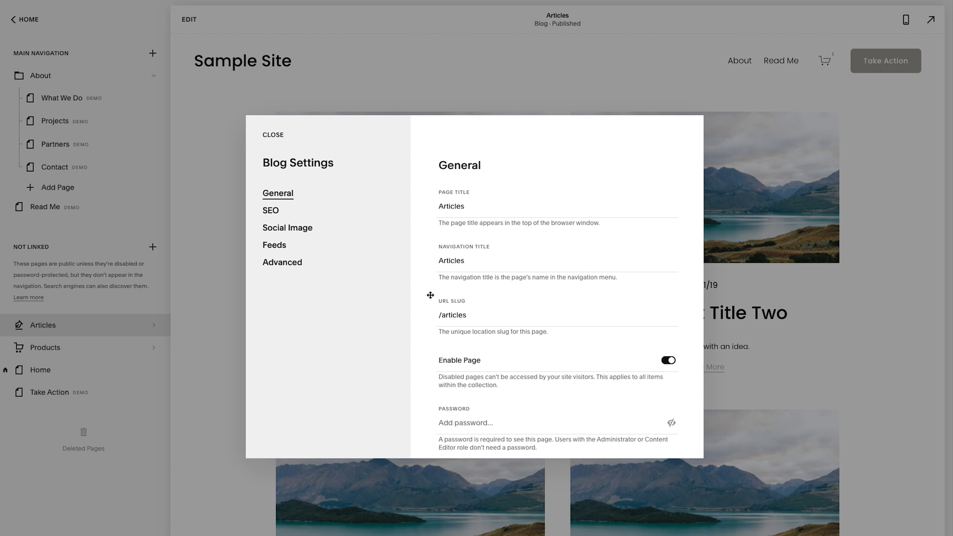
mouse_move(380, 273)
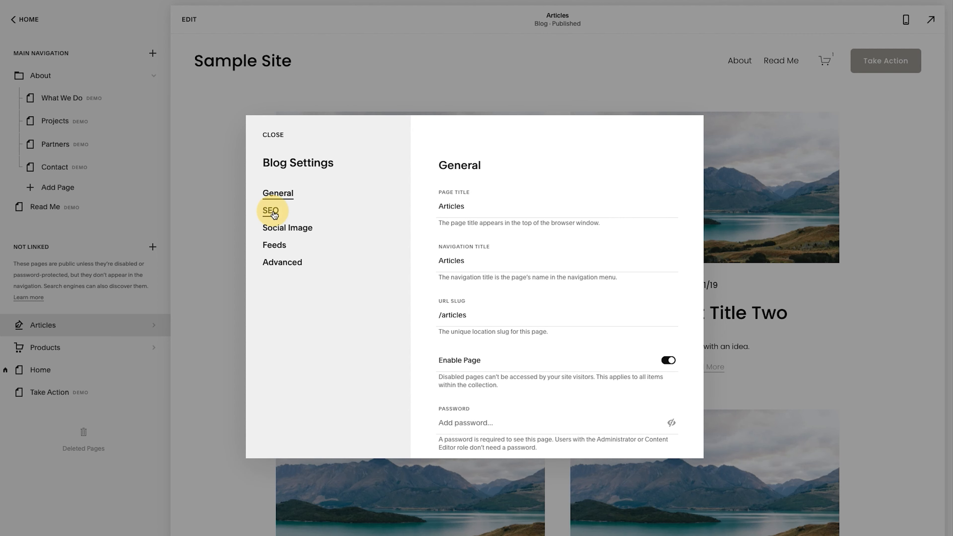
click(271, 210)
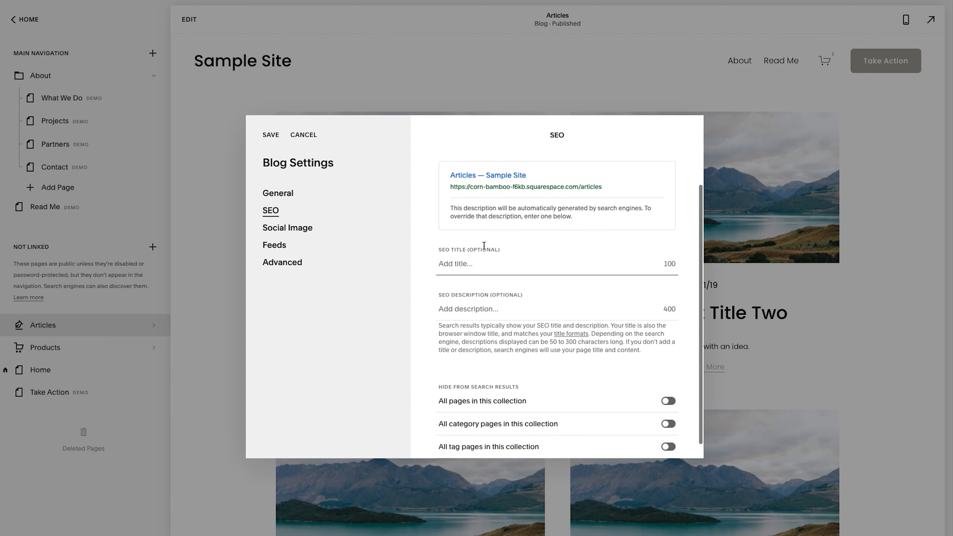
scroll(up, 3)
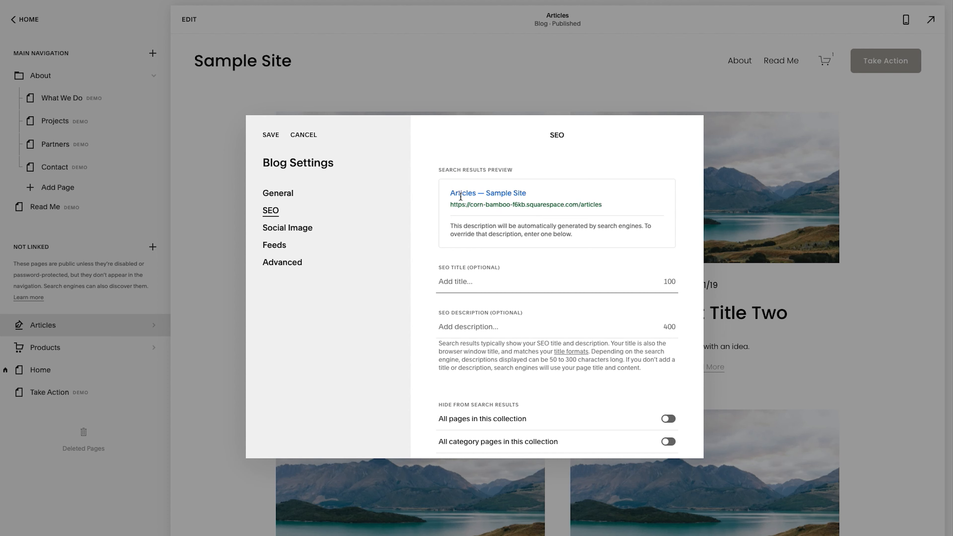
click(278, 193)
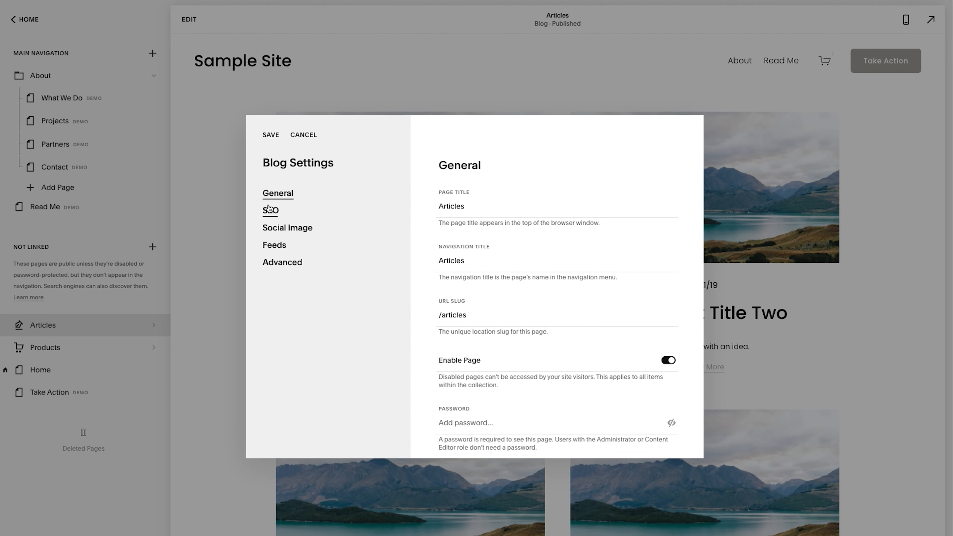
click(271, 211)
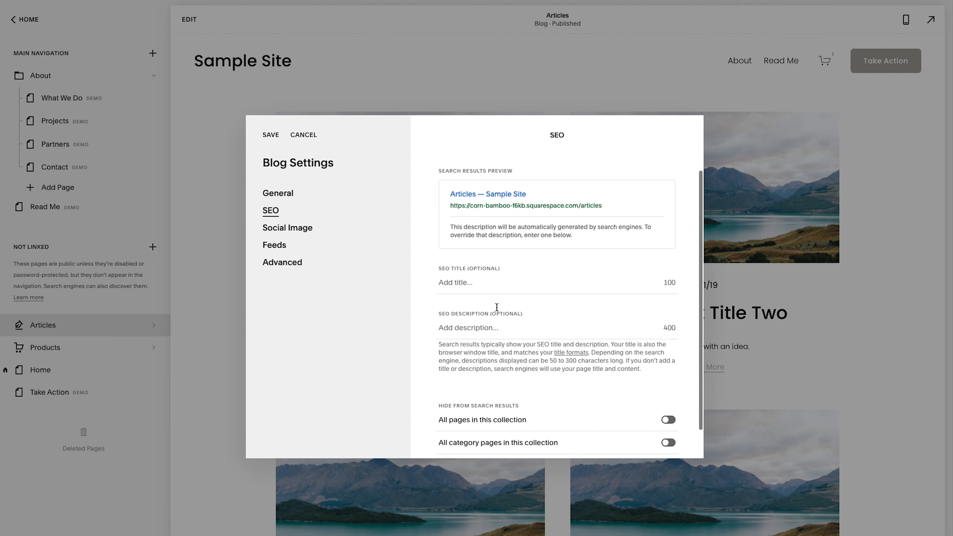
- Switch on hiding all pages in this collection from search results
scroll(down, 3)
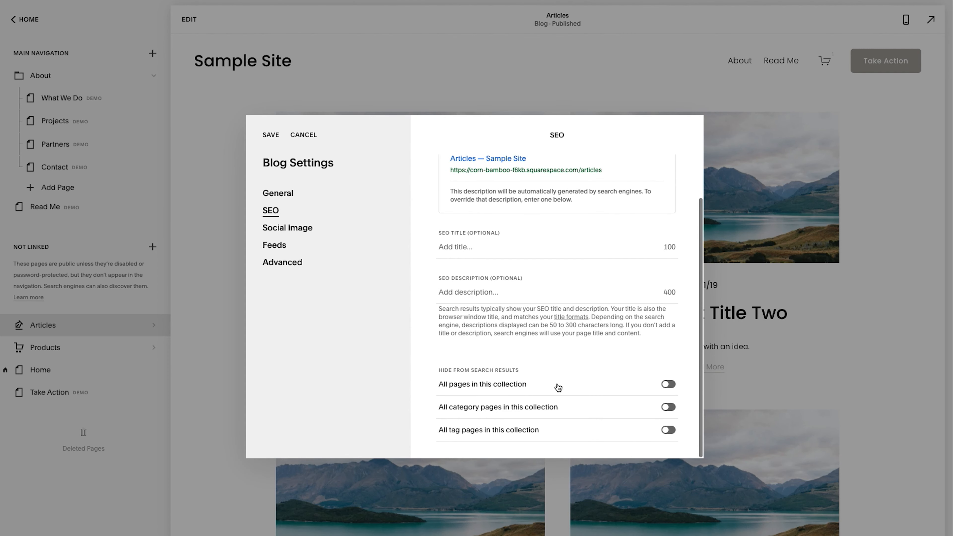
mouse_move(563, 392)
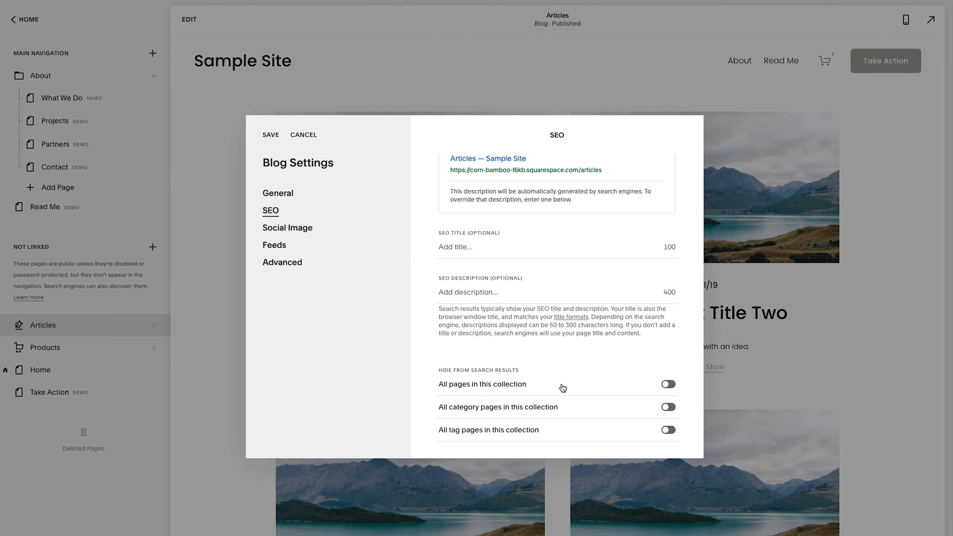
click(668, 384)
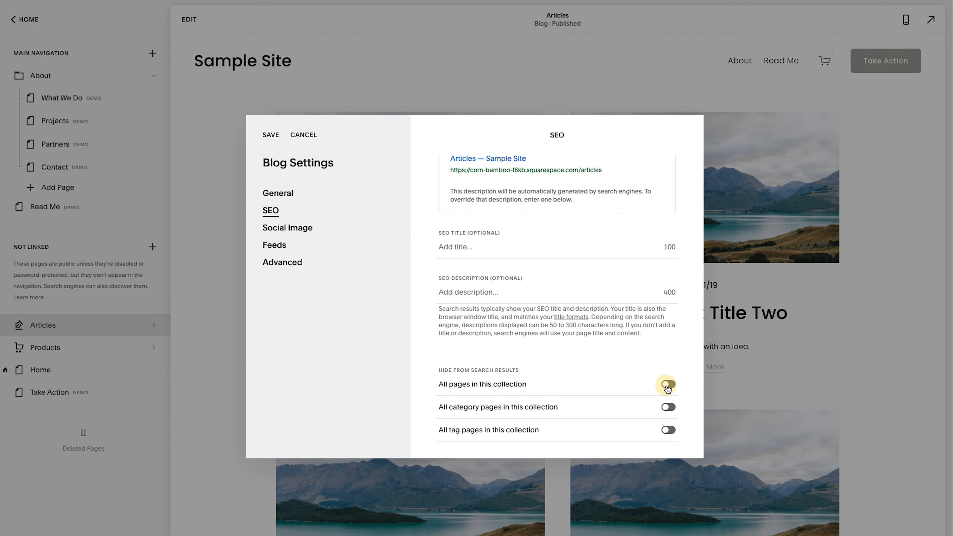
click(669, 386)
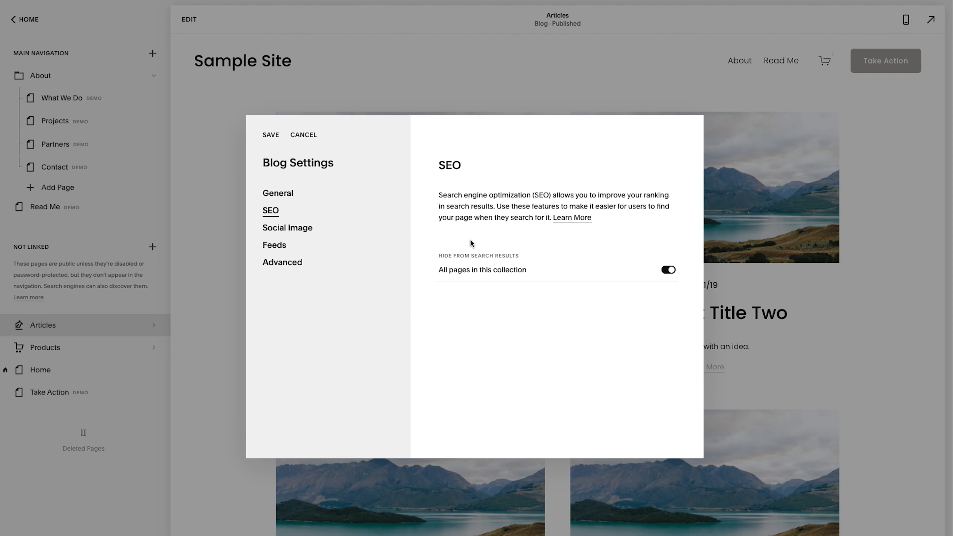
mouse_move(455, 251)
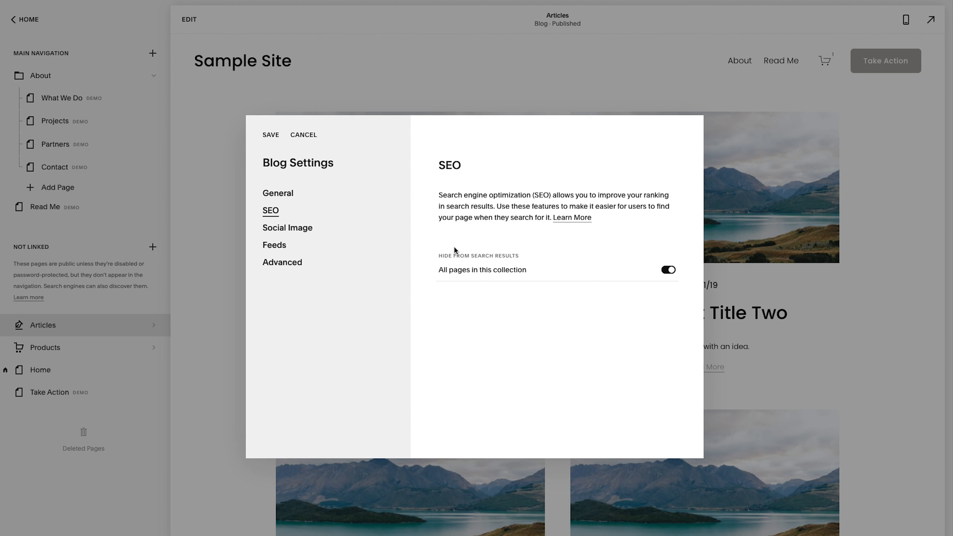
mouse_move(274, 201)
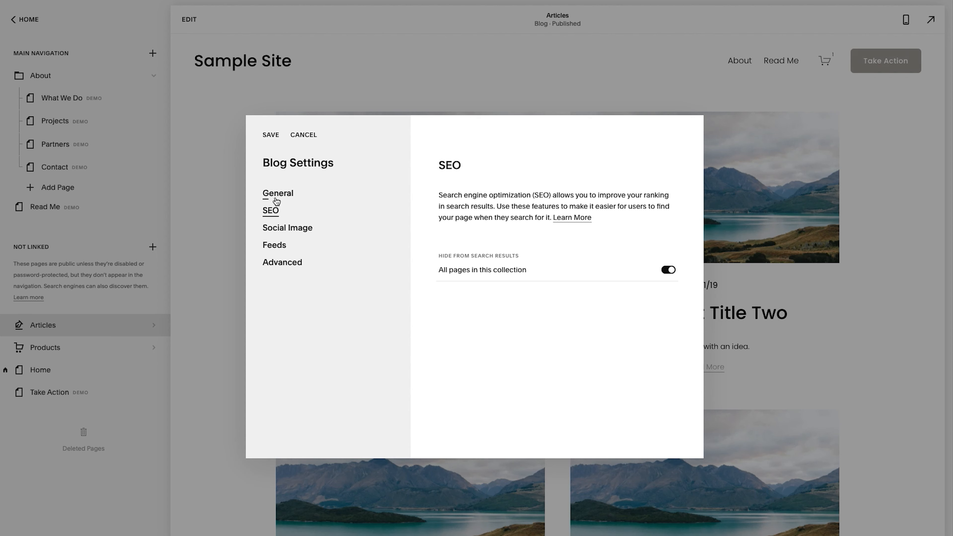
- Review the blog's general and feed settings, ending on the Advanced options
click(278, 193)
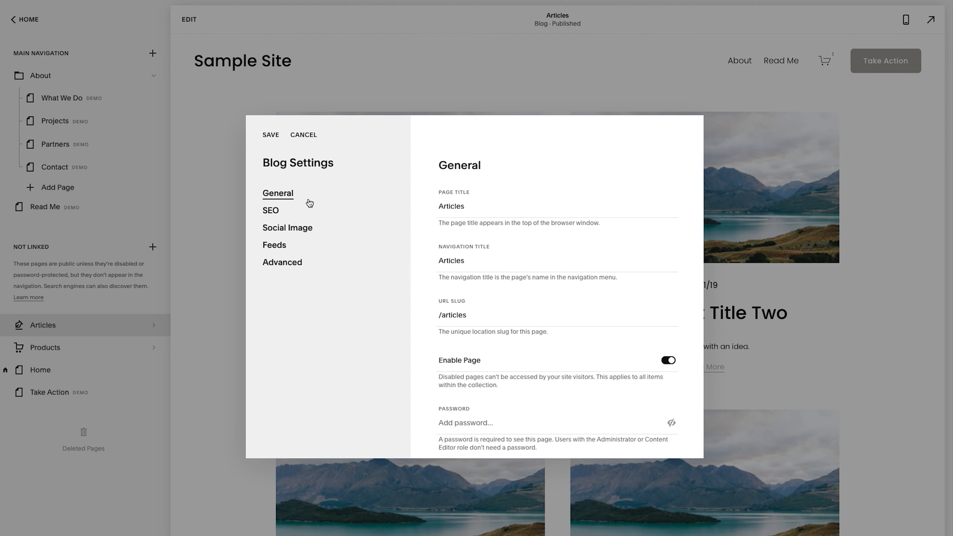
scroll(down, 3)
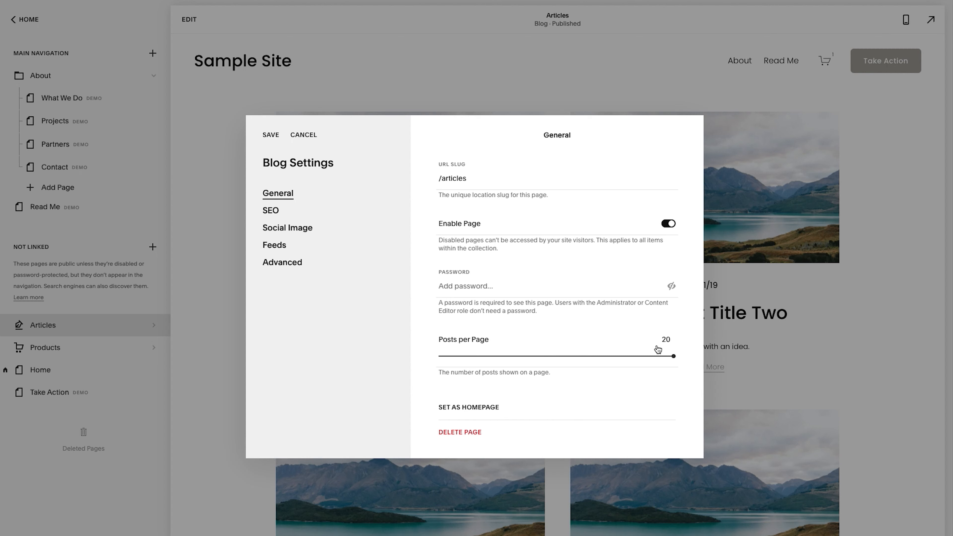
mouse_move(560, 345)
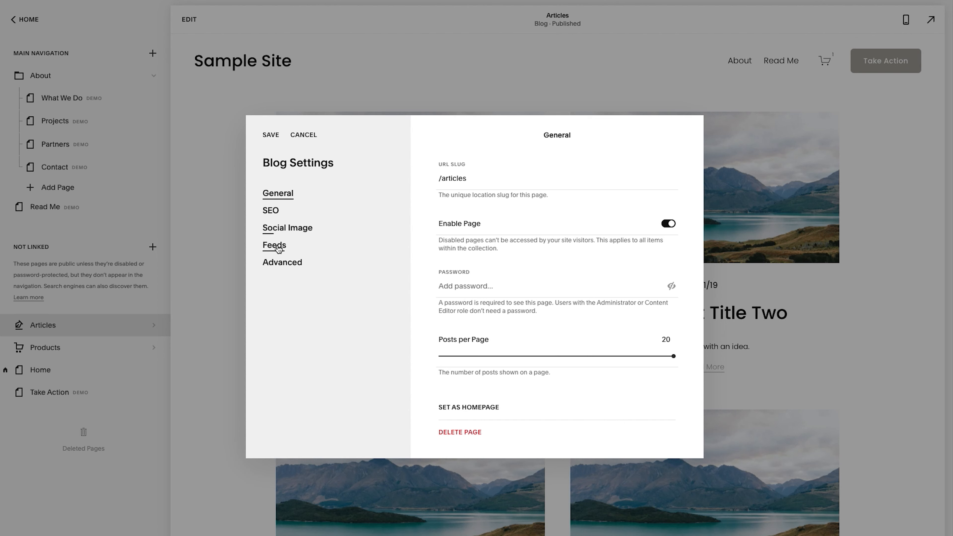
click(276, 245)
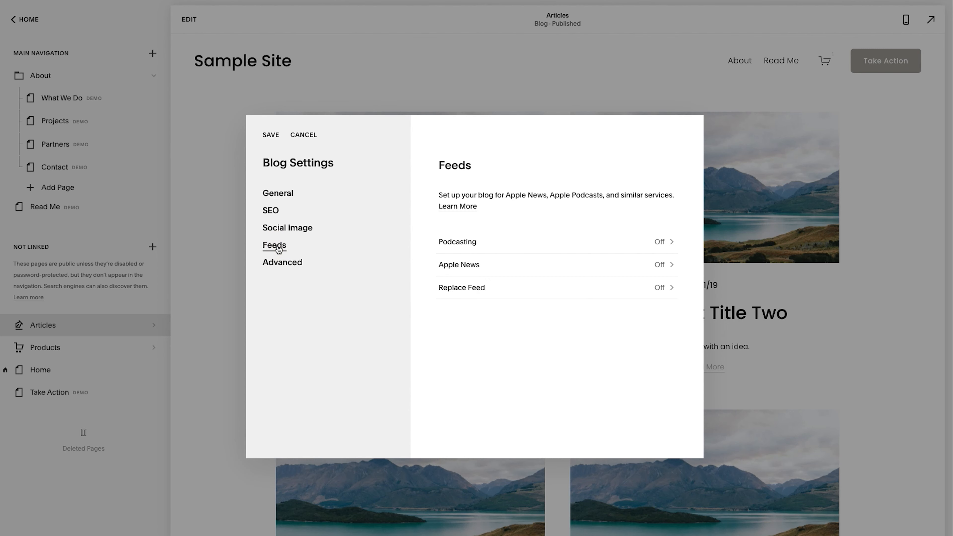
mouse_move(278, 262)
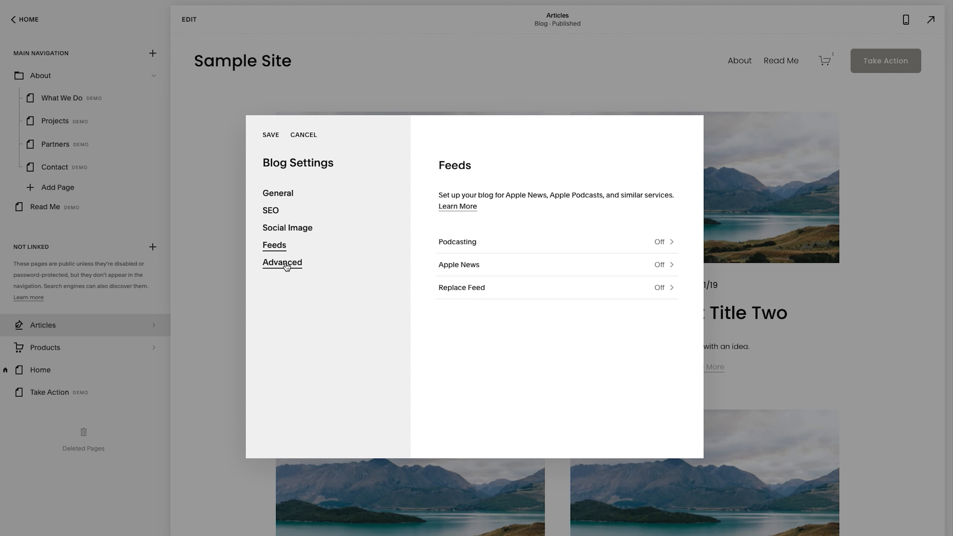
click(283, 263)
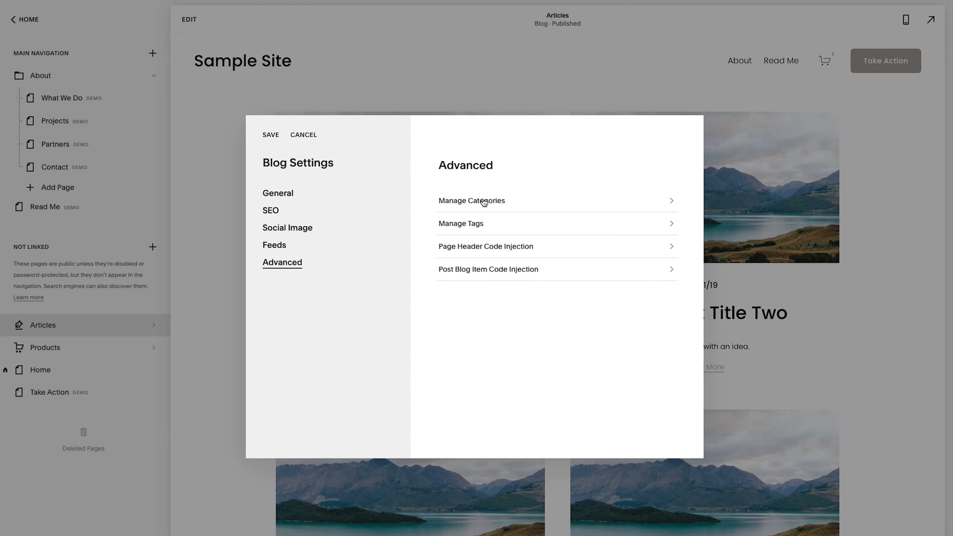
mouse_move(483, 251)
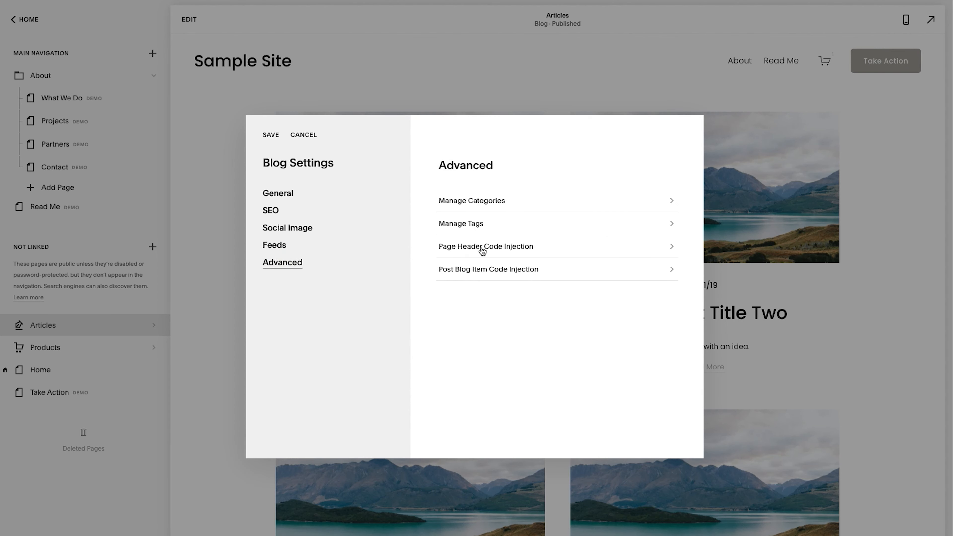
mouse_move(471, 271)
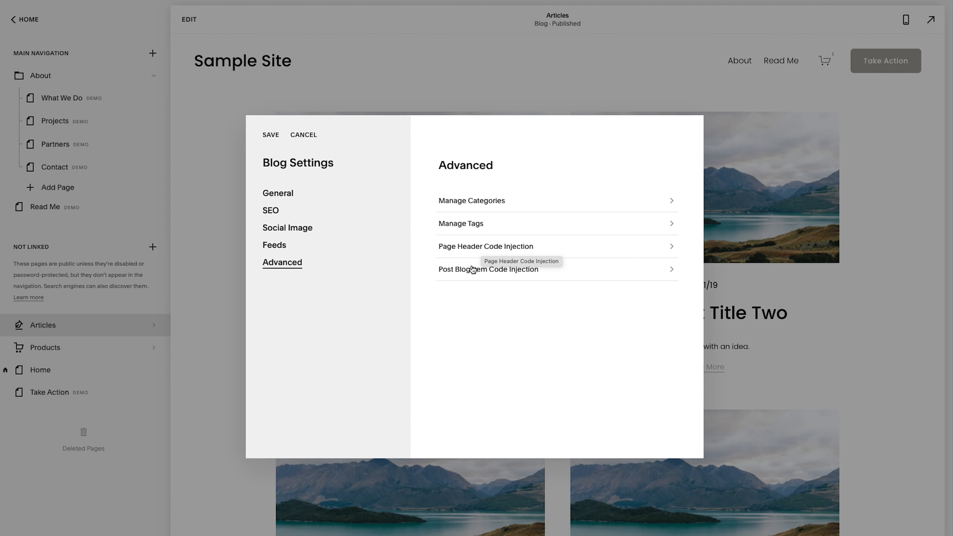
mouse_move(462, 286)
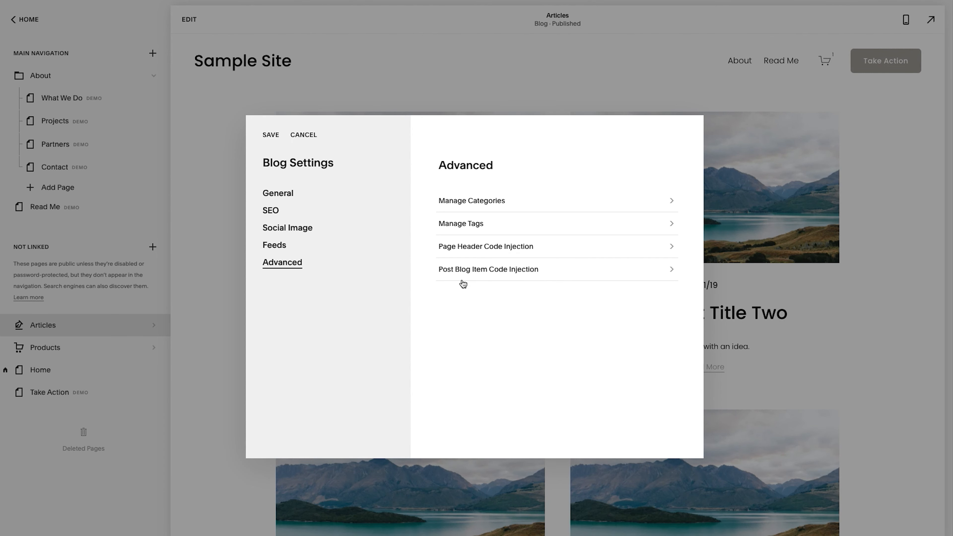
mouse_move(485, 248)
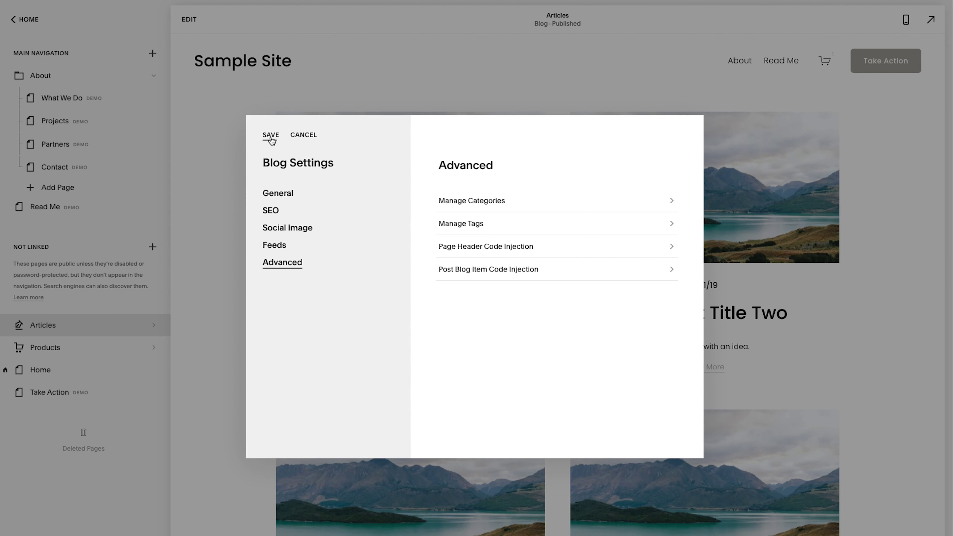
- Save the blog settings and bring up the Articles list of sample posts
click(271, 135)
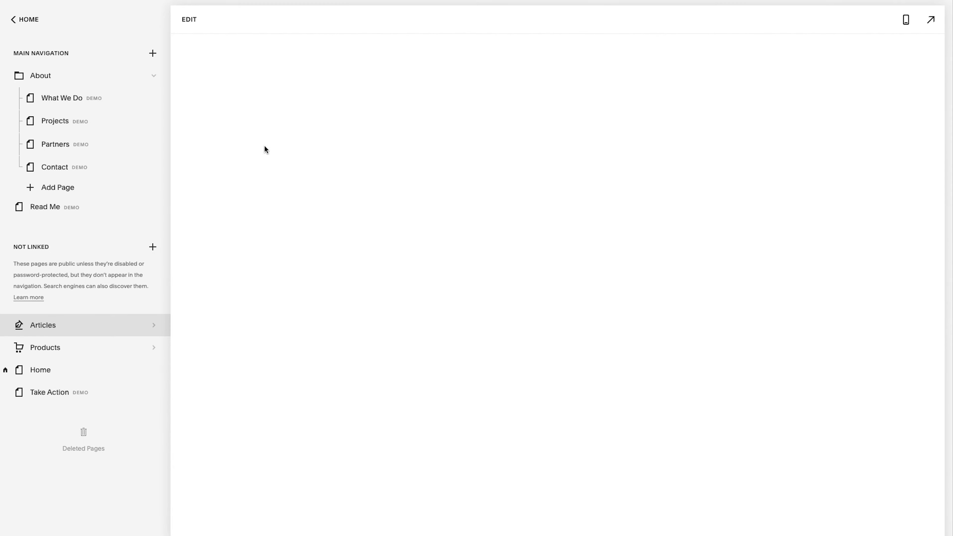
click(43, 324)
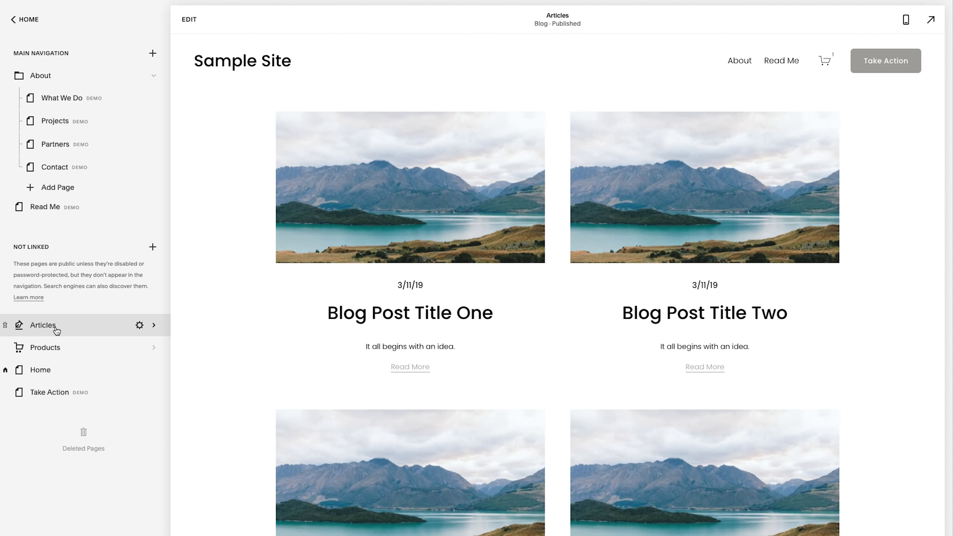
click(43, 325)
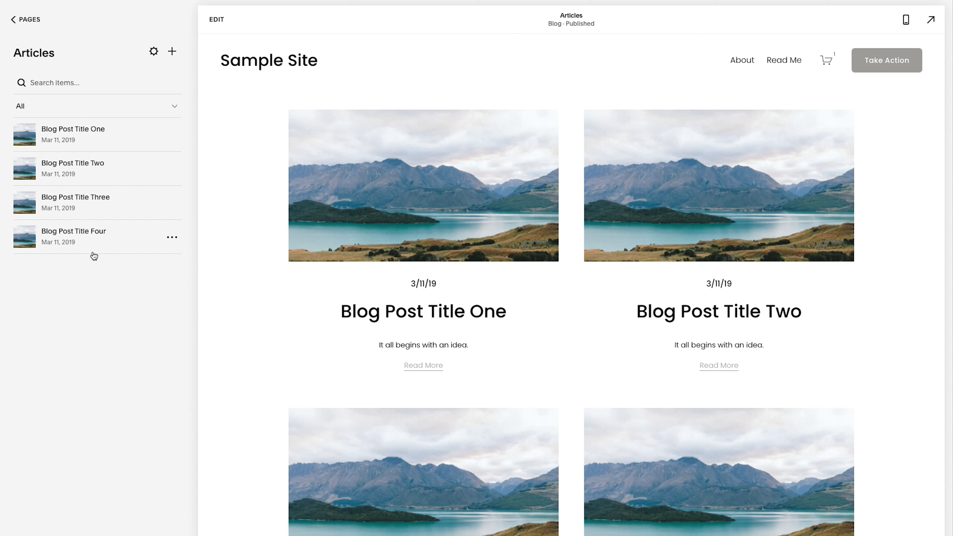
mouse_move(268, 240)
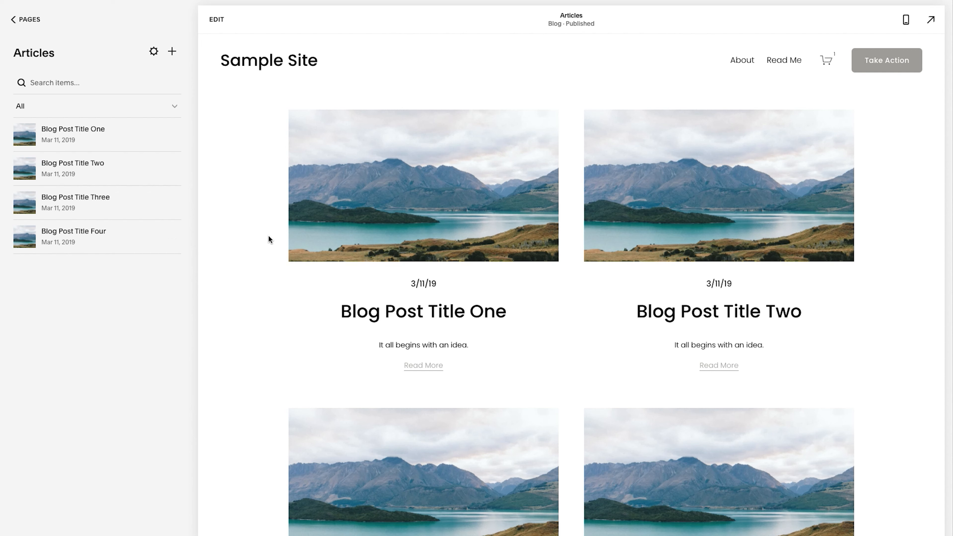
mouse_move(435, 204)
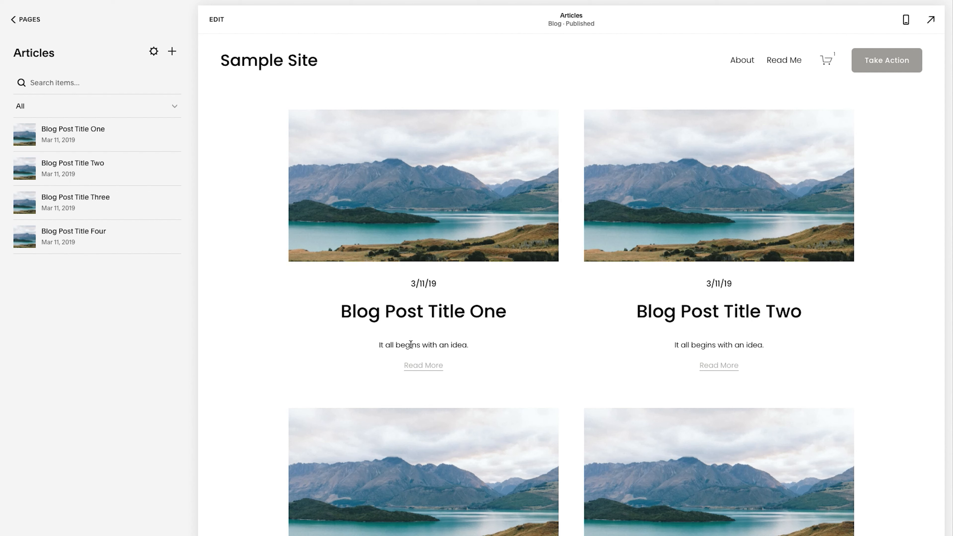
drag(412, 344, 445, 345)
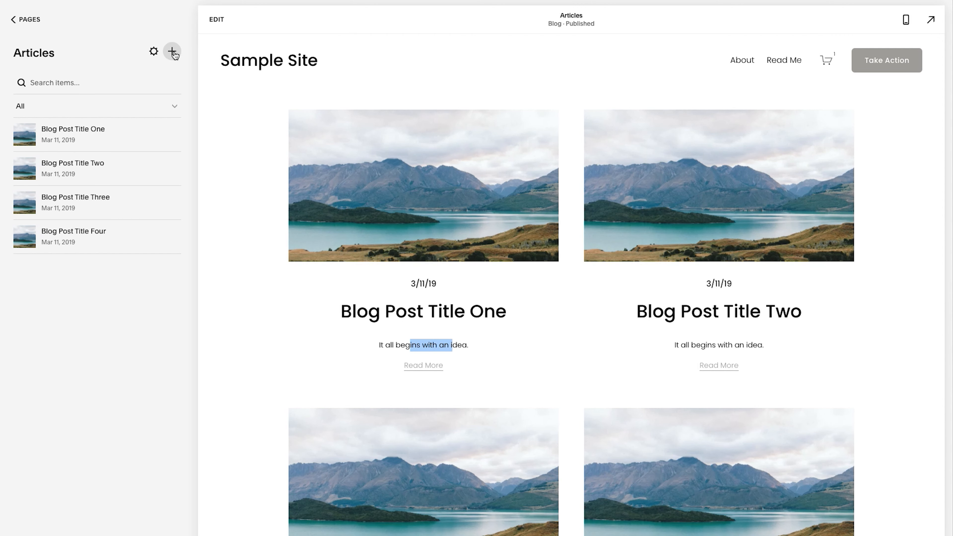
- Create a new draft post in Articles and begin its title as 'Add A Title Hea'
click(170, 51)
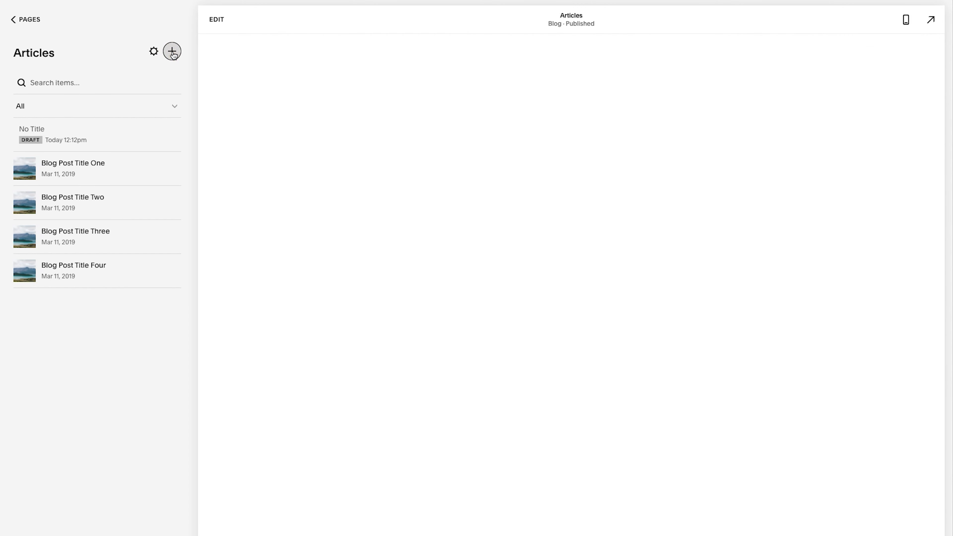
click(170, 51)
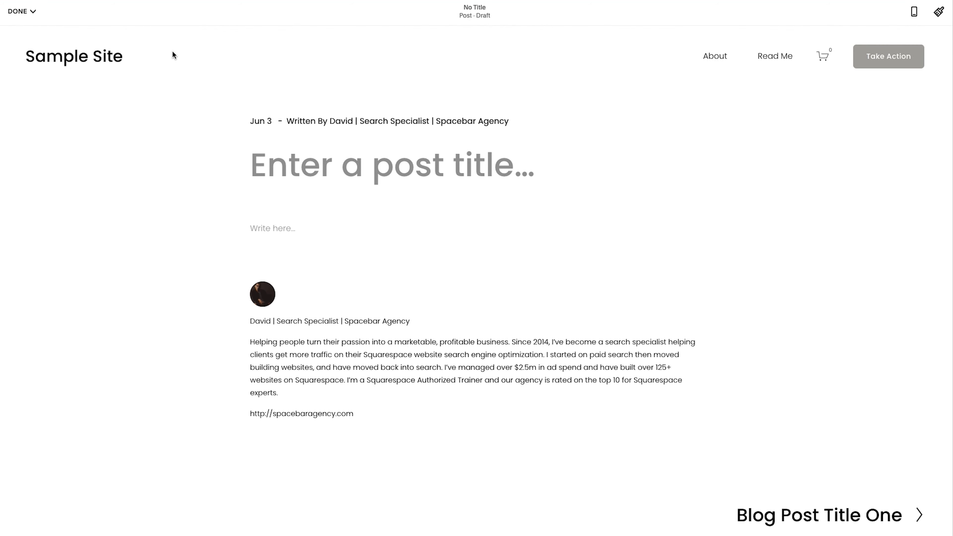
text(Add)
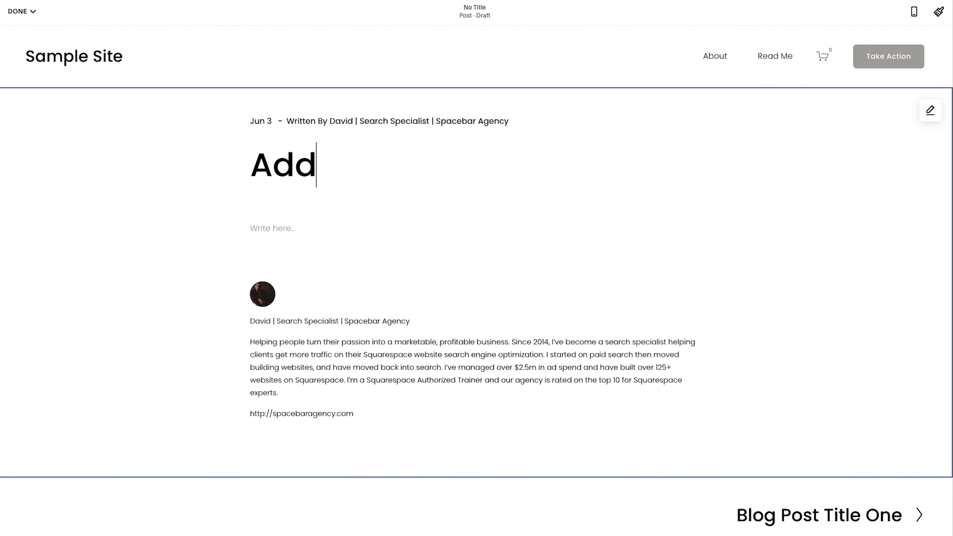
text(A Title Hea)
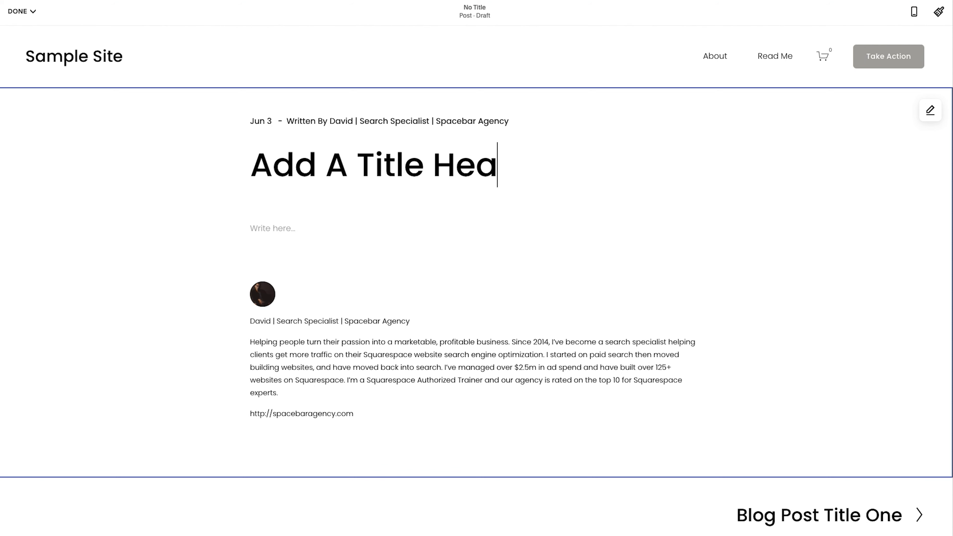
- Finish the title 'Add A Title Here' and enter 'Lorem ipsum' as the body paragraph
click(276, 229)
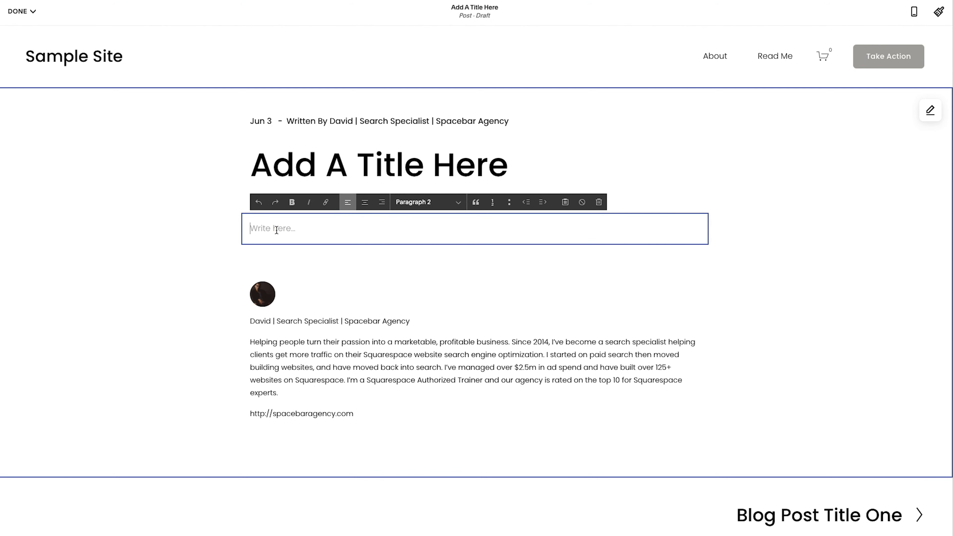
text(Lorem ipsum)
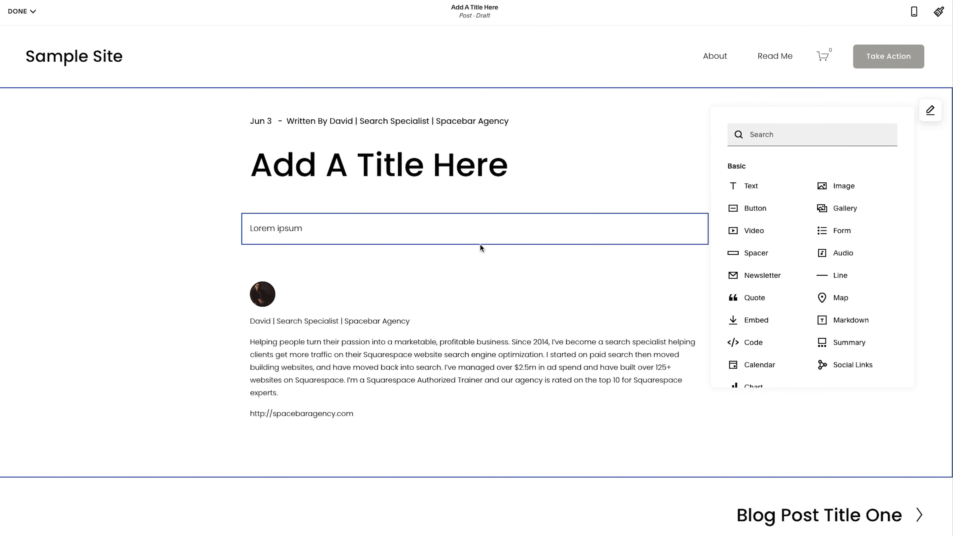
mouse_move(487, 249)
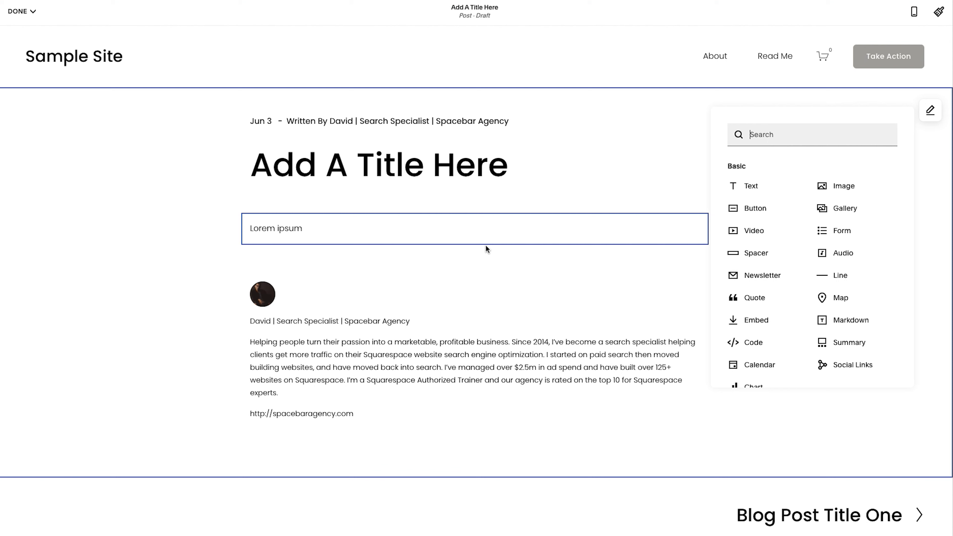
mouse_move(318, 367)
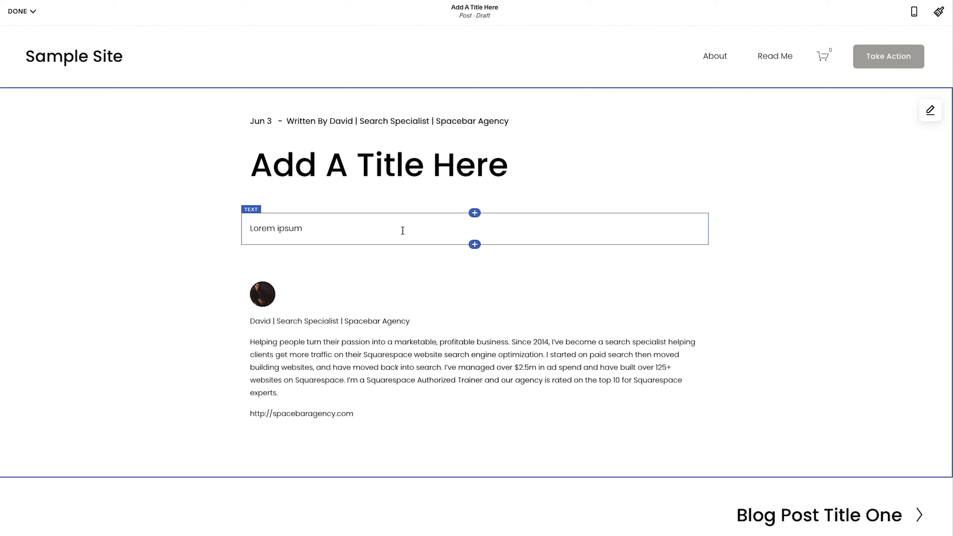
click(384, 163)
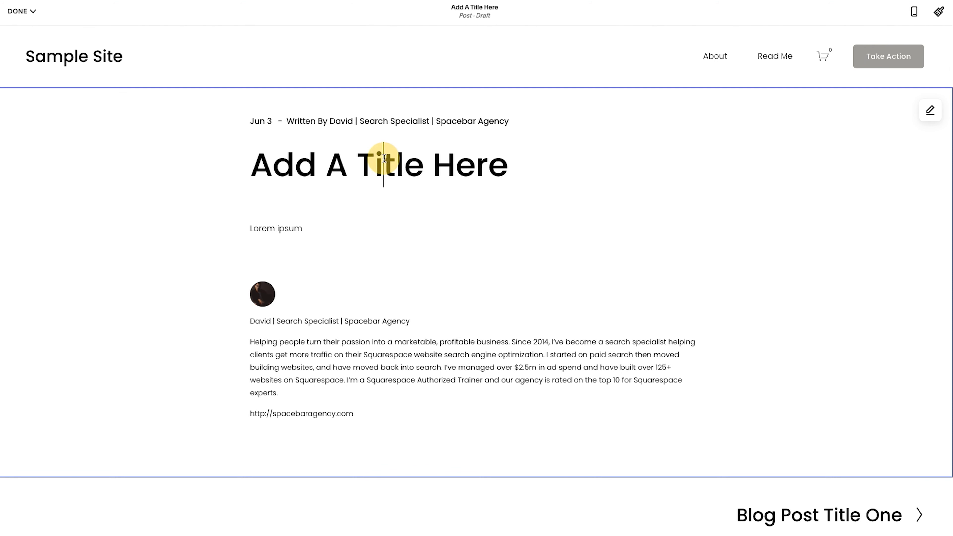
click(275, 229)
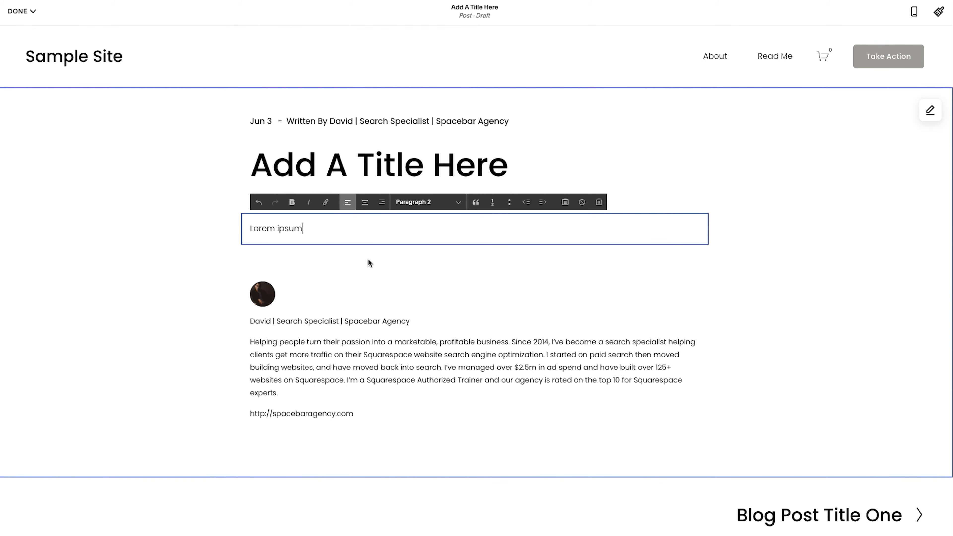
mouse_move(471, 14)
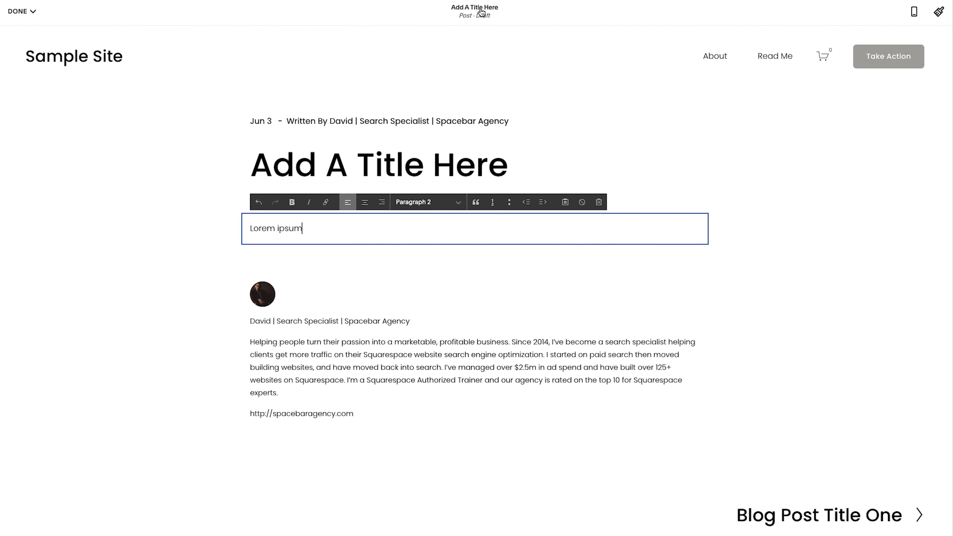
- Glance at the post's settings and close them again
click(480, 11)
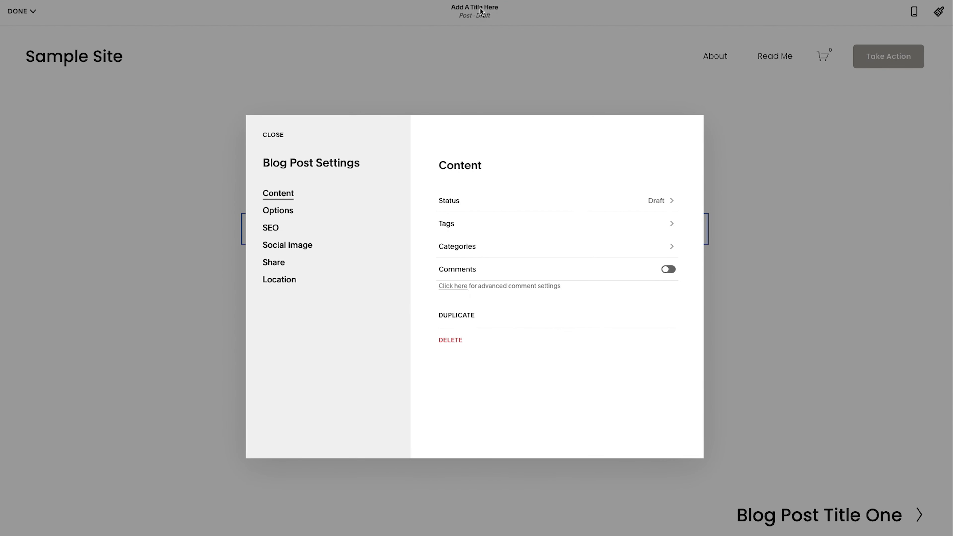
click(21, 12)
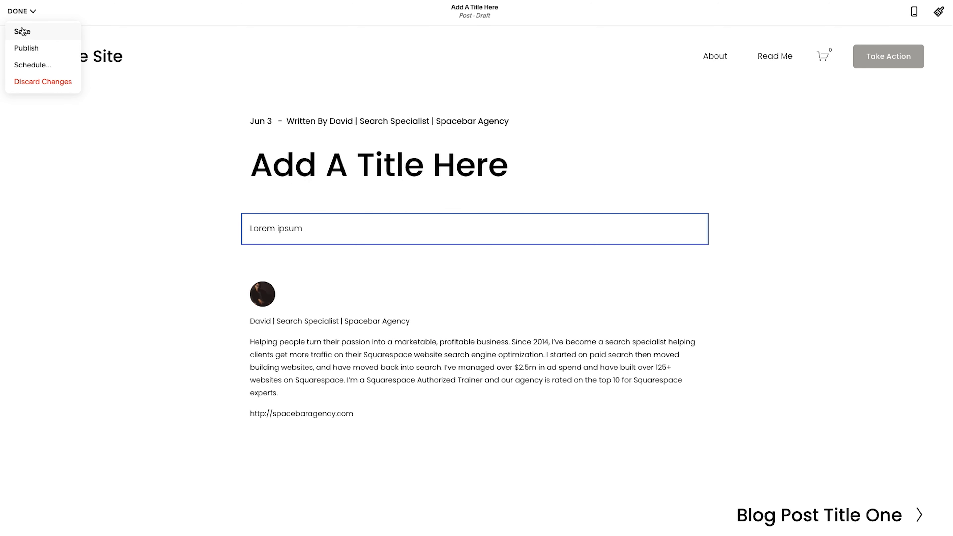
- Save the draft, leave the editor, and reopen the post's settings from the Articles list
click(22, 31)
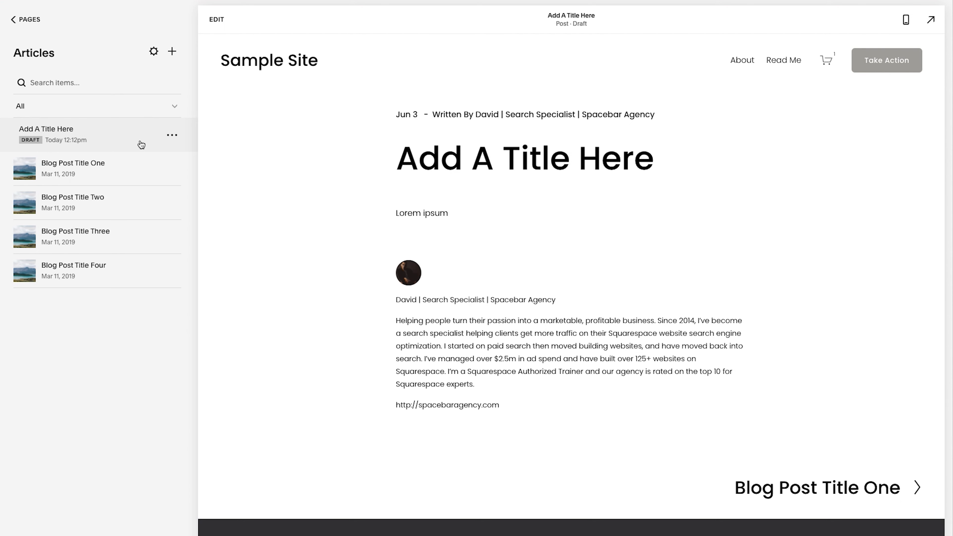
mouse_move(161, 139)
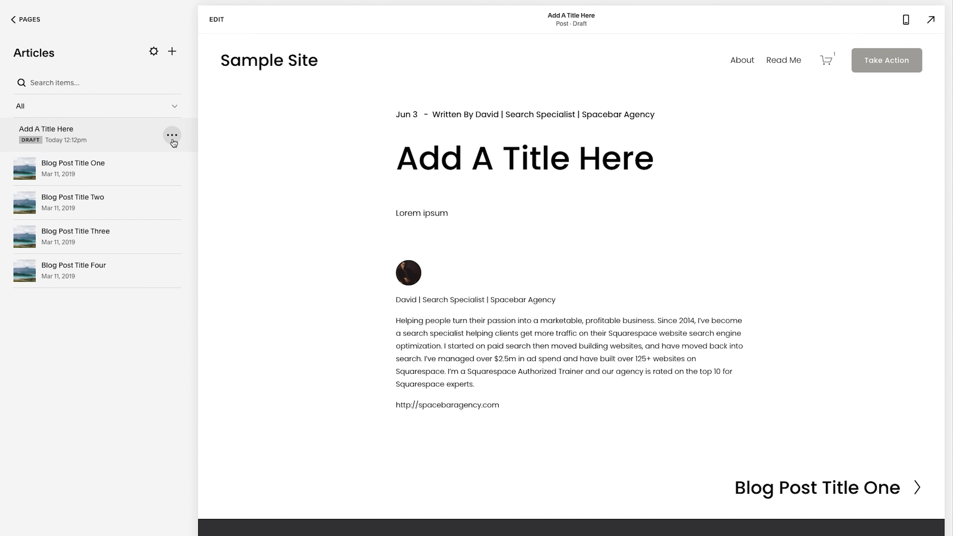
click(171, 135)
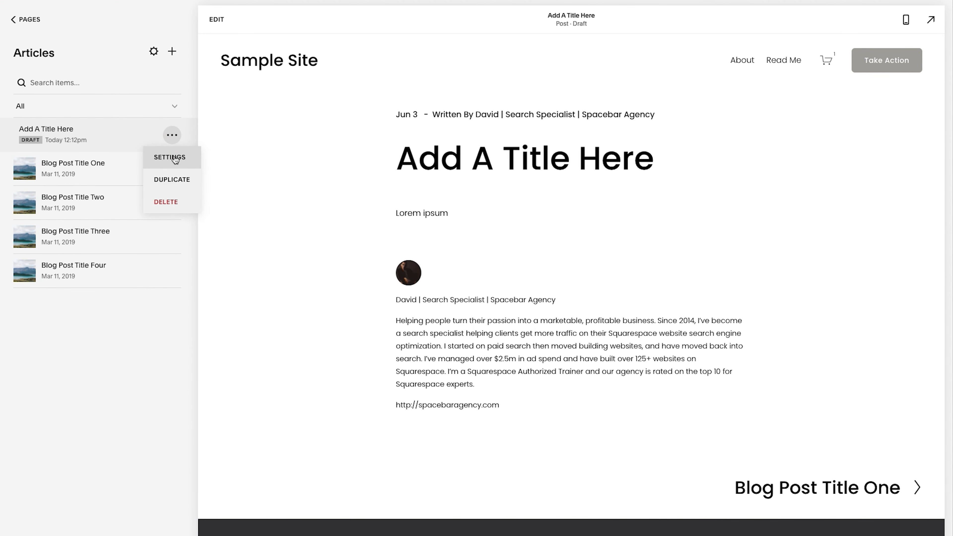
click(170, 158)
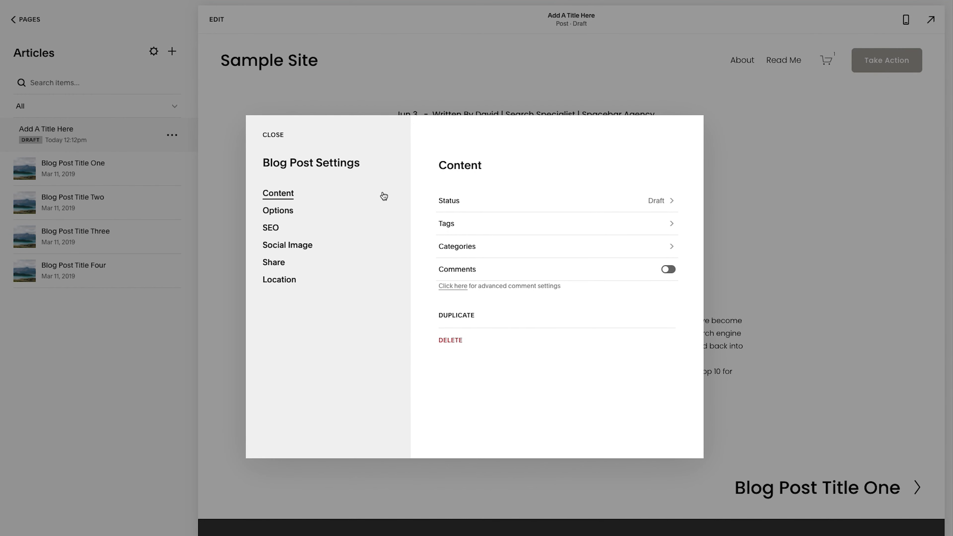
mouse_move(363, 196)
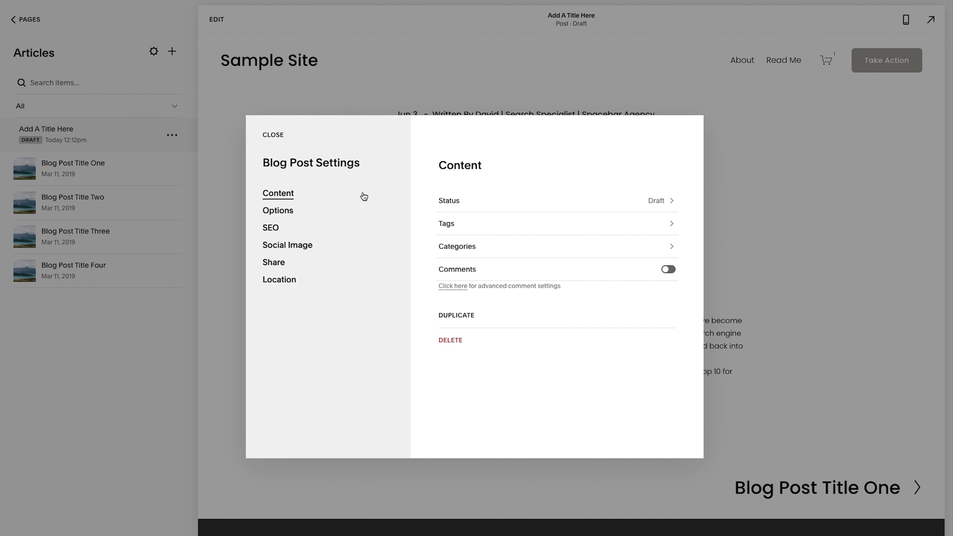
- Under Options, browse the free stock image collection for a thumbnail
click(278, 210)
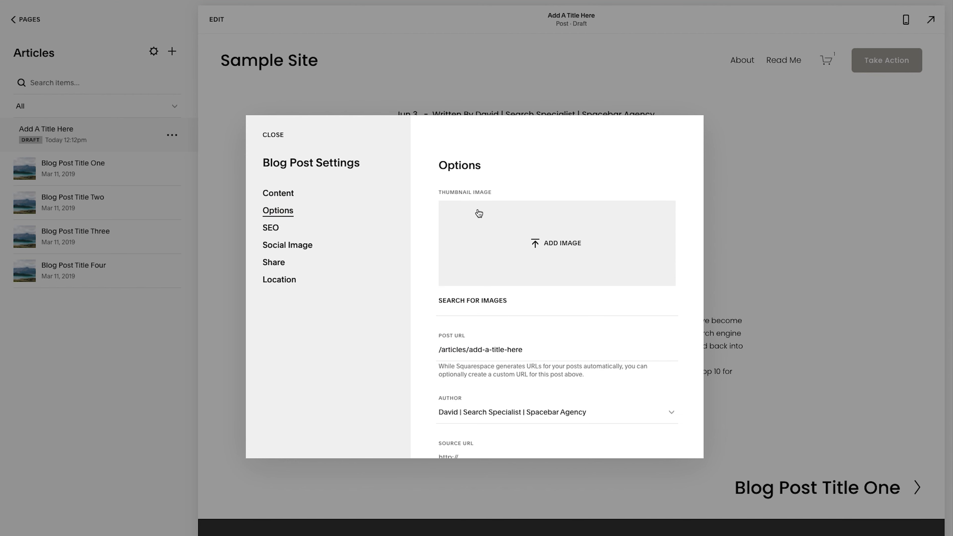
mouse_move(484, 302)
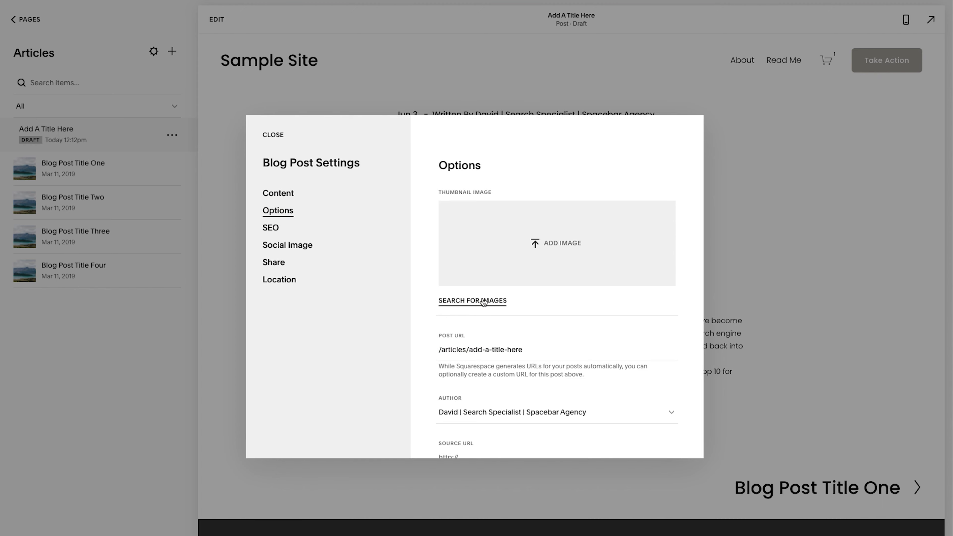
click(484, 301)
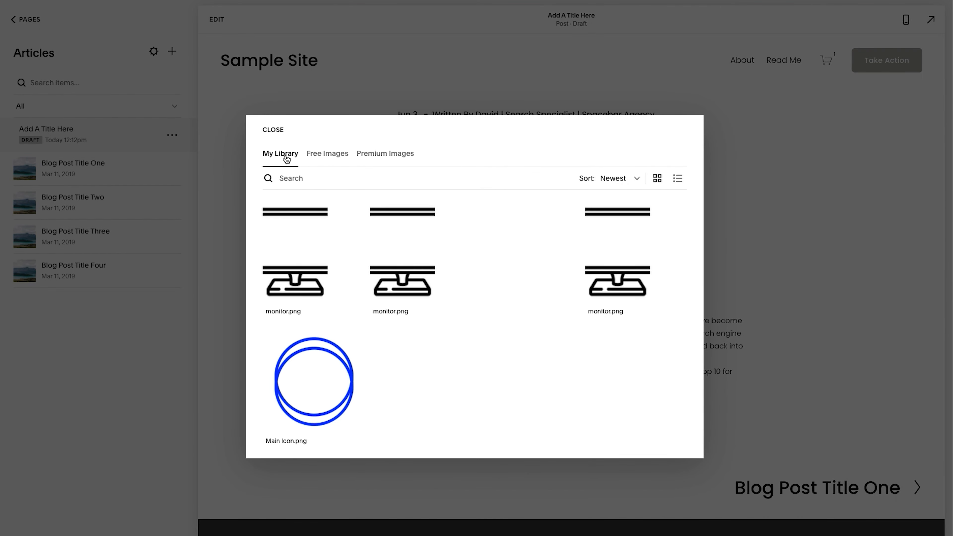
click(327, 154)
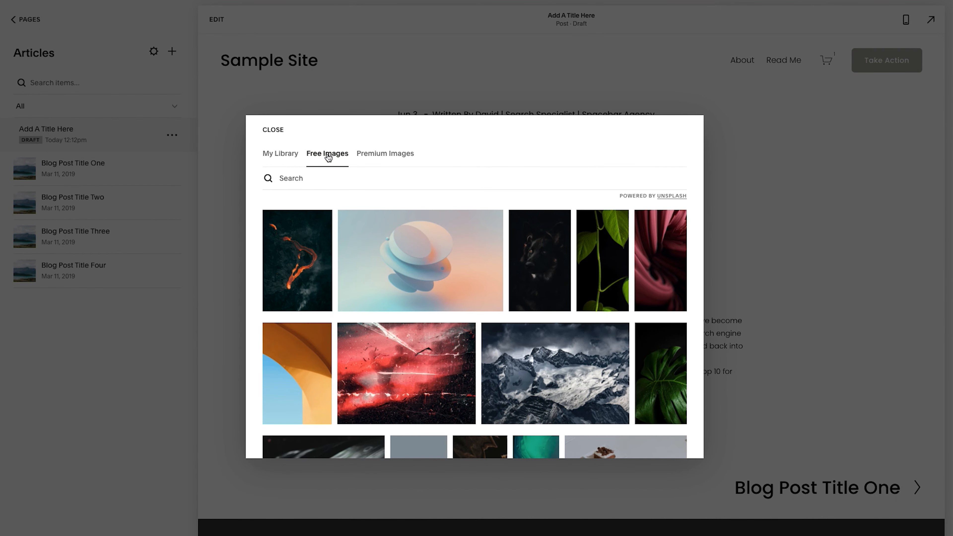
mouse_move(383, 157)
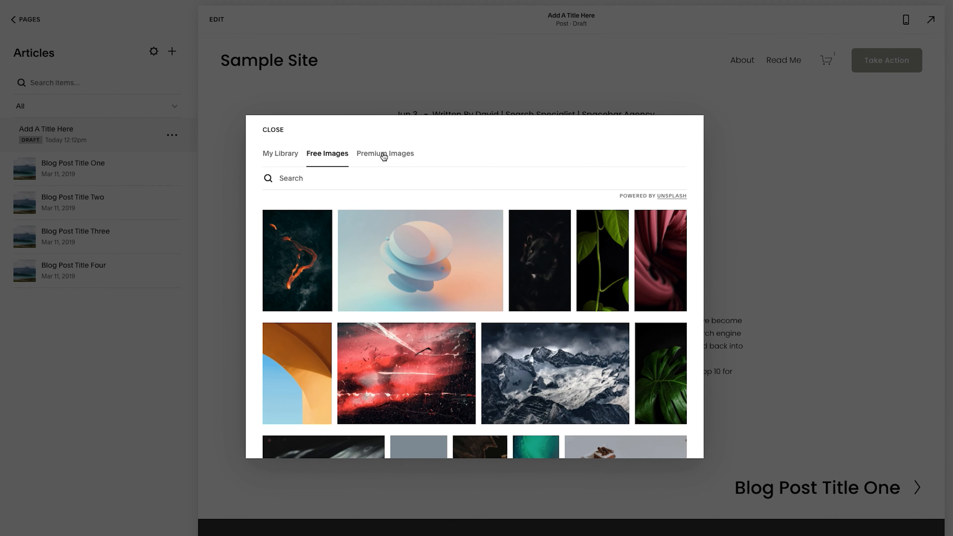
- Add the pastel 3D sculpture photo as the post thumbnail
click(416, 268)
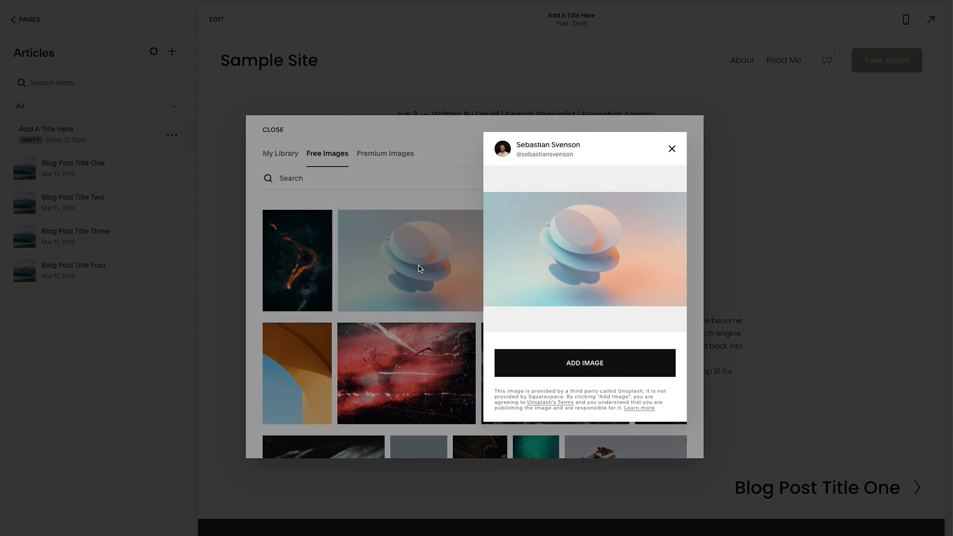
click(584, 363)
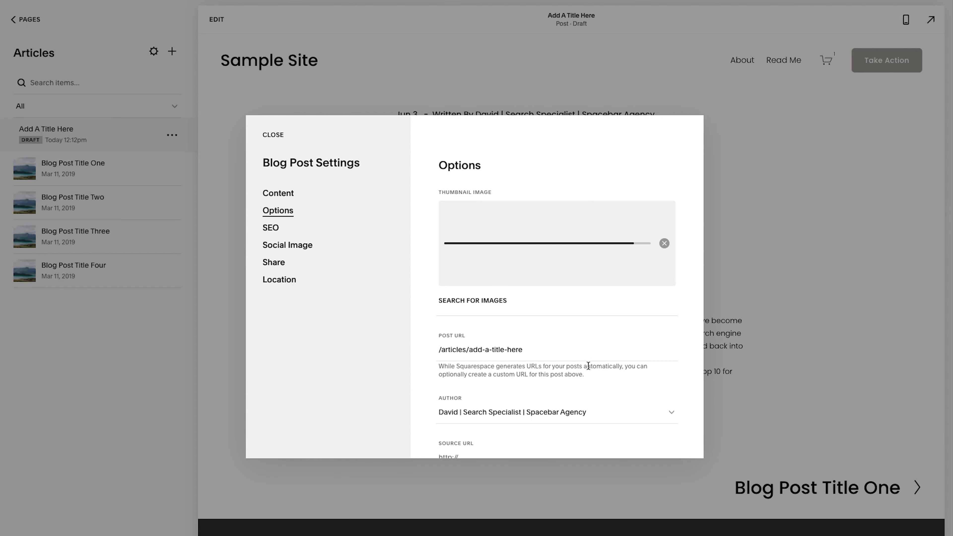
click(664, 243)
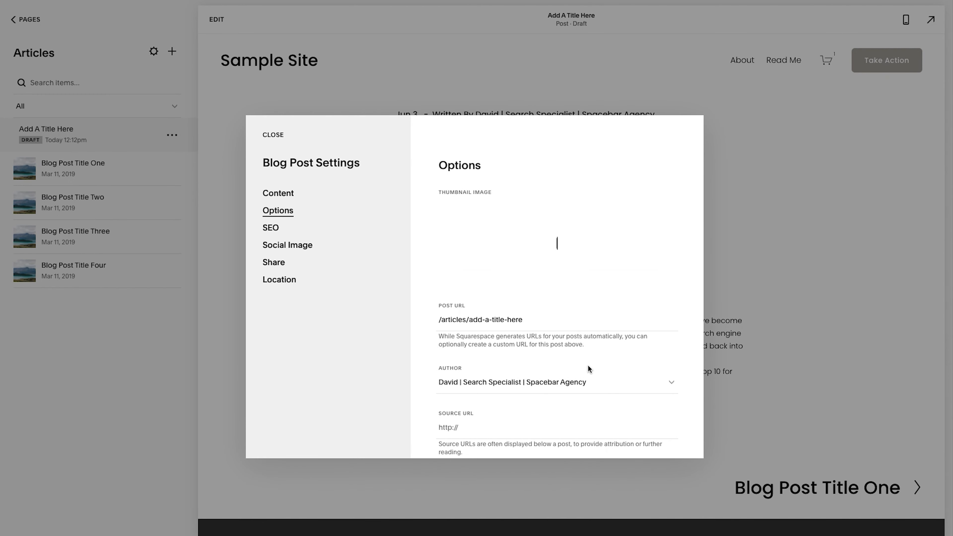
click(558, 245)
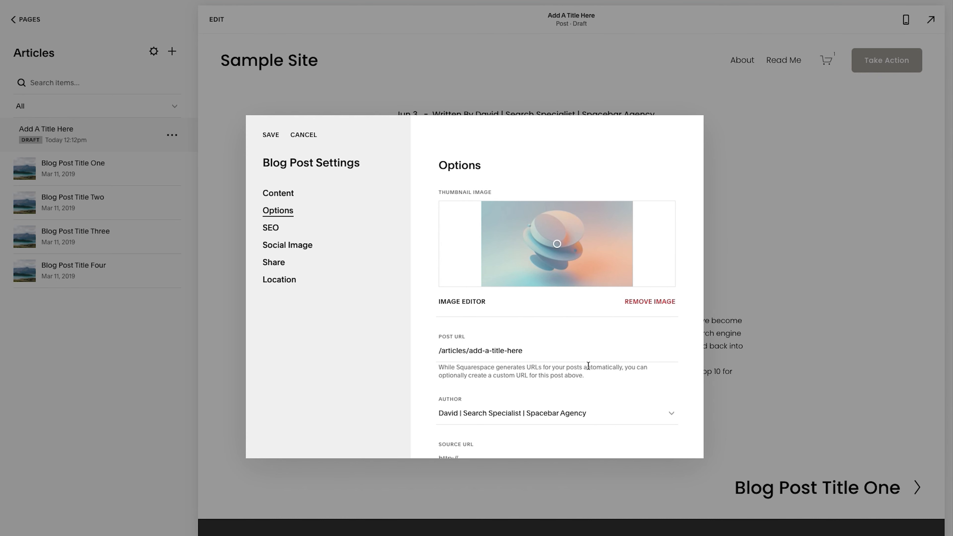
- Replace the post URL slug so it reads /articles/article-title
scroll(down, 3)
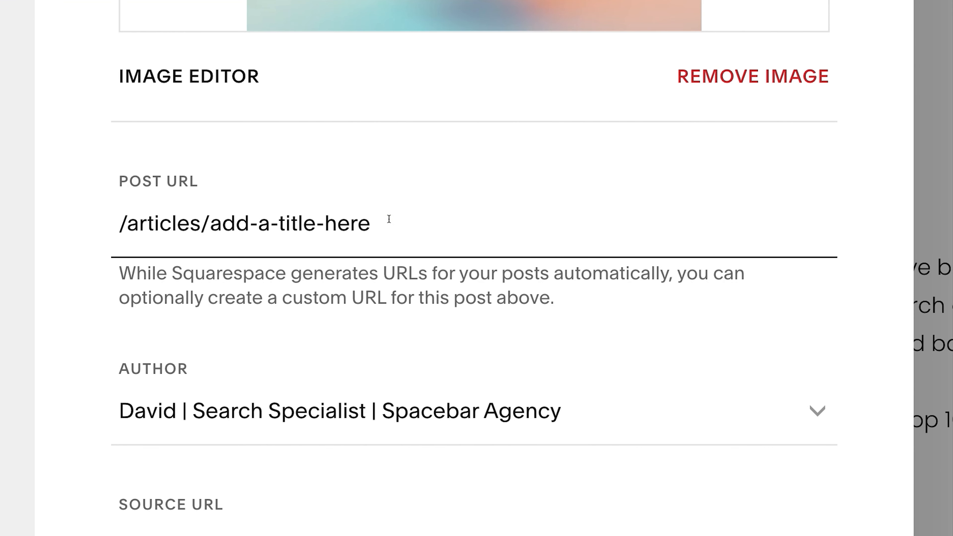
text(-0394824d)
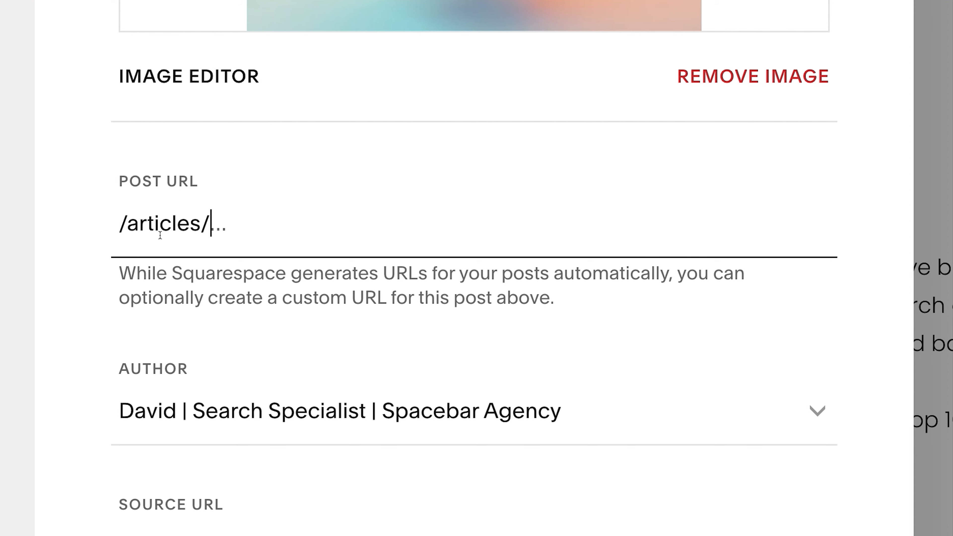
text(article-tit)
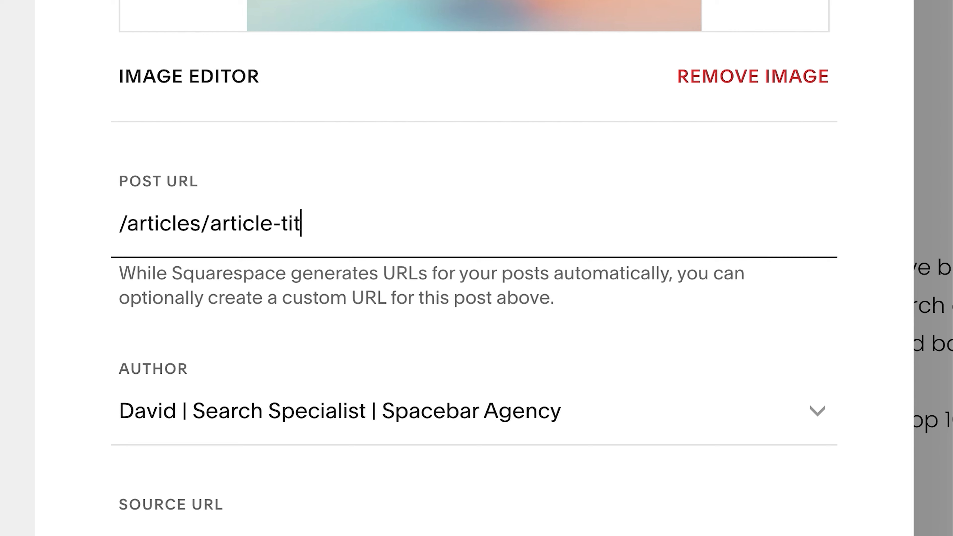
text(le)
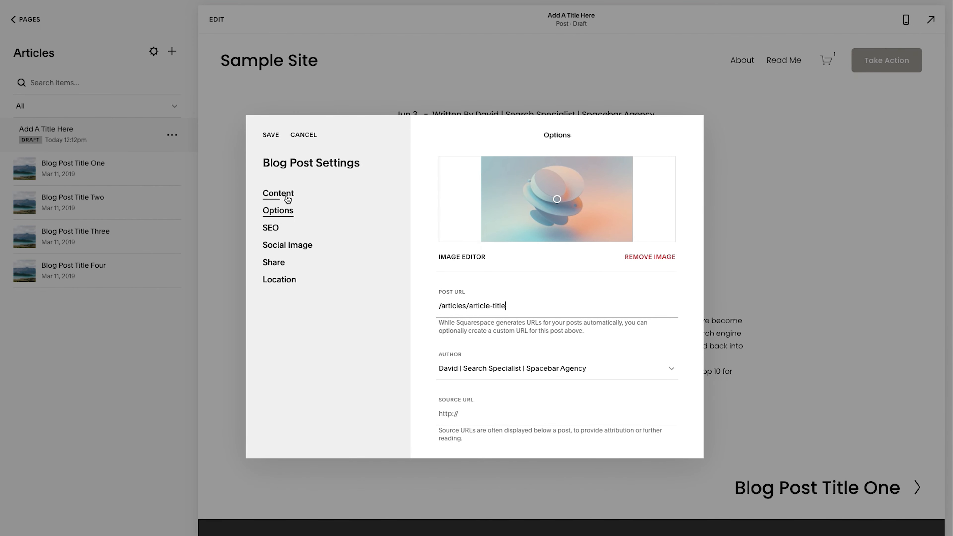
- Return to the Content section showing draft status, tags, categories and comments
click(278, 193)
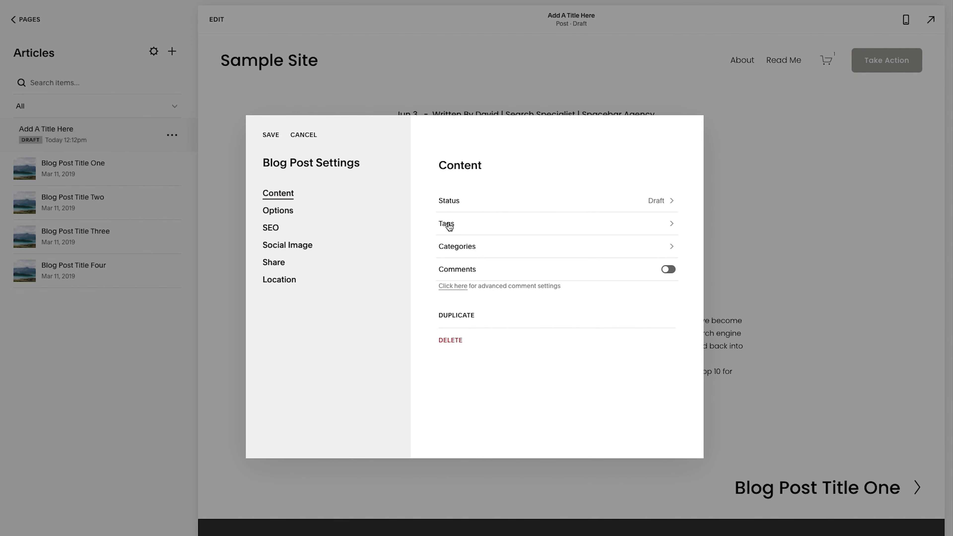
mouse_move(454, 249)
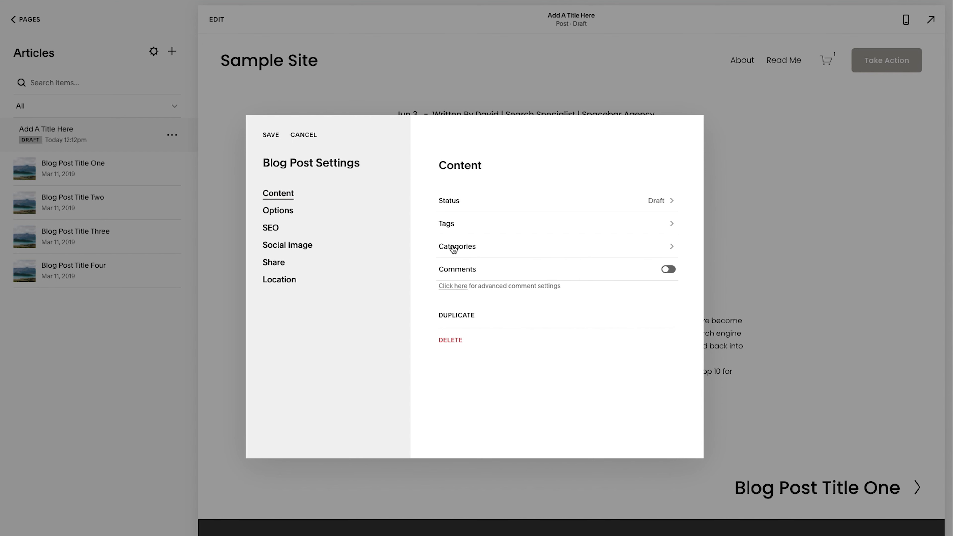
mouse_move(453, 250)
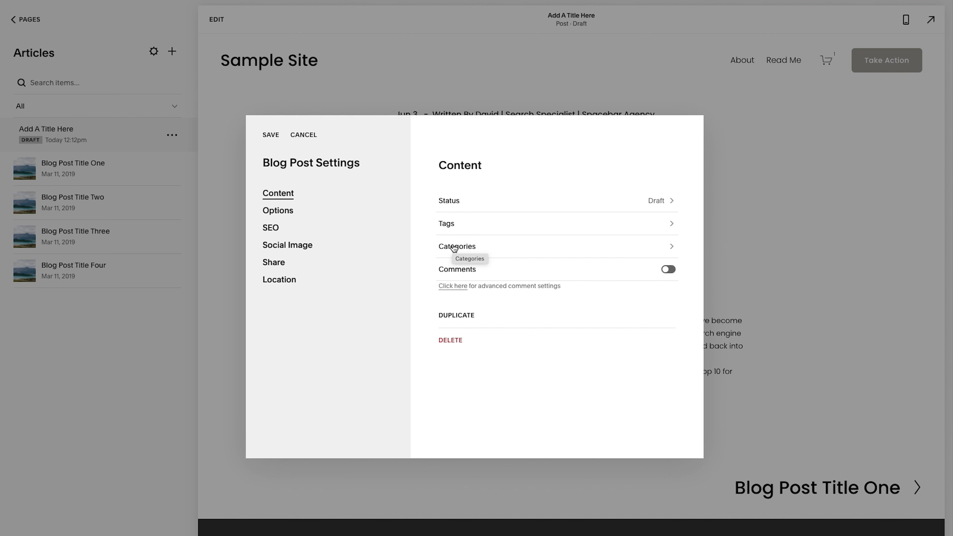
- Add Category 1 and Category 2 to the post and return to content settings
click(455, 248)
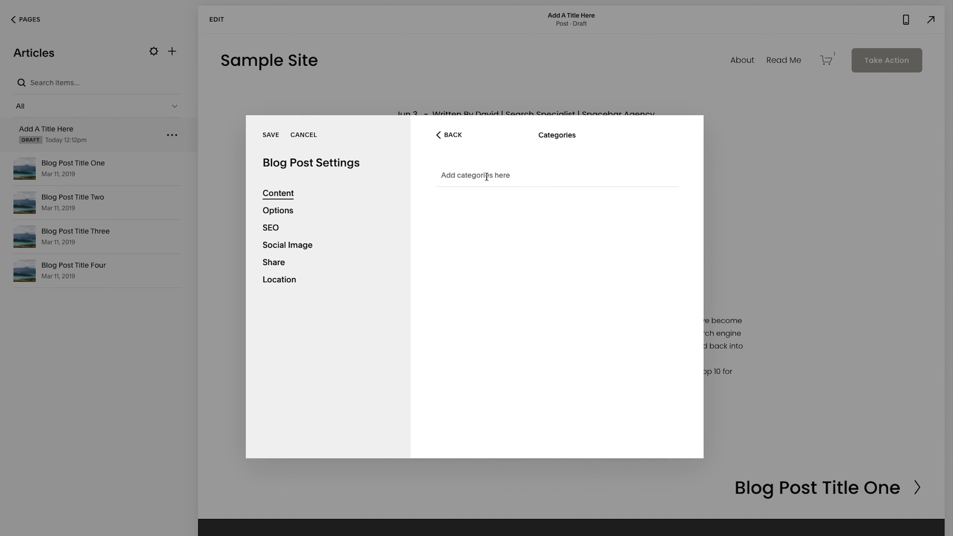
text(Category 1)
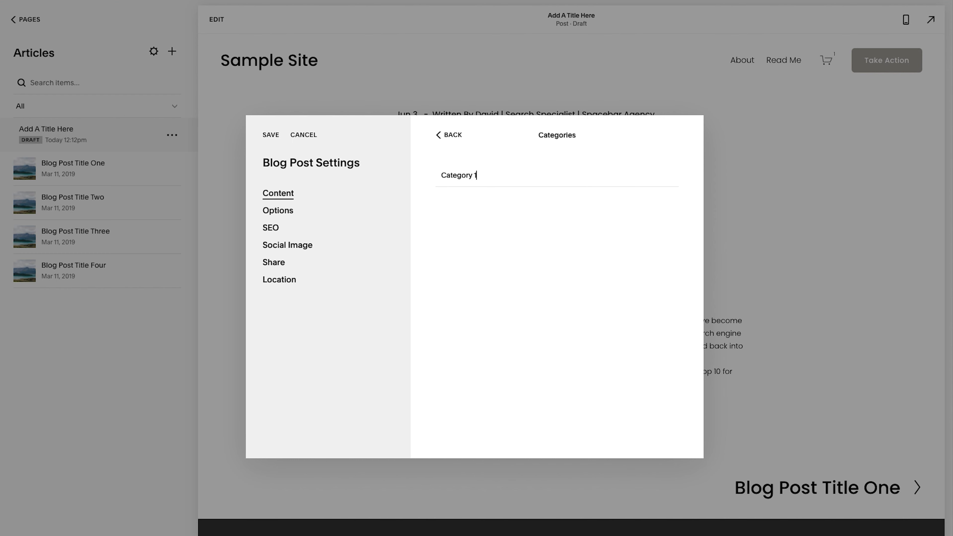
key(Enter)
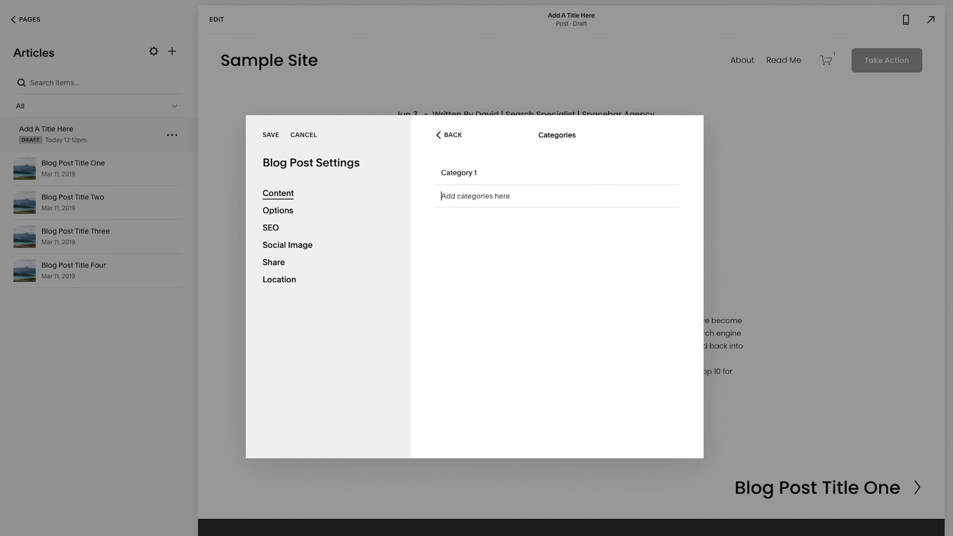
text(Category 2)
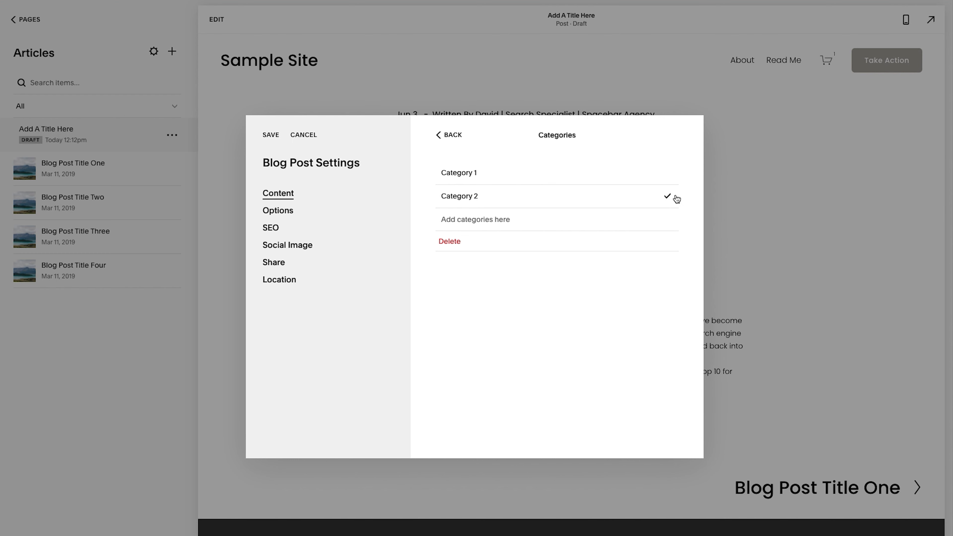
mouse_move(448, 244)
text(Cato)
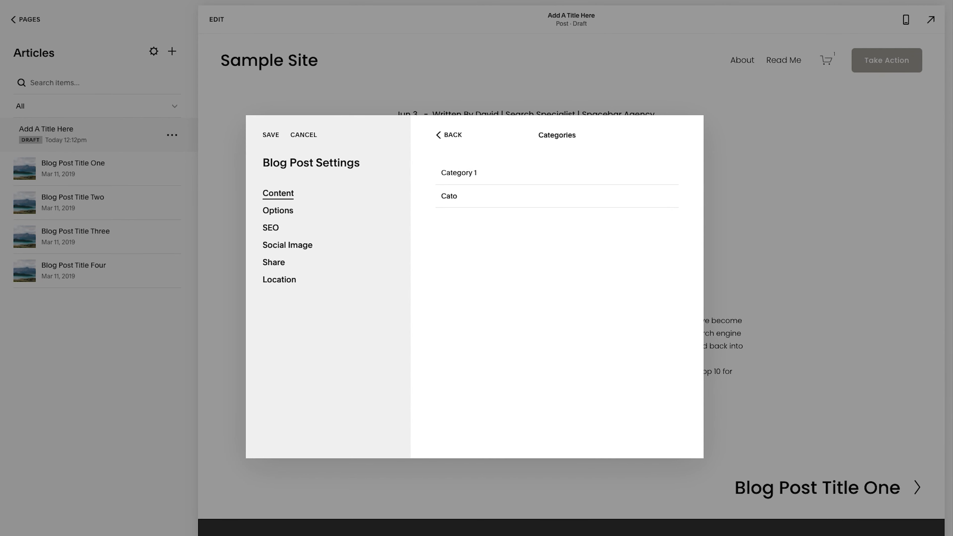
text(Category 2)
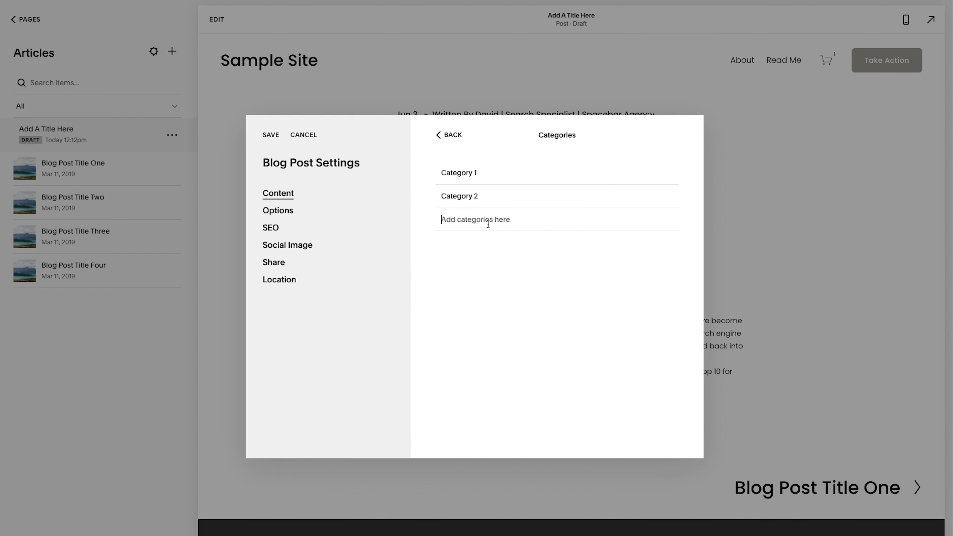
mouse_move(464, 180)
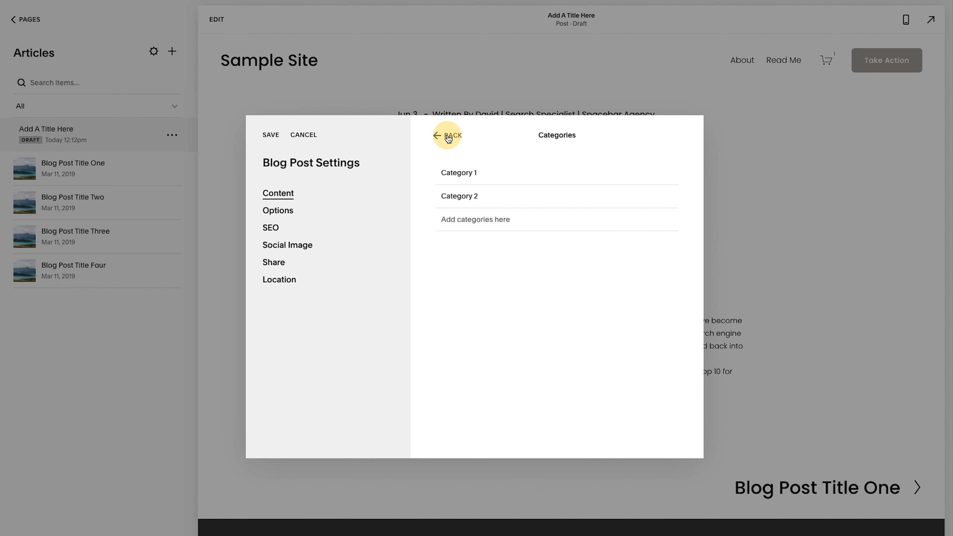
click(447, 135)
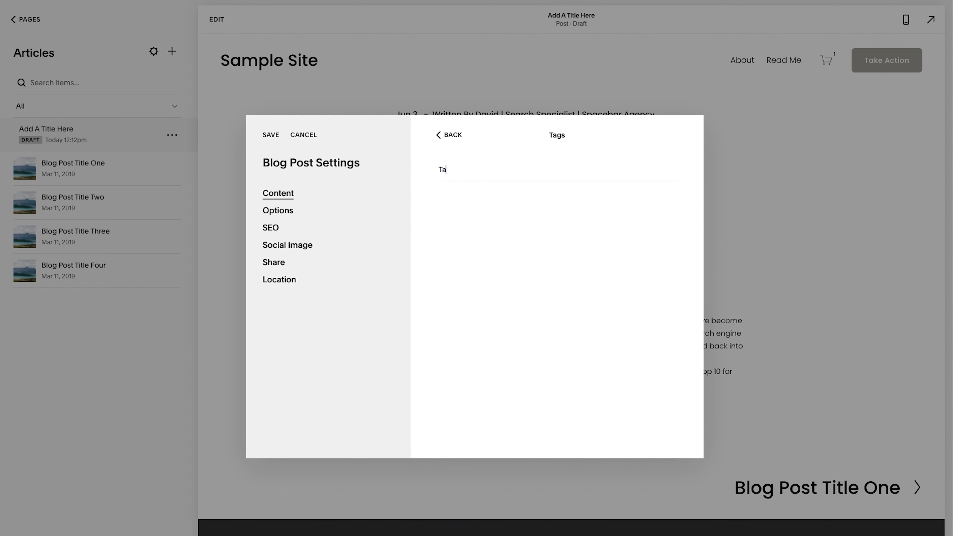
- Confirm the tags Tags 1 and Tags 2 and return to content settings
text(gs 1 Tags 2)
key(Enter)
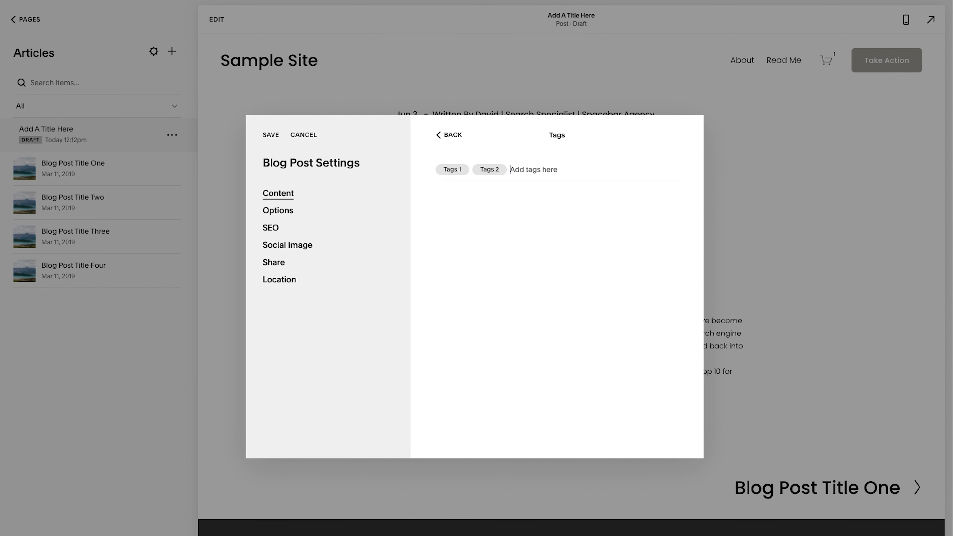
click(449, 135)
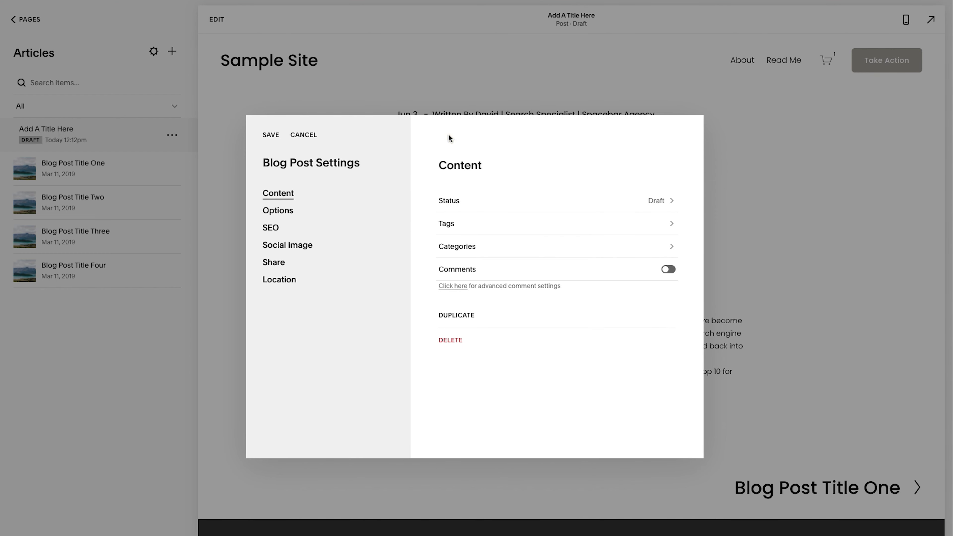
mouse_move(469, 170)
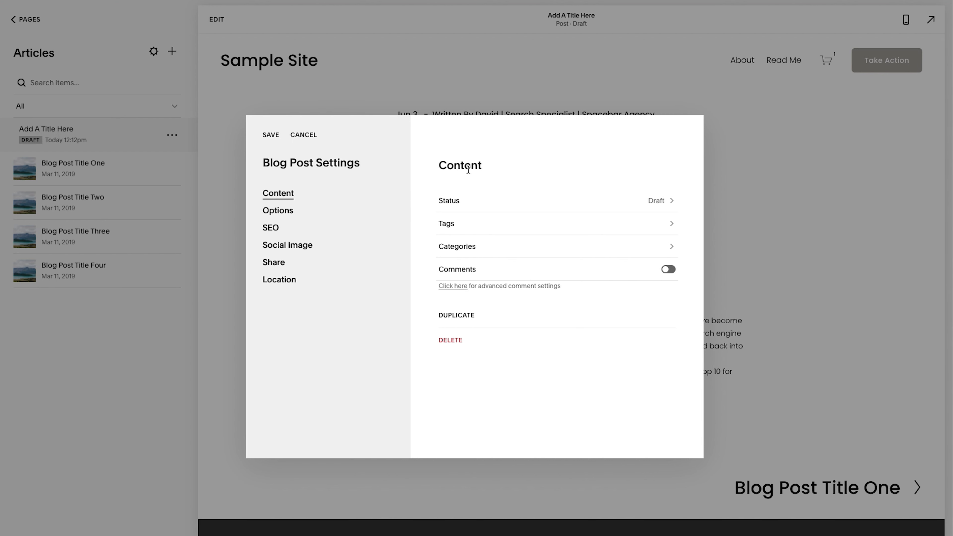
mouse_move(468, 189)
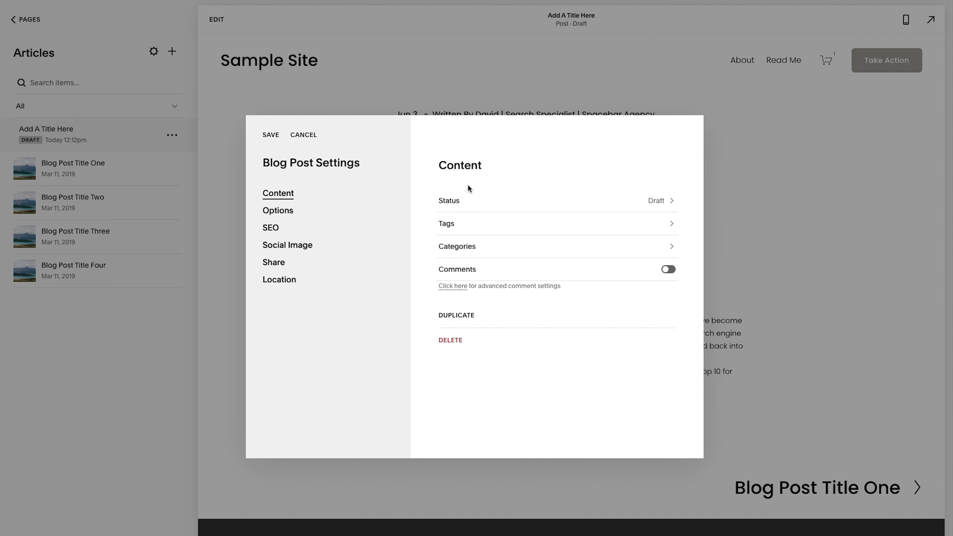
mouse_move(308, 227)
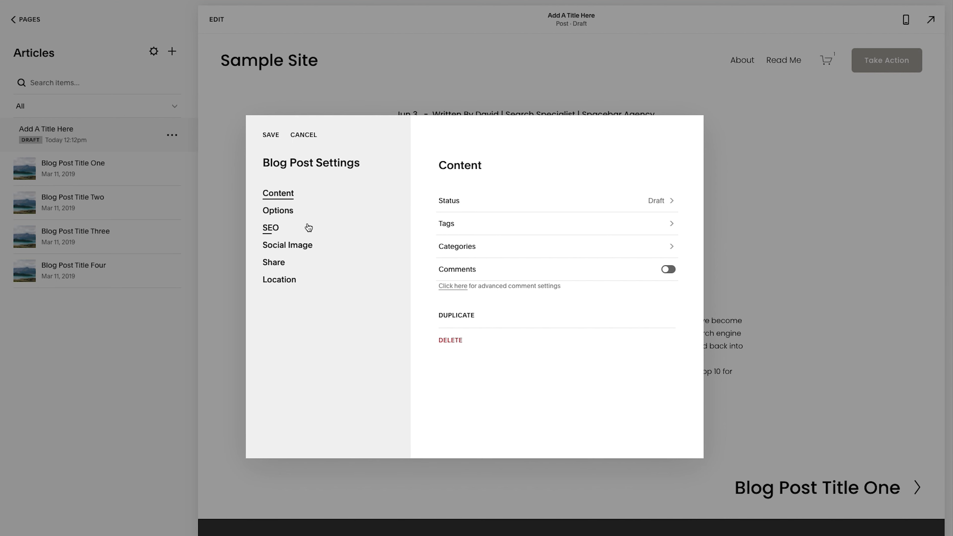
- Review the thumbnail options, then view the Social Image preview showing the abstract thumbnail
click(287, 246)
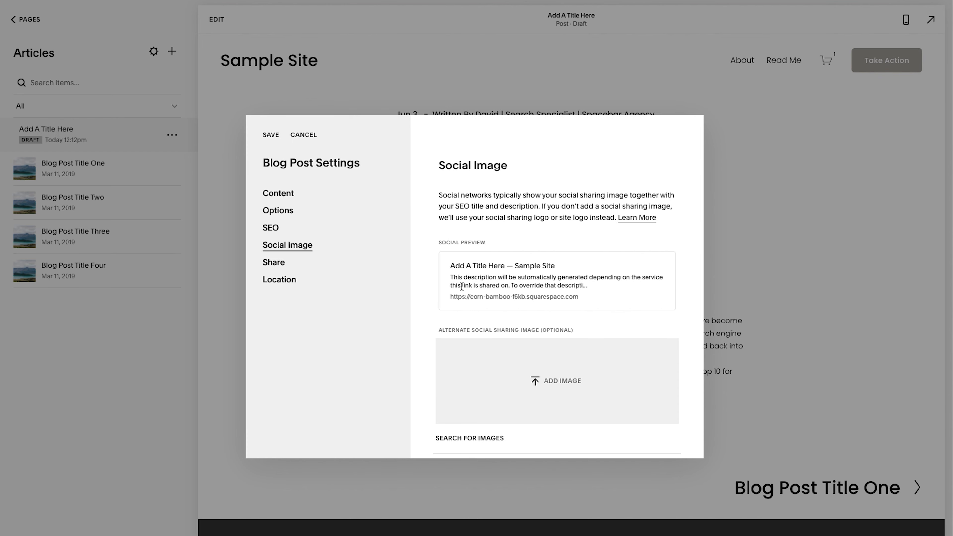
scroll(down, 3)
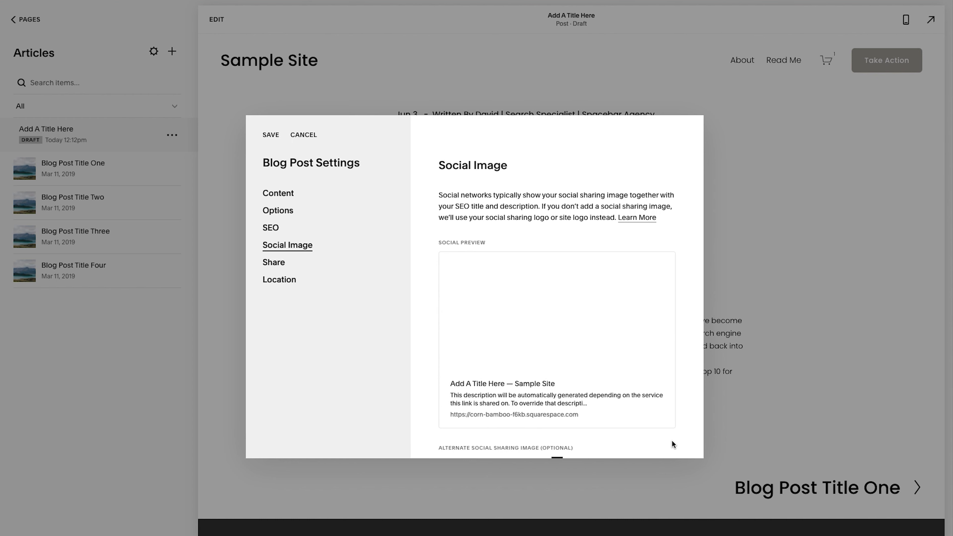
scroll(down, 3)
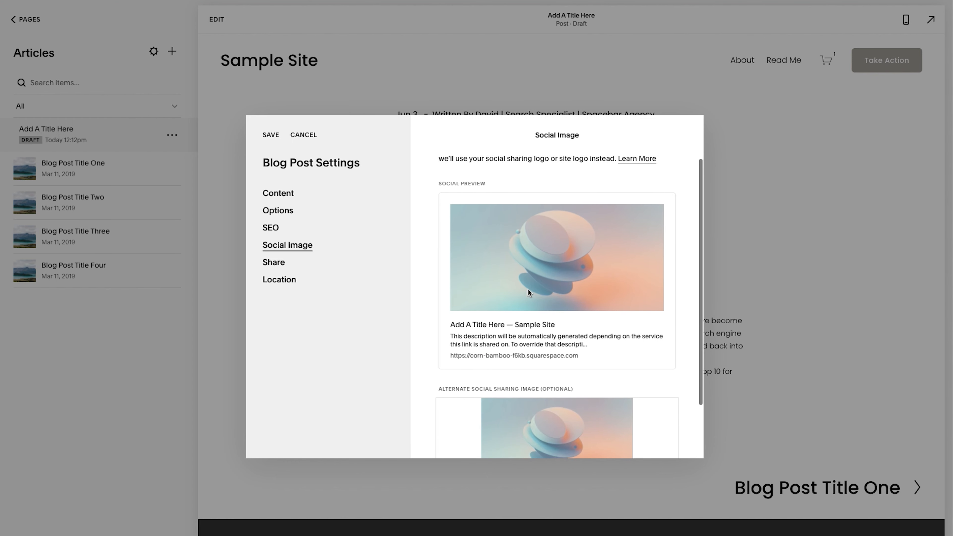
click(278, 211)
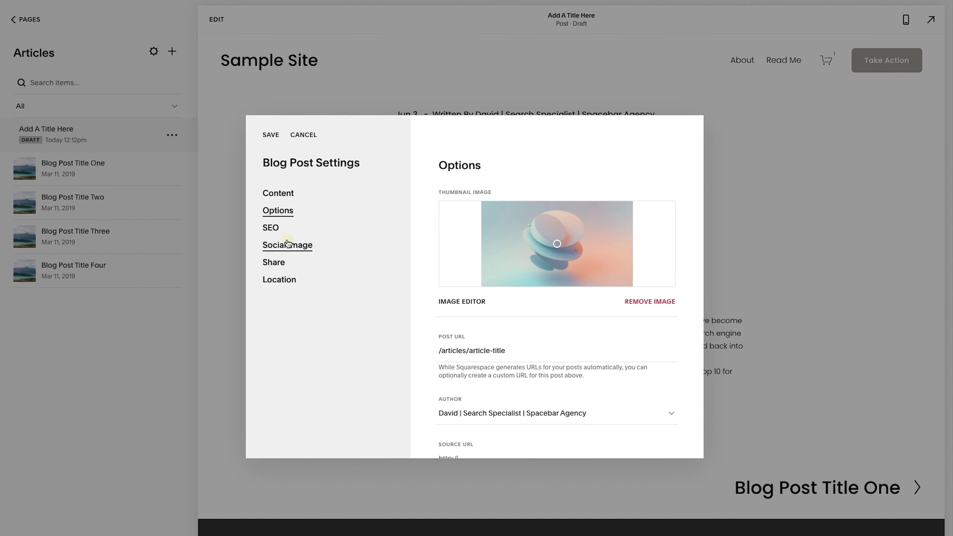
click(288, 245)
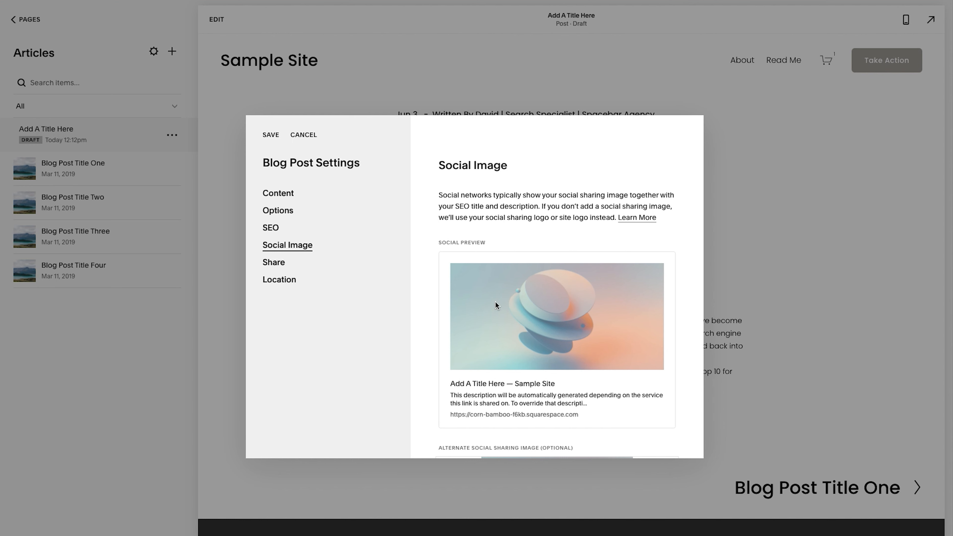
mouse_move(481, 320)
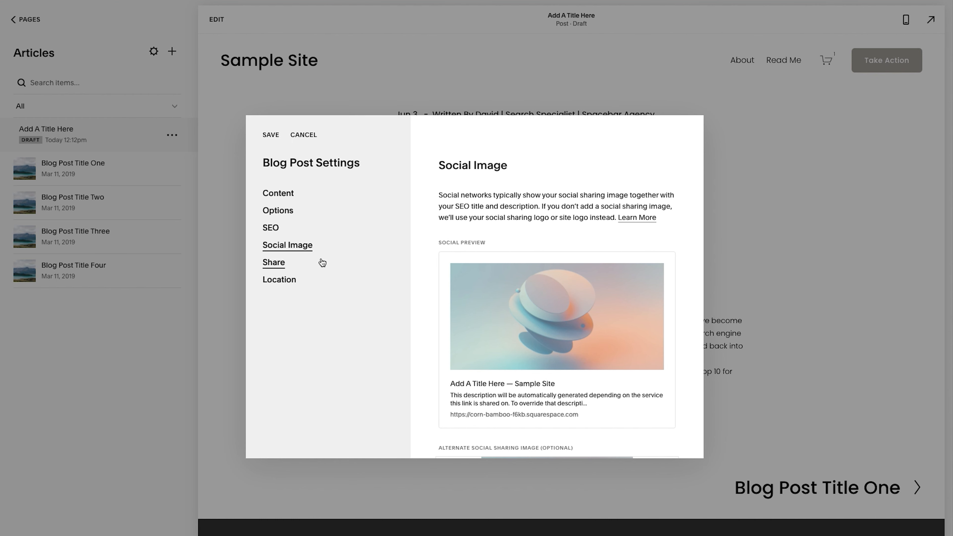
- Enter the SEO description "Brief about the article/blog/news update", leaving the SEO title empty
click(271, 228)
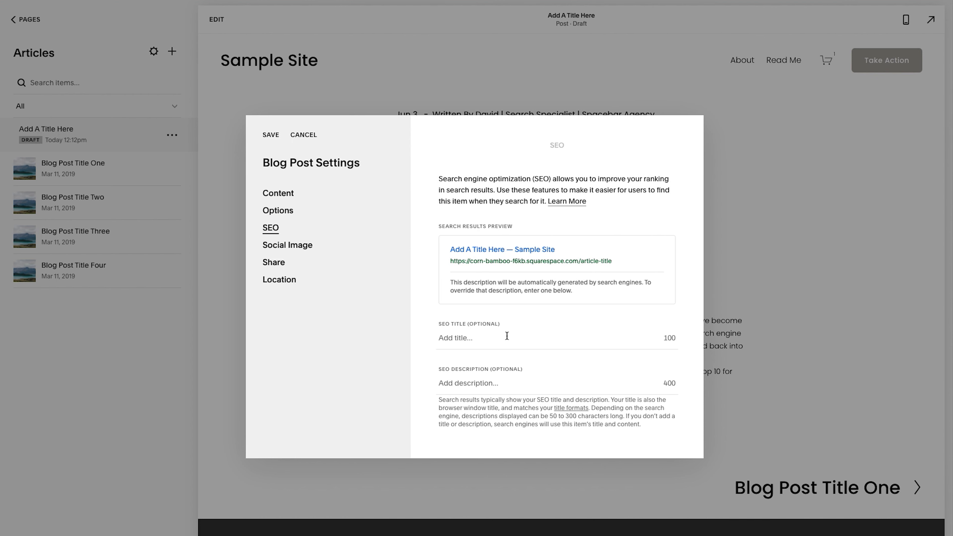
mouse_move(495, 384)
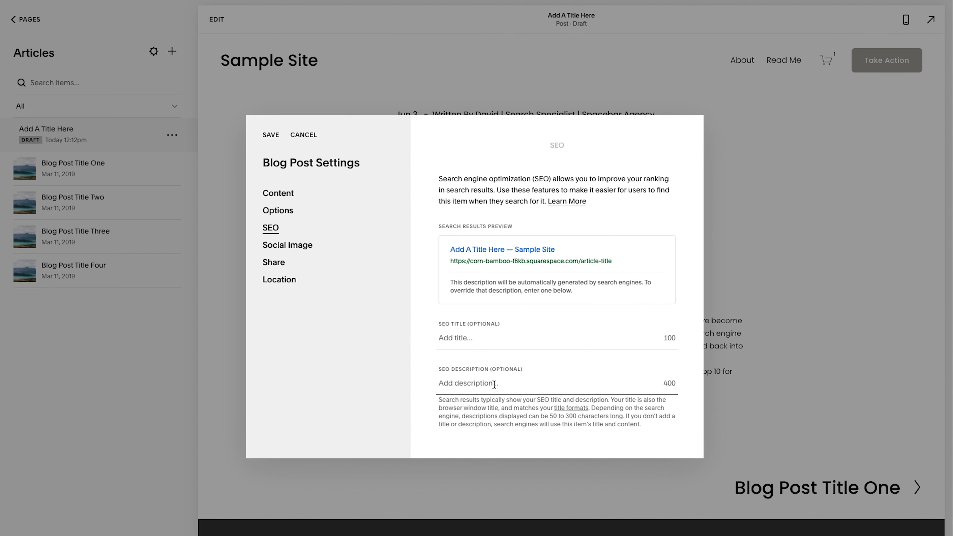
text(Brief about the article/blog)
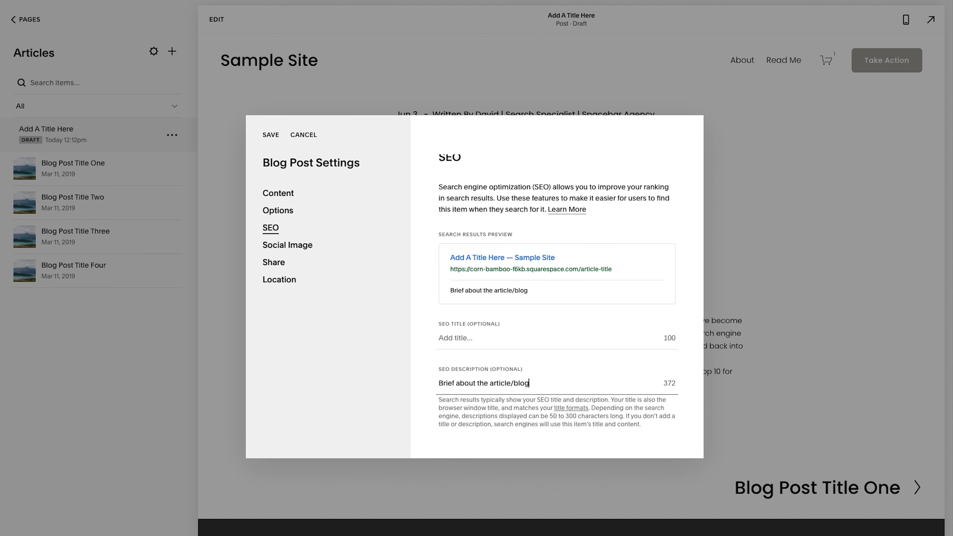
text(/news update)
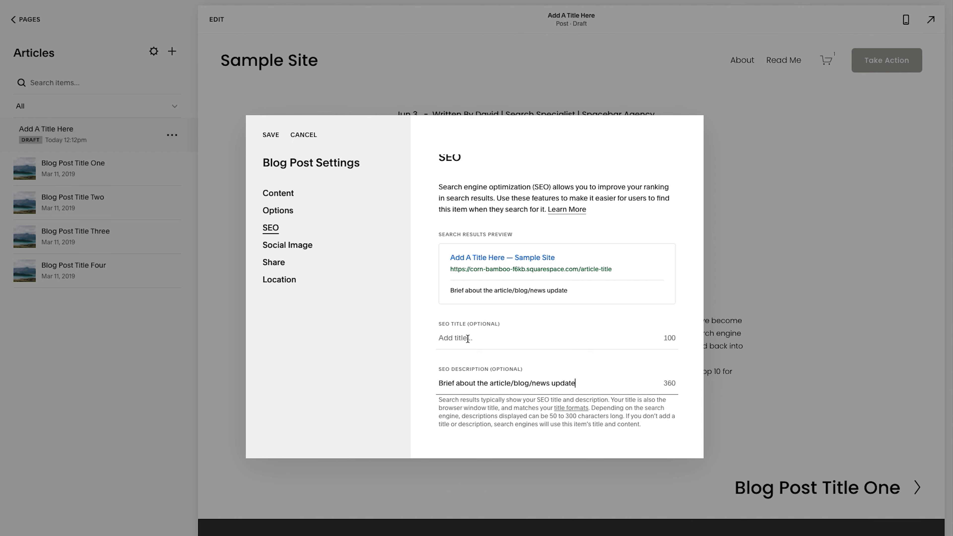
click(466, 338)
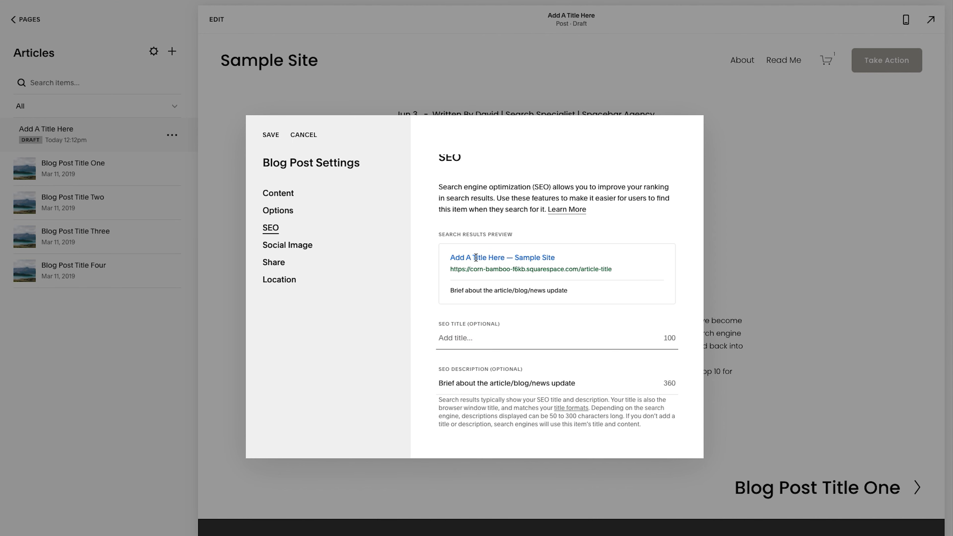
mouse_move(560, 264)
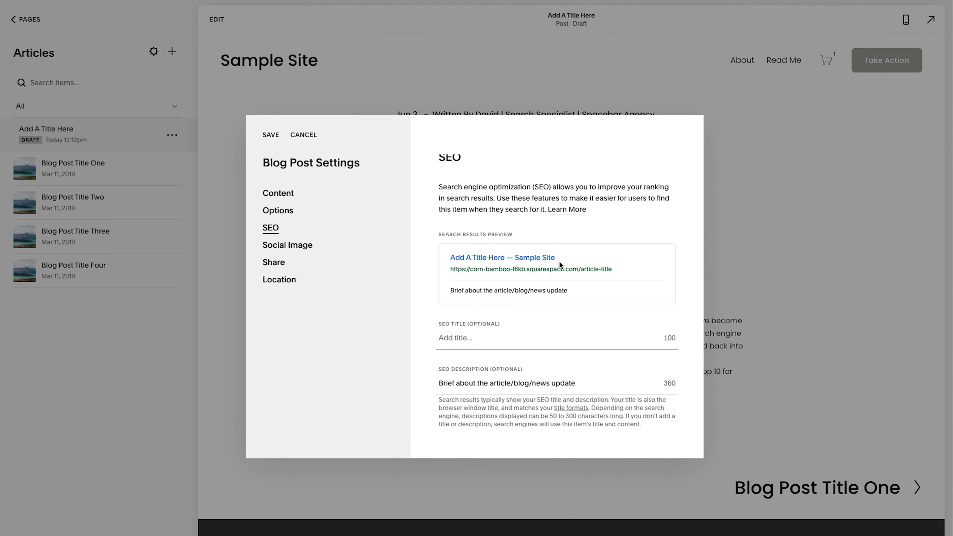
mouse_move(506, 332)
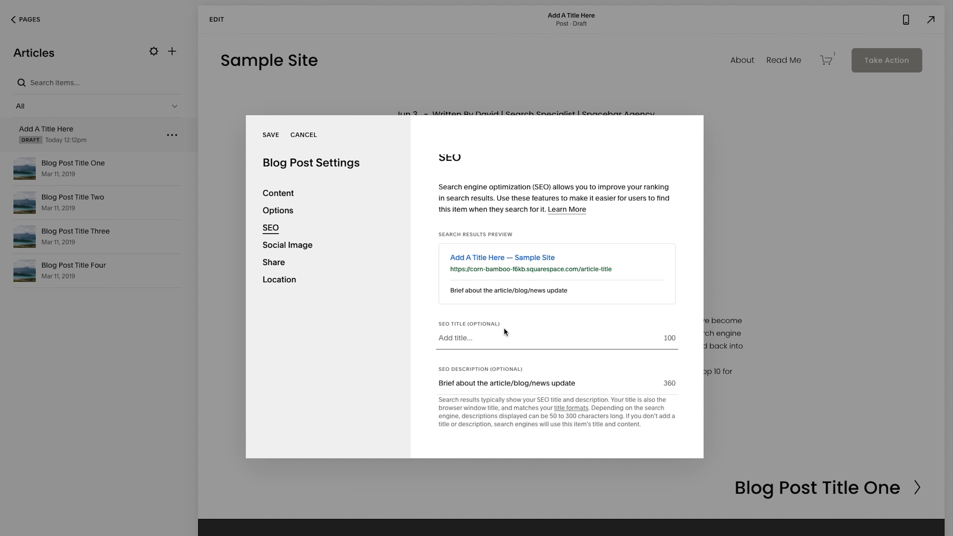
click(456, 338)
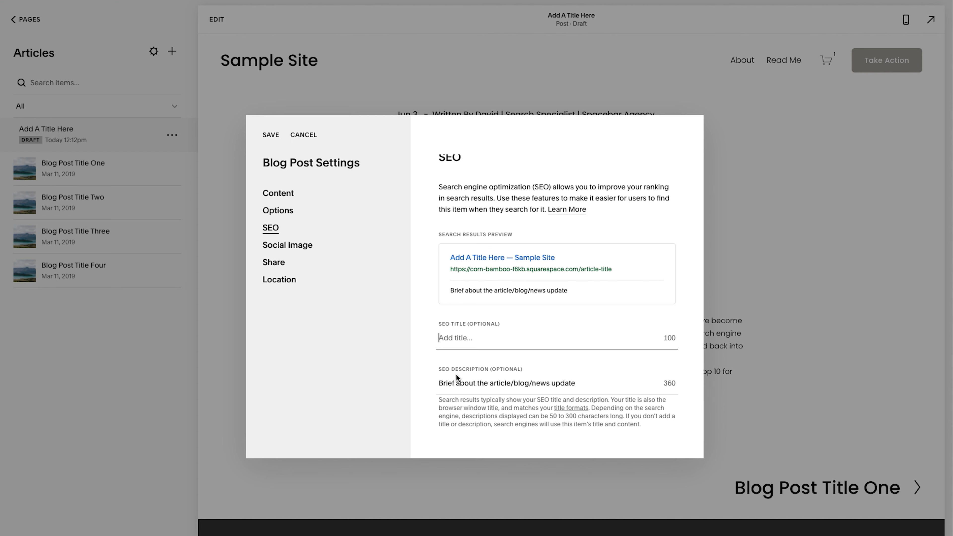
mouse_move(472, 375)
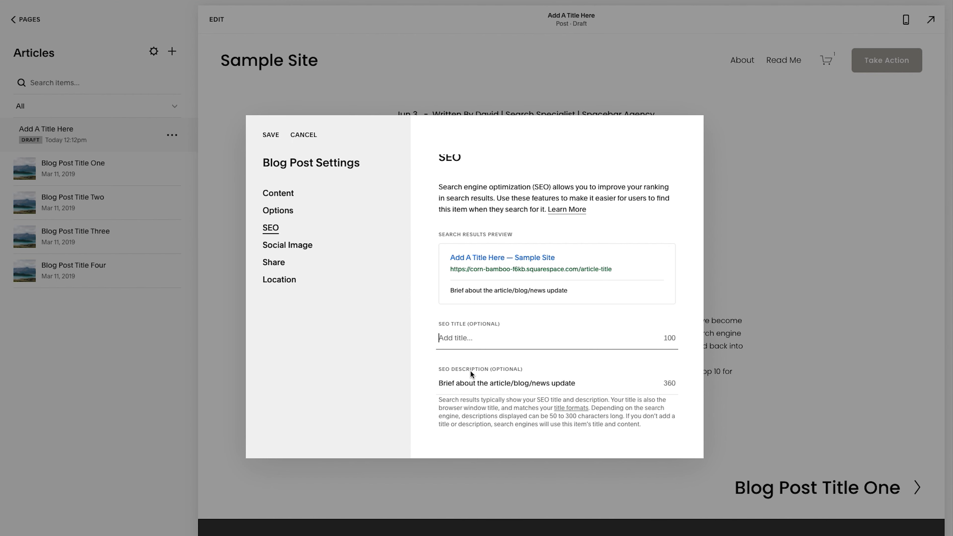
click(278, 211)
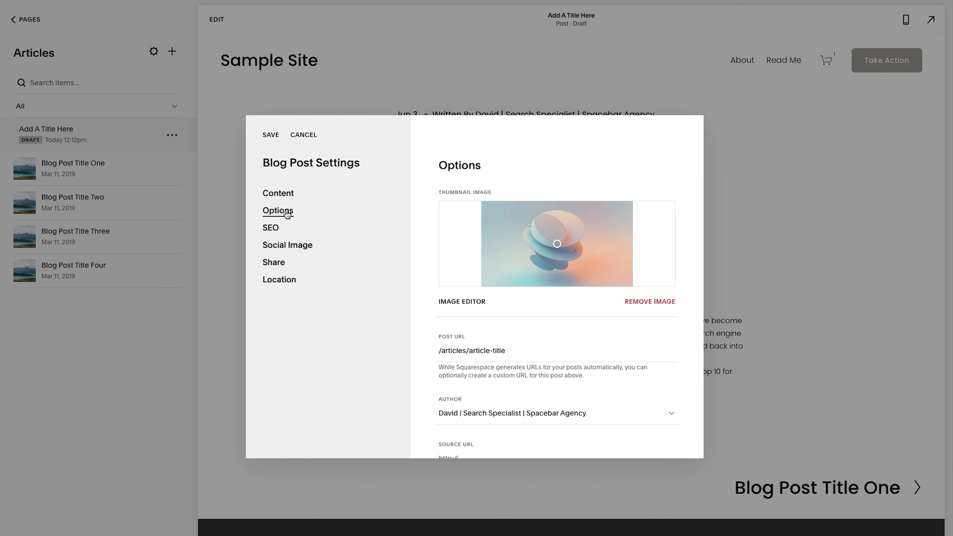
mouse_move(494, 248)
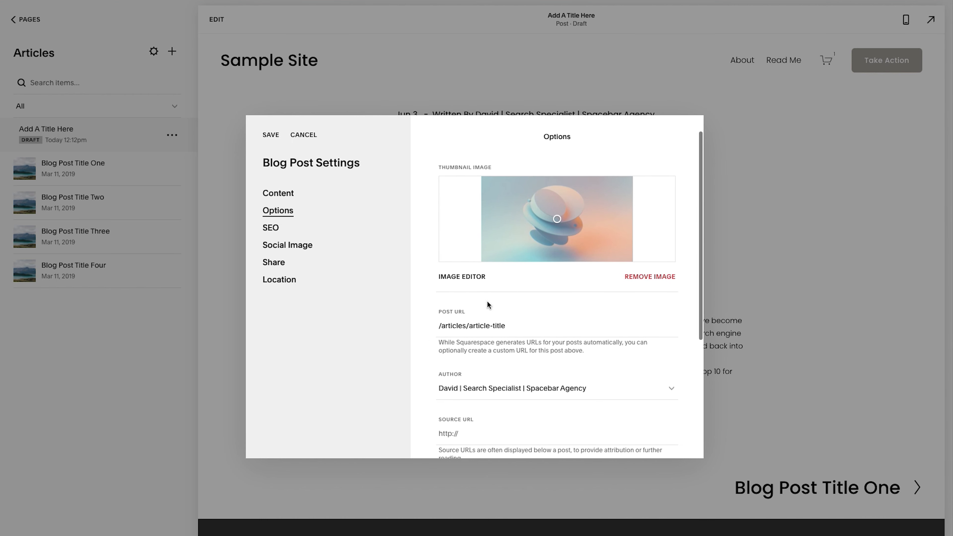
mouse_move(459, 324)
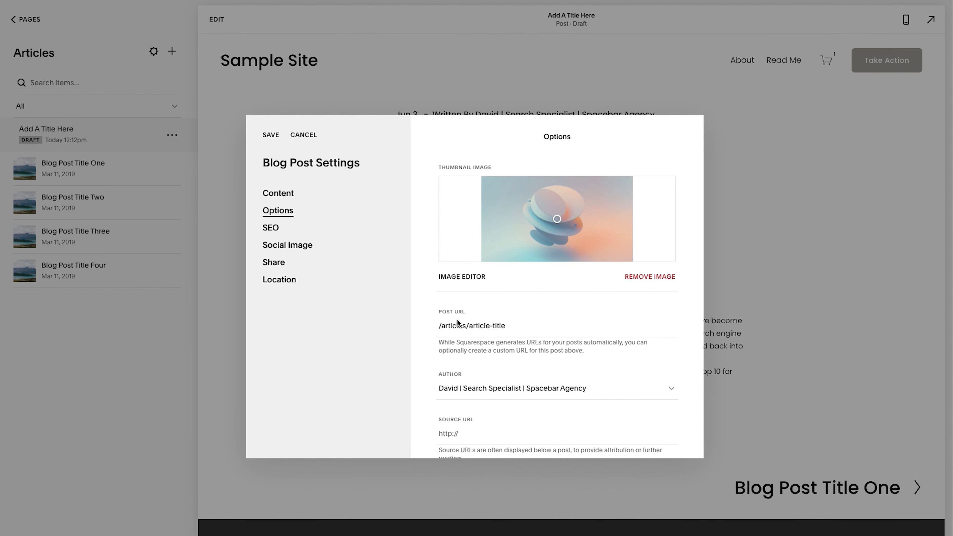
- Add an excerpt in the Options section and save the post settings
scroll(down, 3)
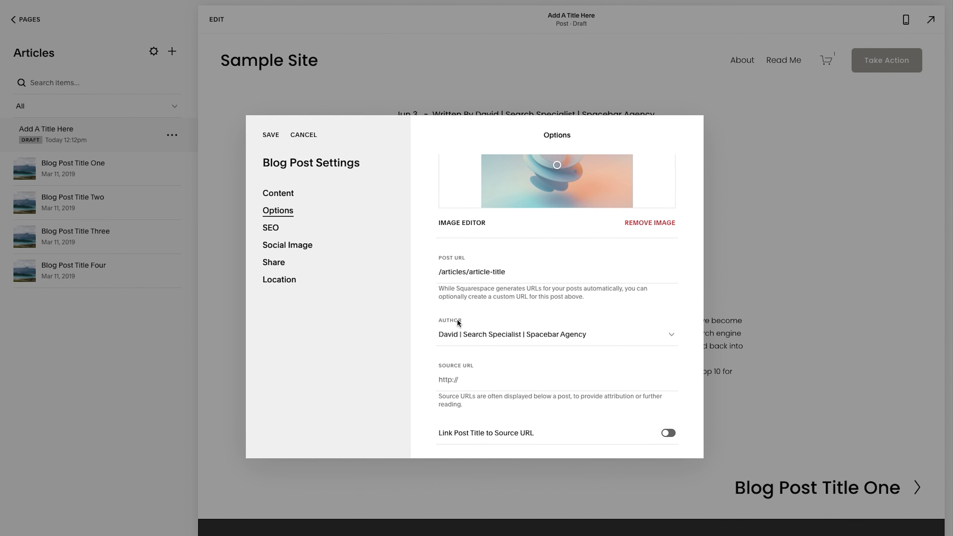
scroll(down, 3)
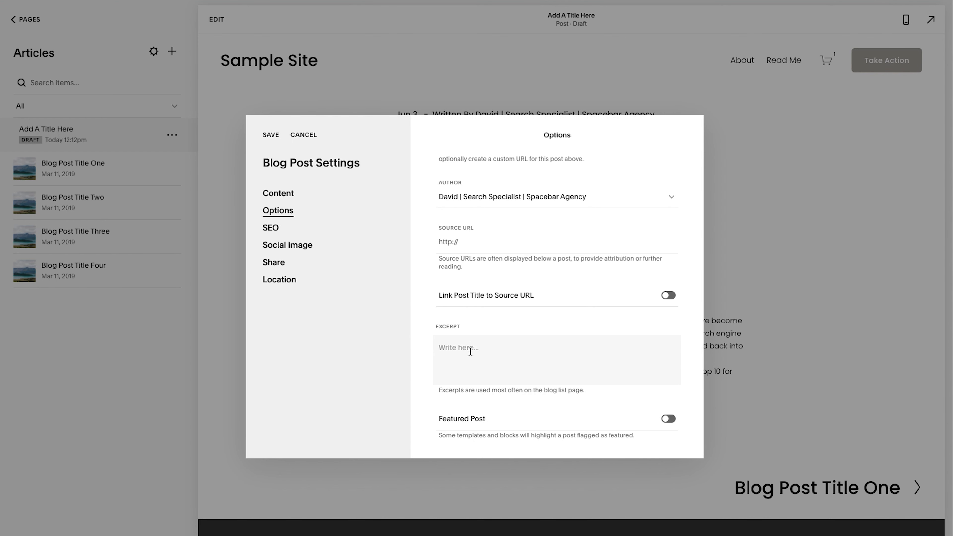
text(Th)
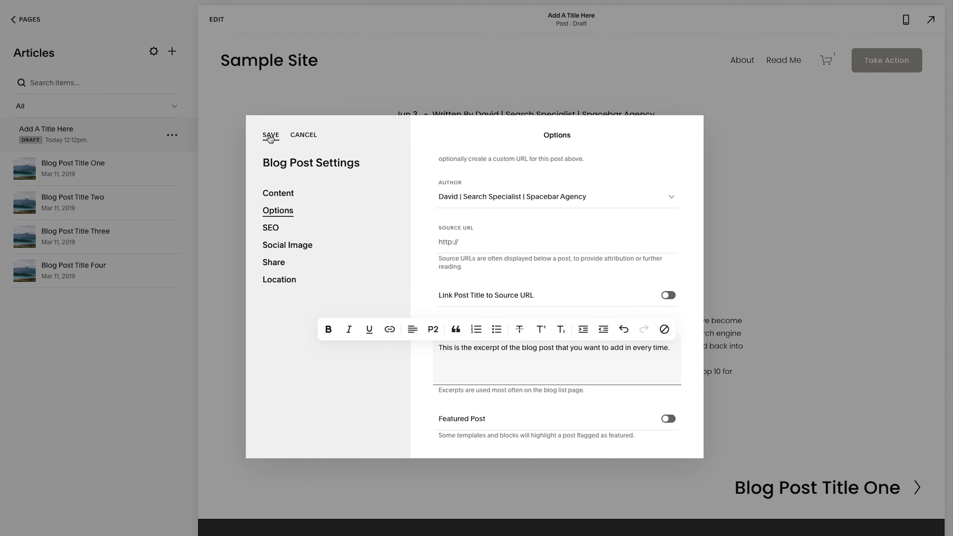
click(270, 135)
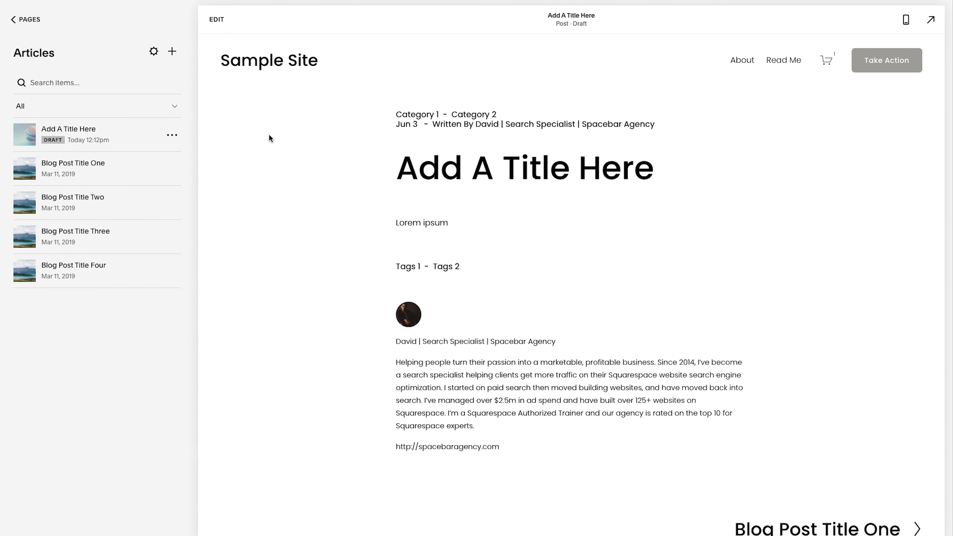
mouse_move(299, 95)
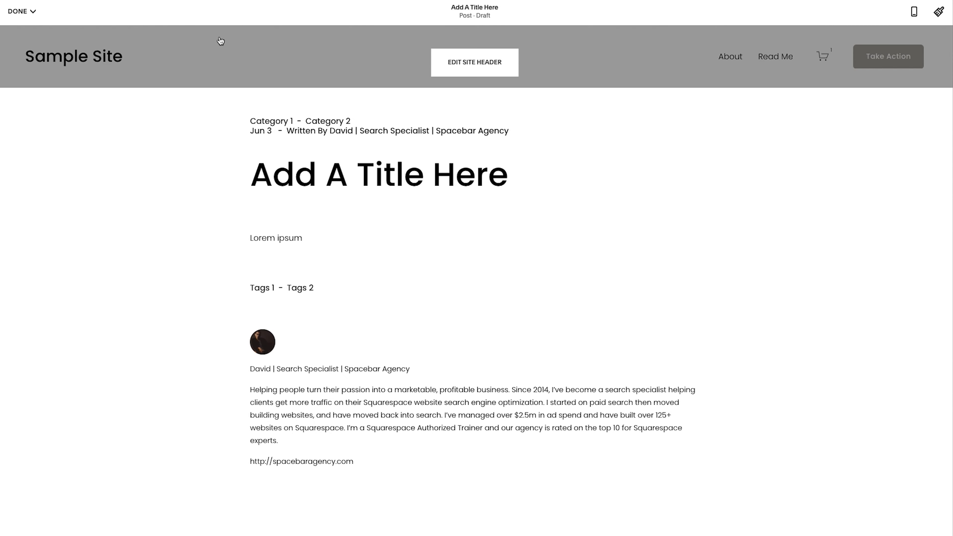
- Publish the Add A Title Here post from the Done dropdown
click(19, 12)
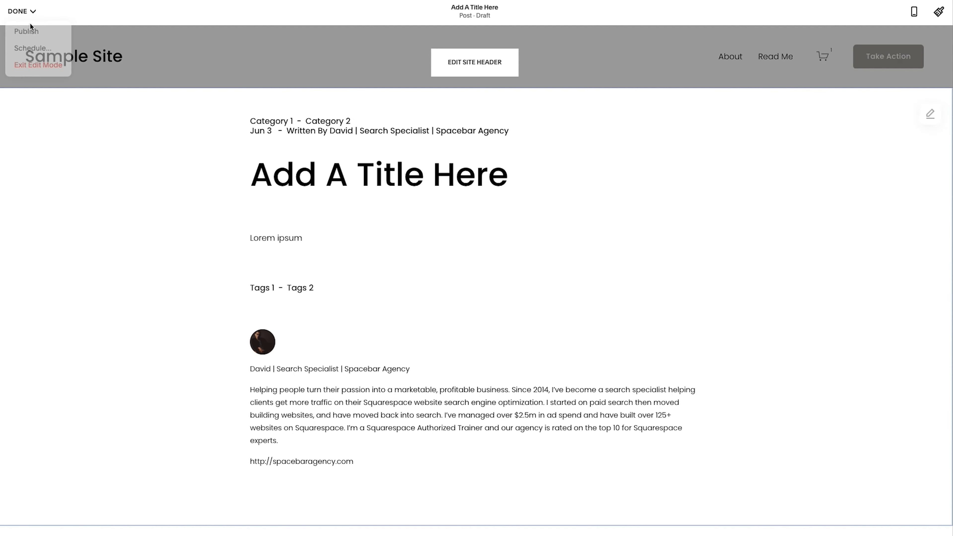
click(26, 32)
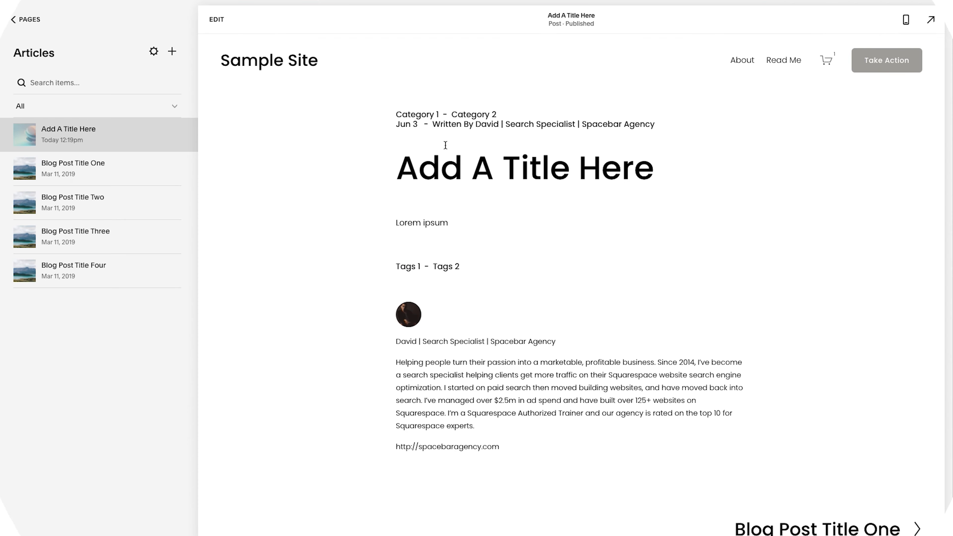
mouse_move(25, 22)
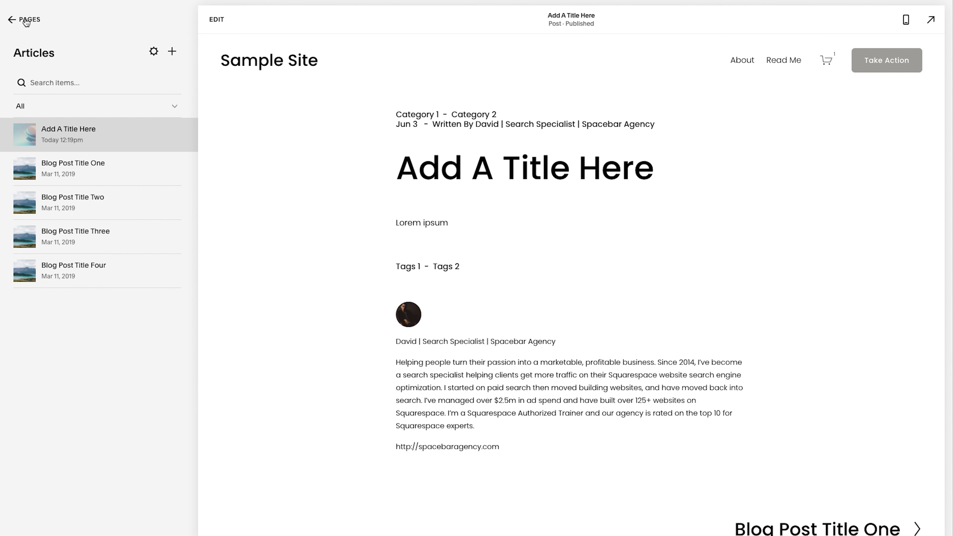
- Go back to the pages list and view the Articles blog page with the new post
click(23, 20)
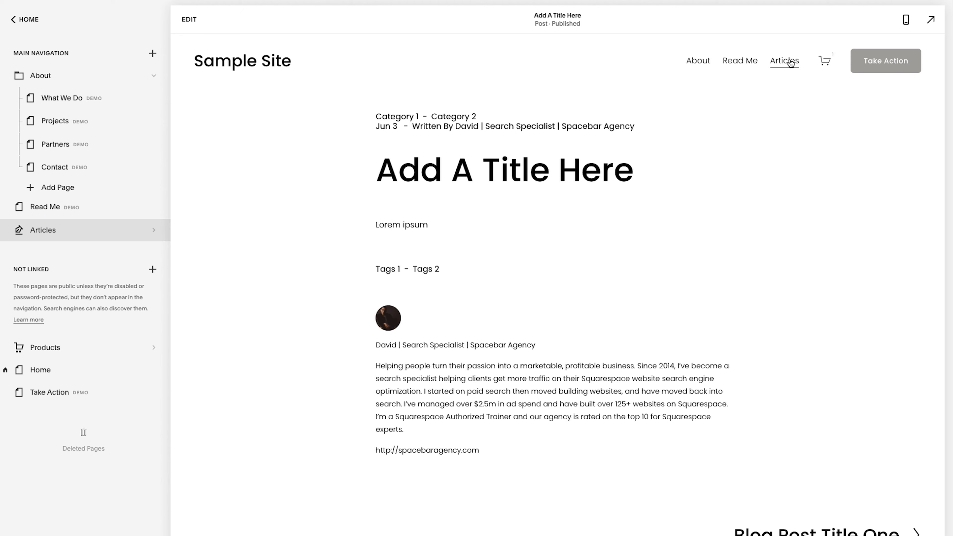
click(784, 60)
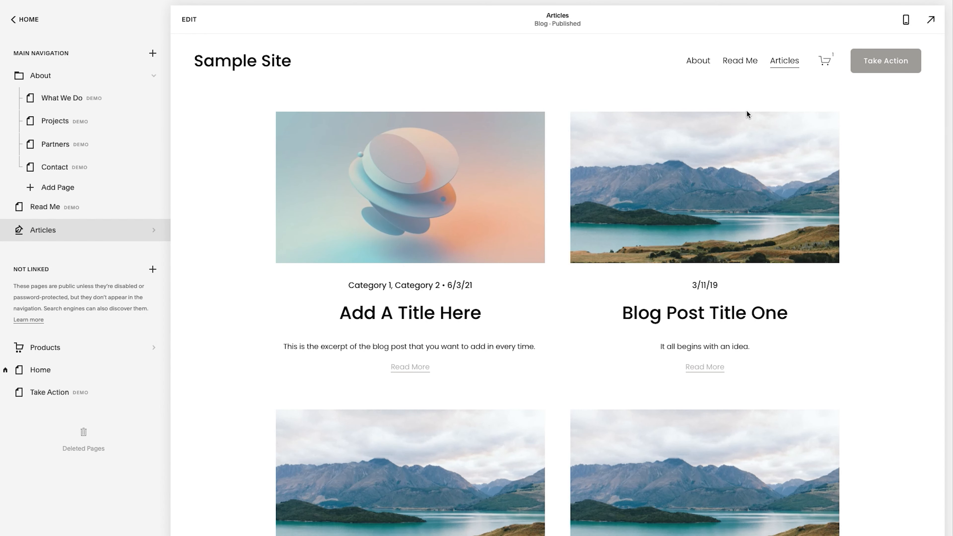
mouse_move(528, 194)
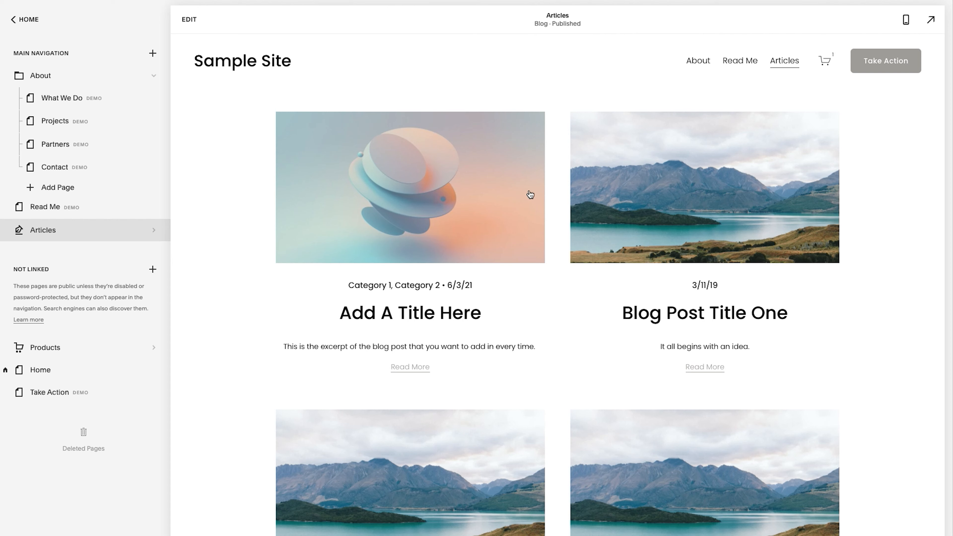
mouse_move(446, 167)
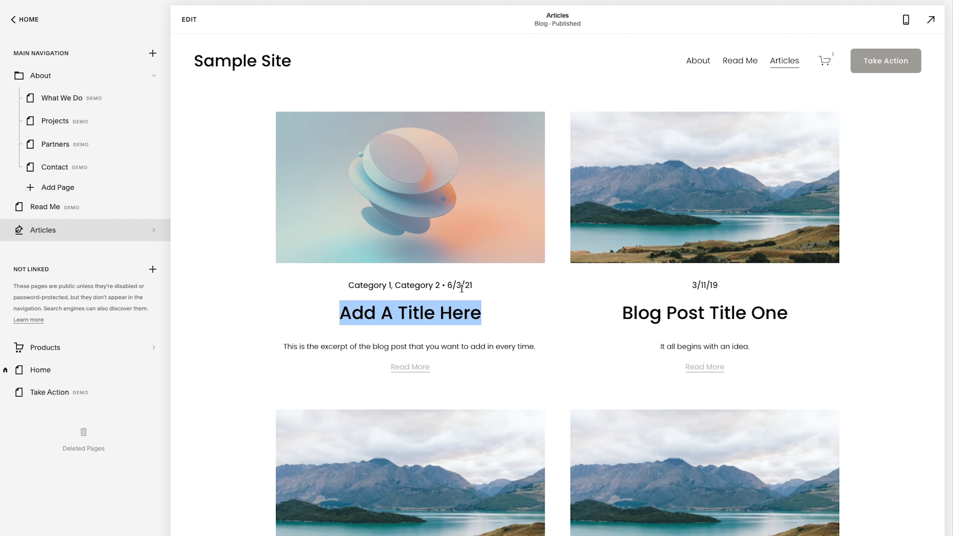
mouse_move(422, 370)
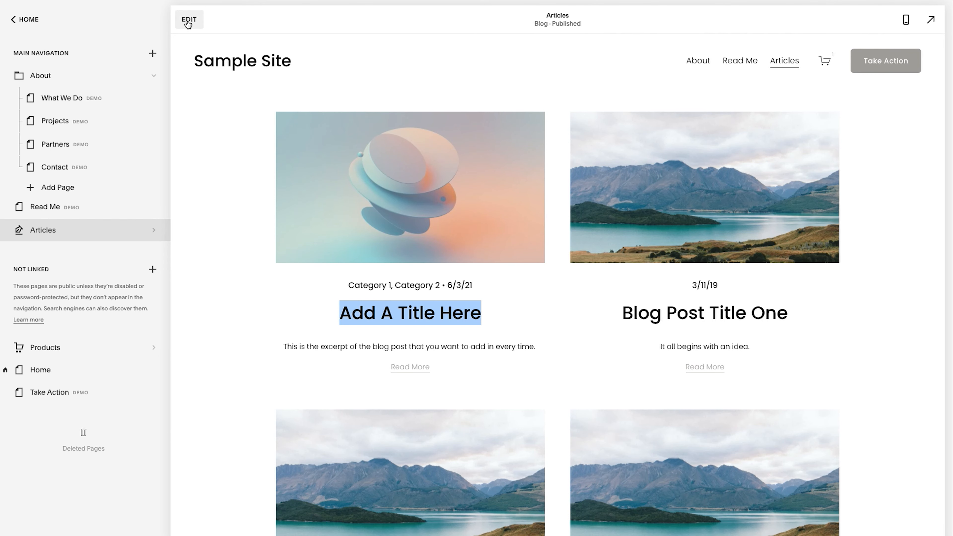
- Edit the Articles blog section and set its grid to 3 columns
click(189, 19)
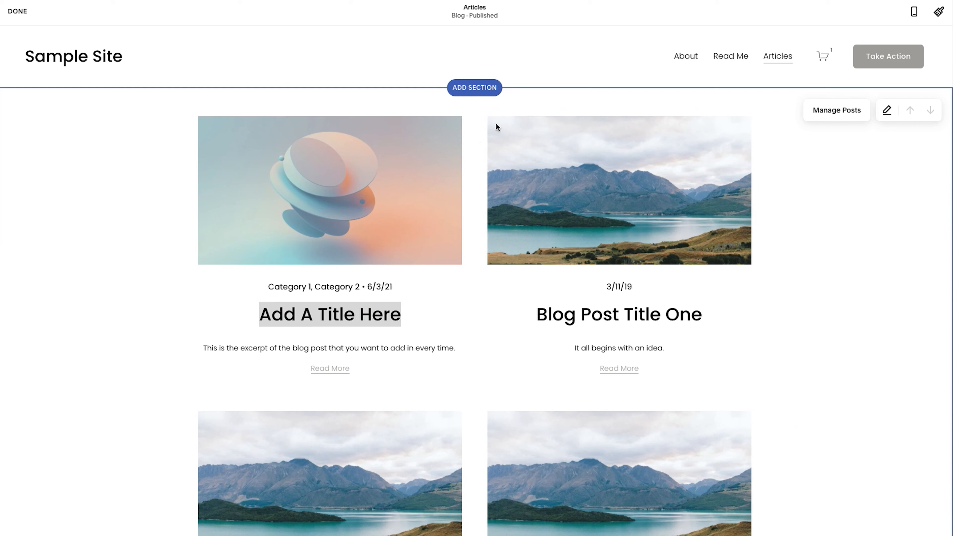
mouse_move(882, 126)
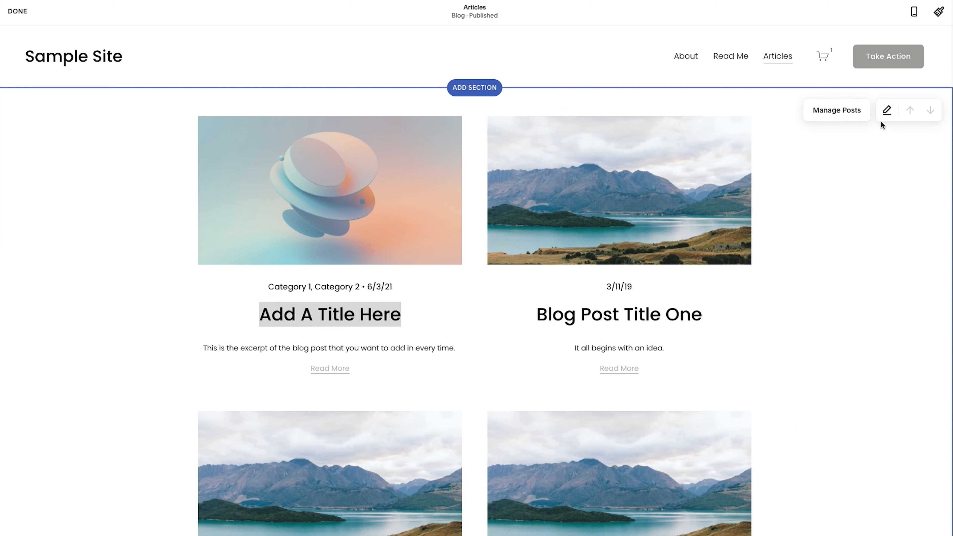
mouse_move(887, 111)
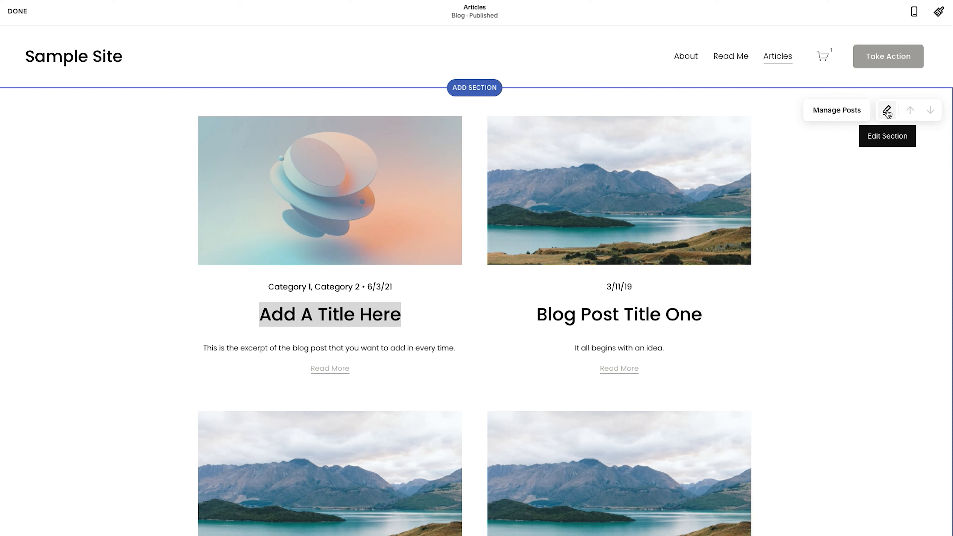
click(888, 110)
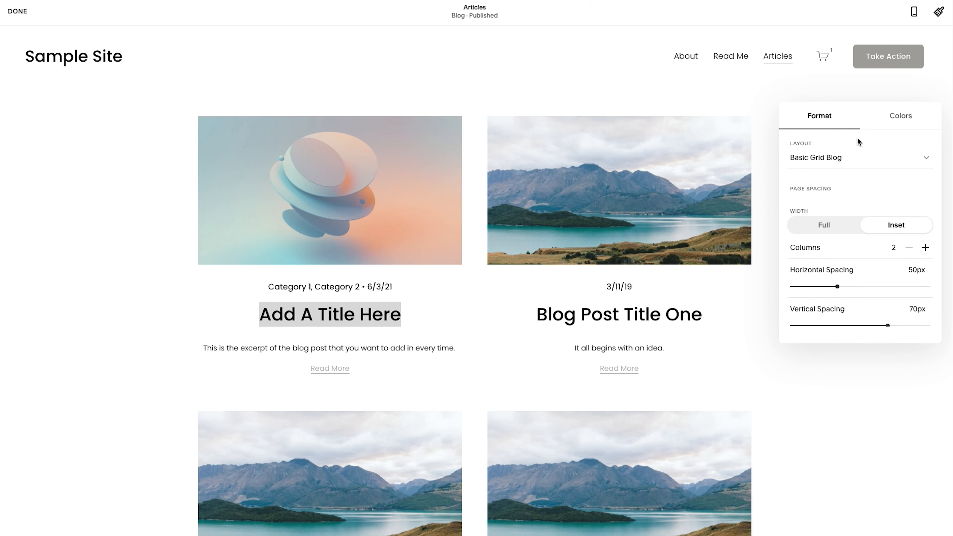
mouse_move(924, 252)
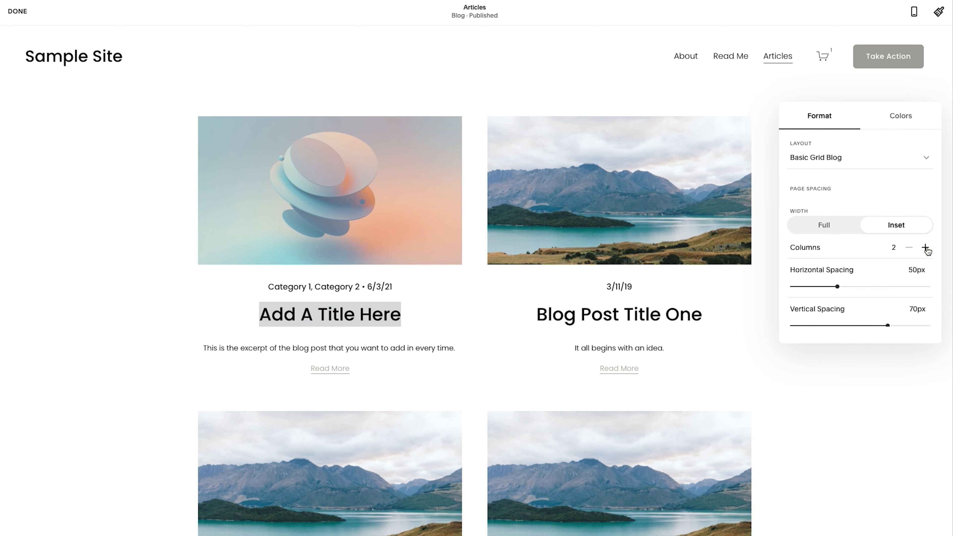
click(924, 247)
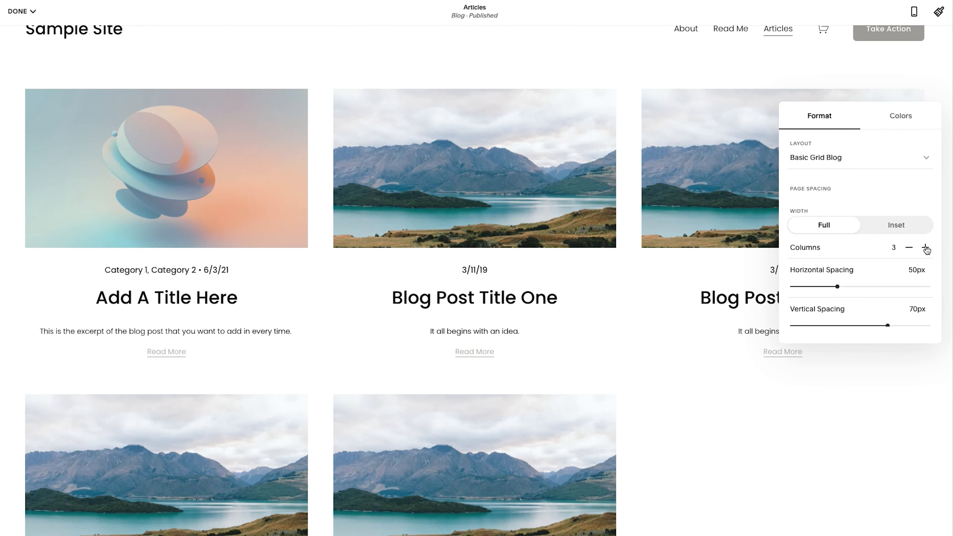
scroll(down, 3)
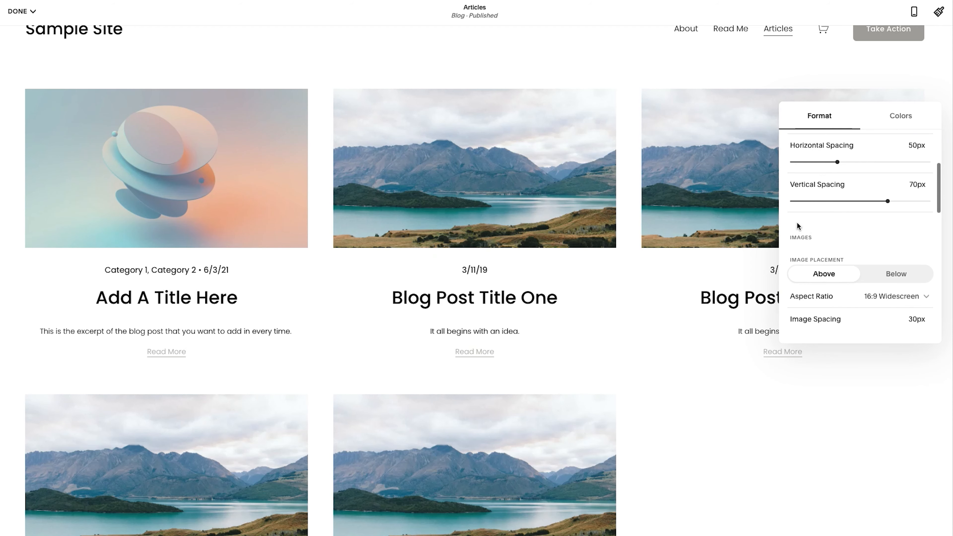
scroll(down, 3)
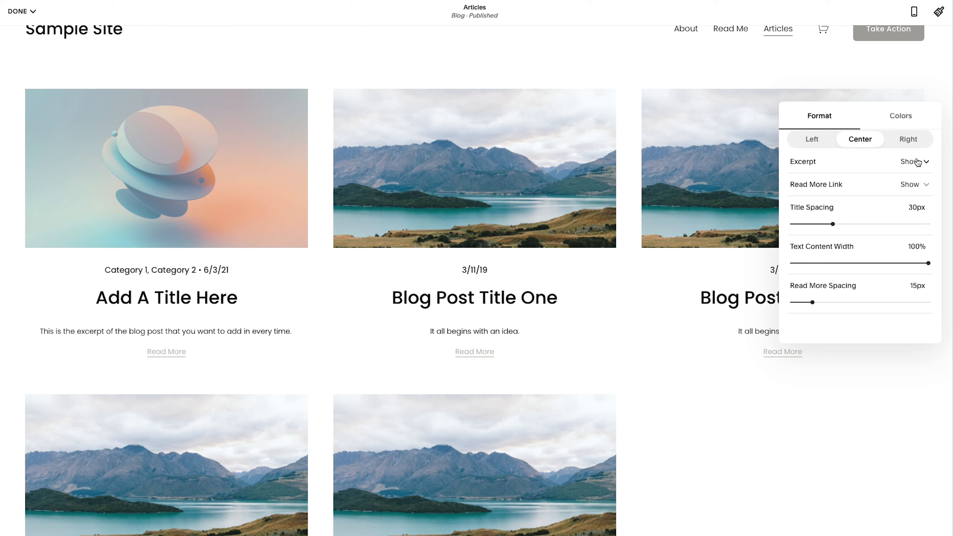
mouse_move(872, 192)
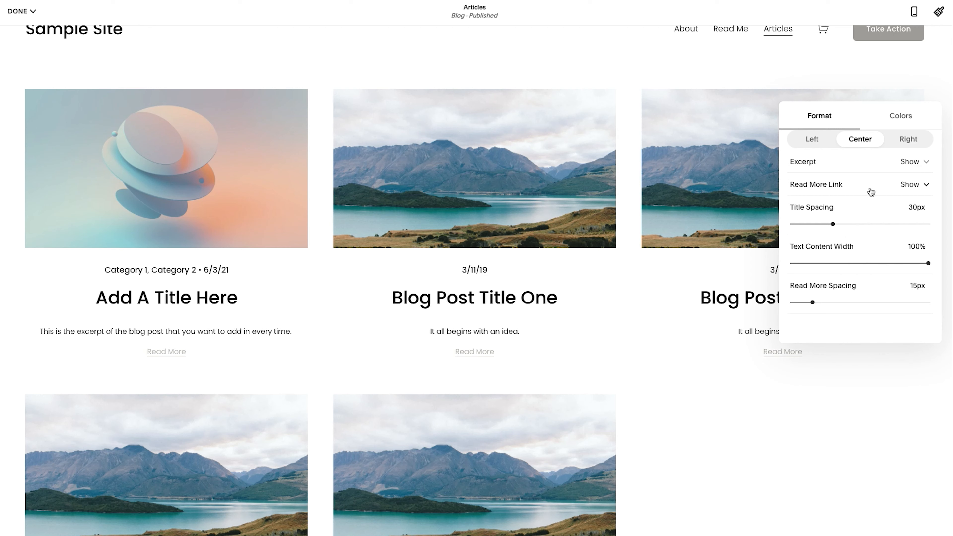
- Hide the Read More links and set Secondary Meta Content to None, removing the date
click(909, 185)
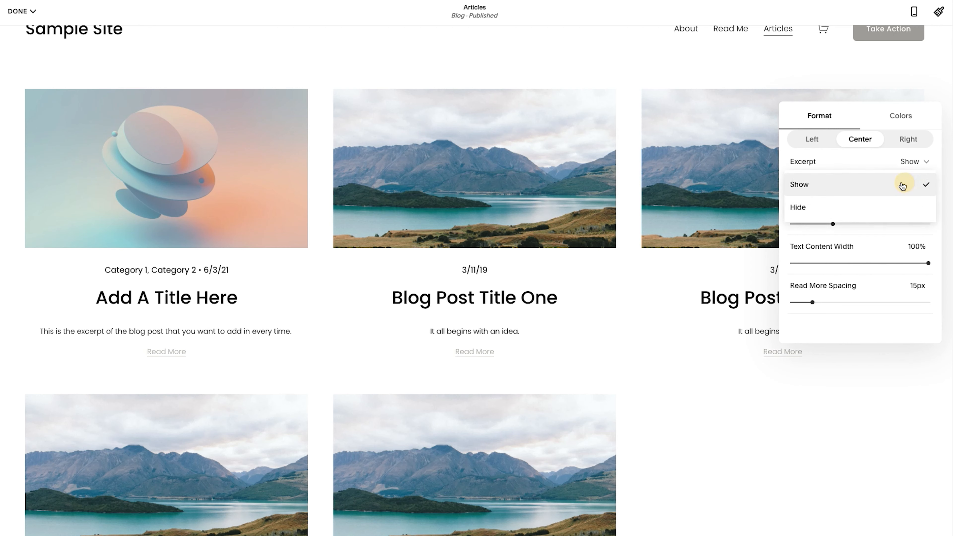
click(903, 184)
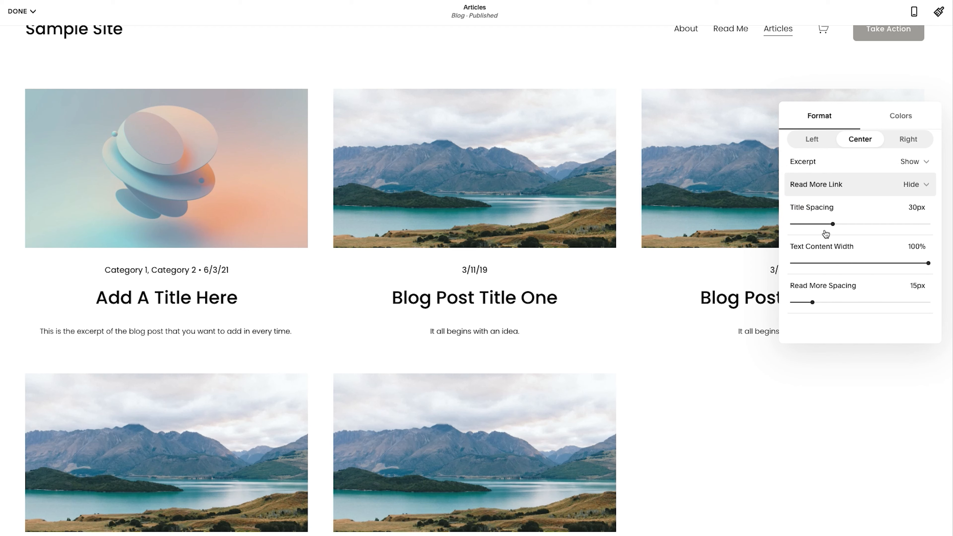
scroll(down, 3)
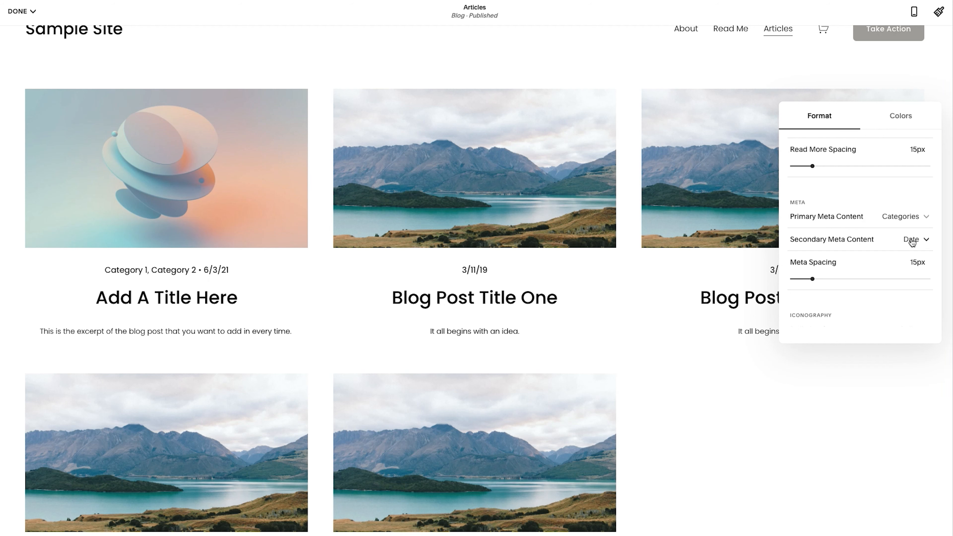
click(915, 239)
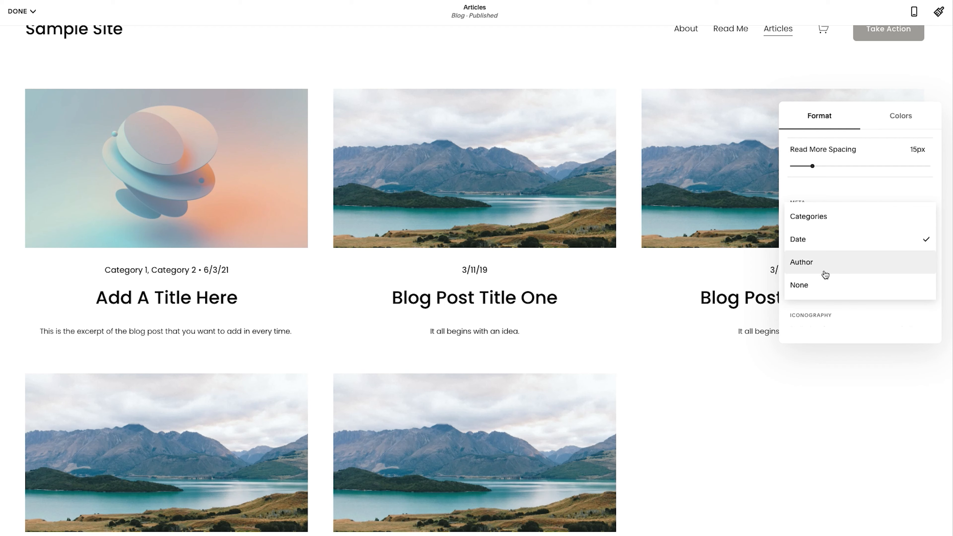
click(799, 285)
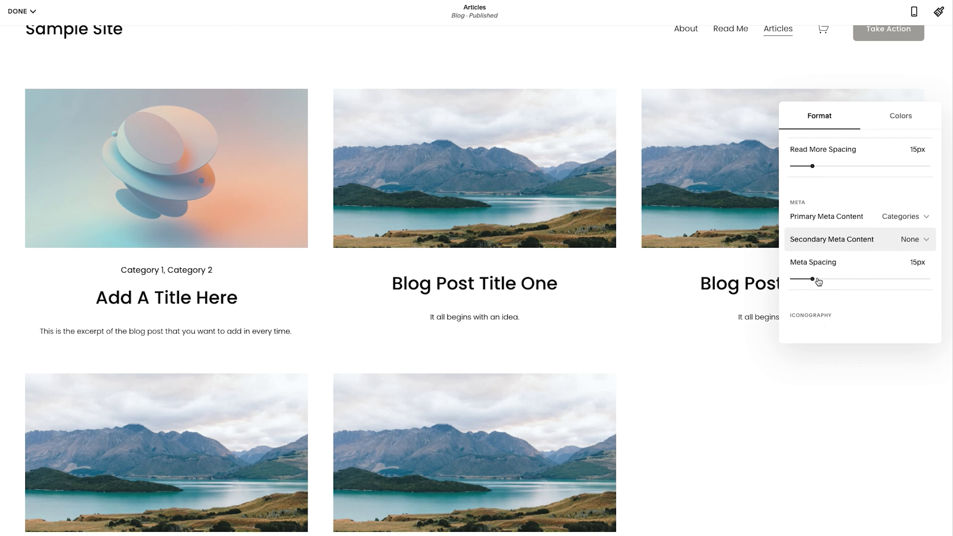
scroll(down, 3)
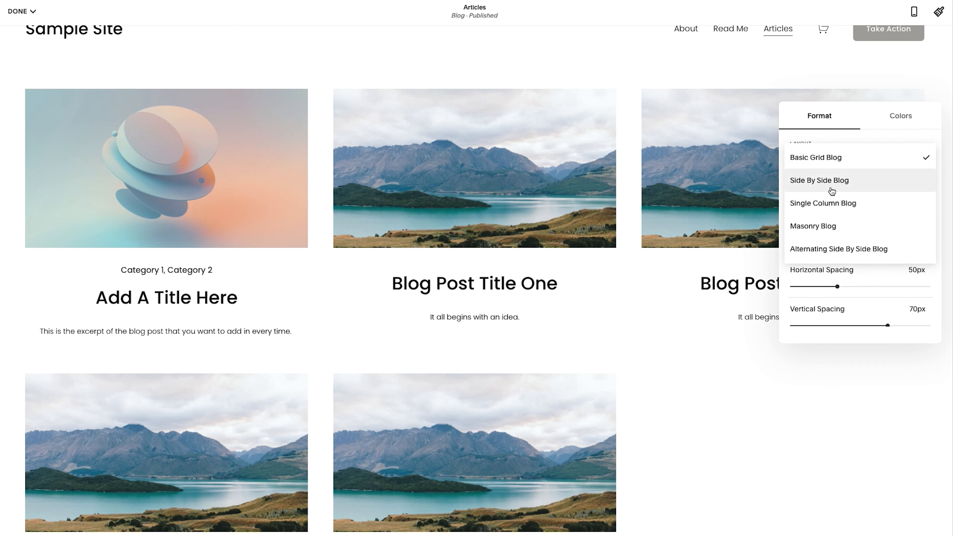
- Choose the Alternating Side By Side Blog layout, view the colour themes, and return to the pages list
click(839, 249)
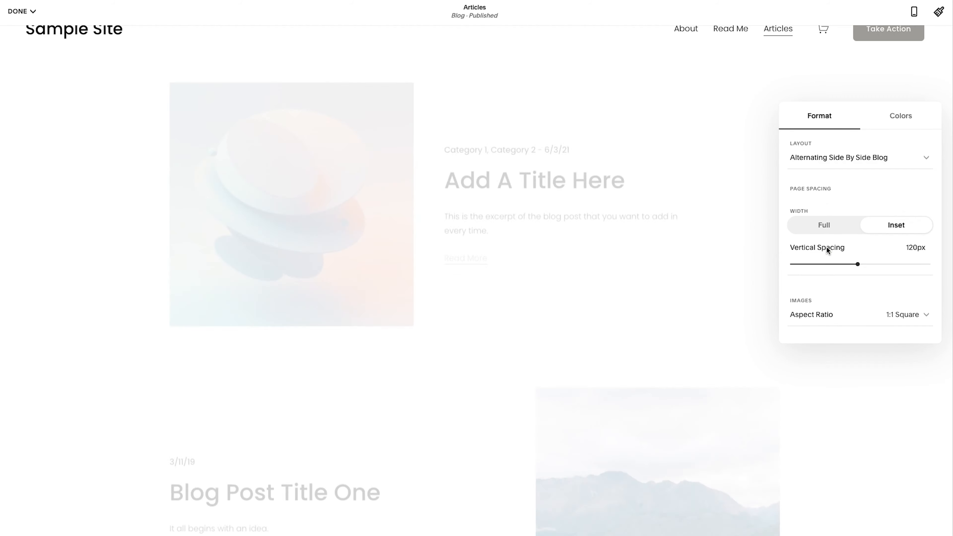
scroll(down, 3)
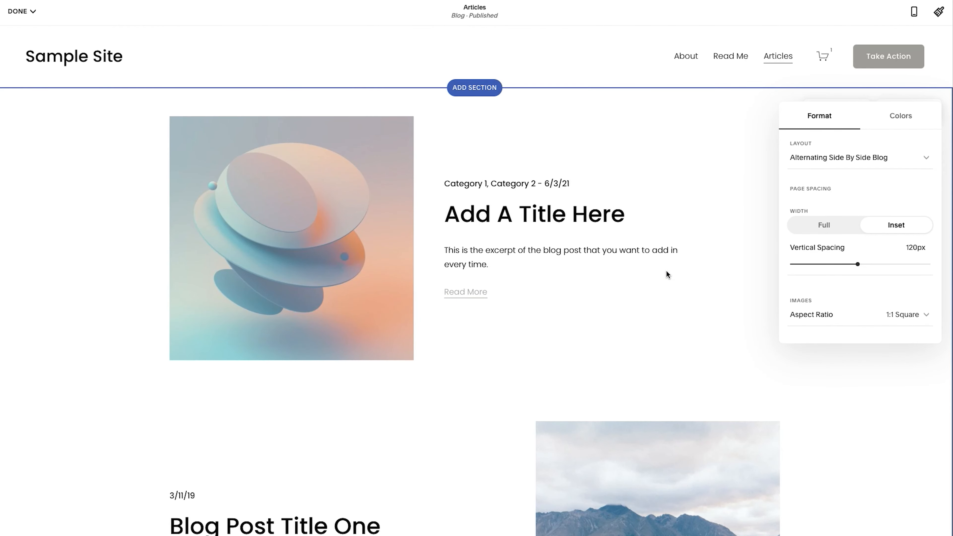
click(900, 116)
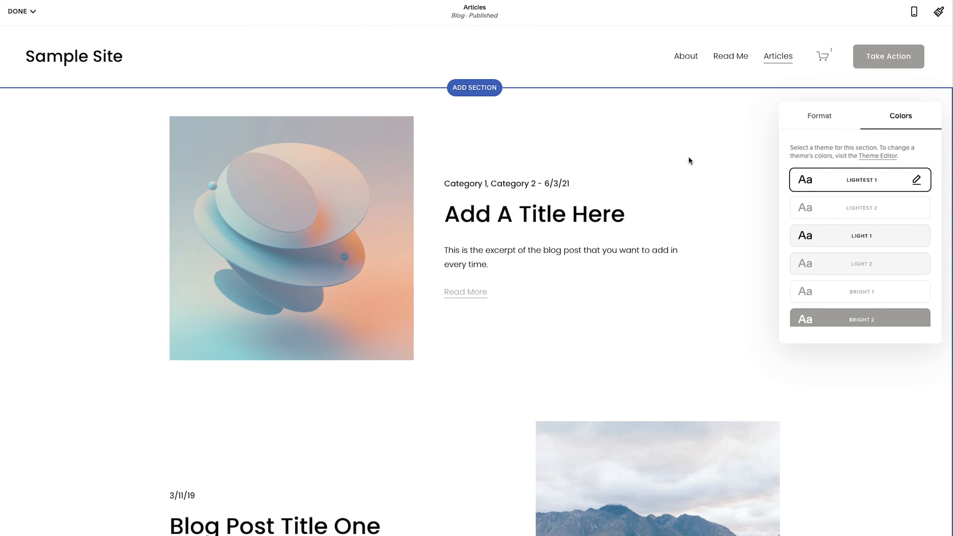
click(20, 12)
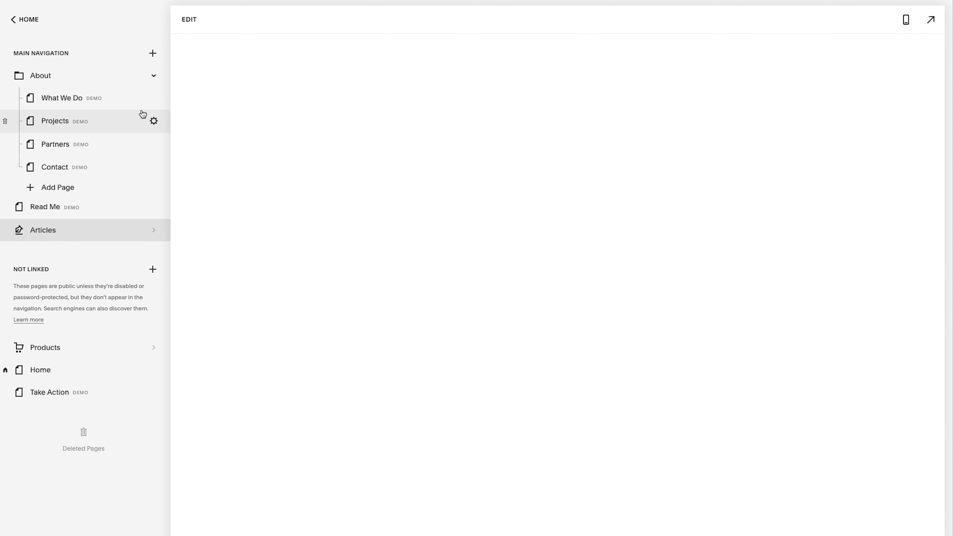
- Edit the Add A Title Here post, replacing its body with several lorem ipsum paragraphs
click(44, 230)
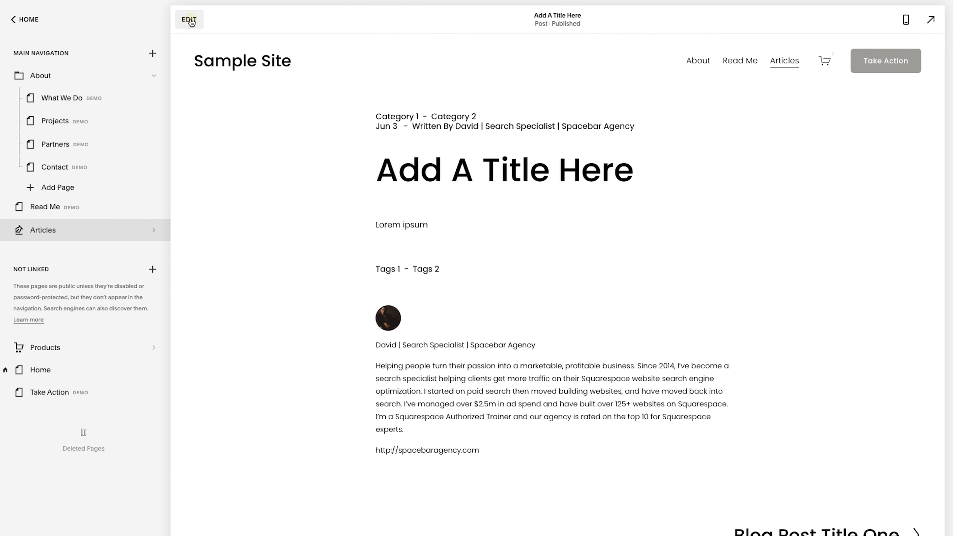
click(190, 19)
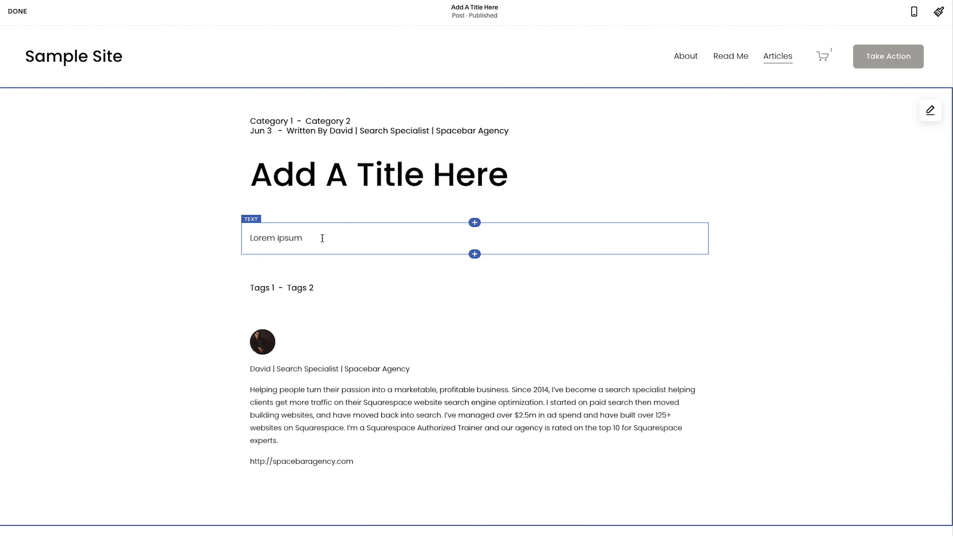
click(323, 241)
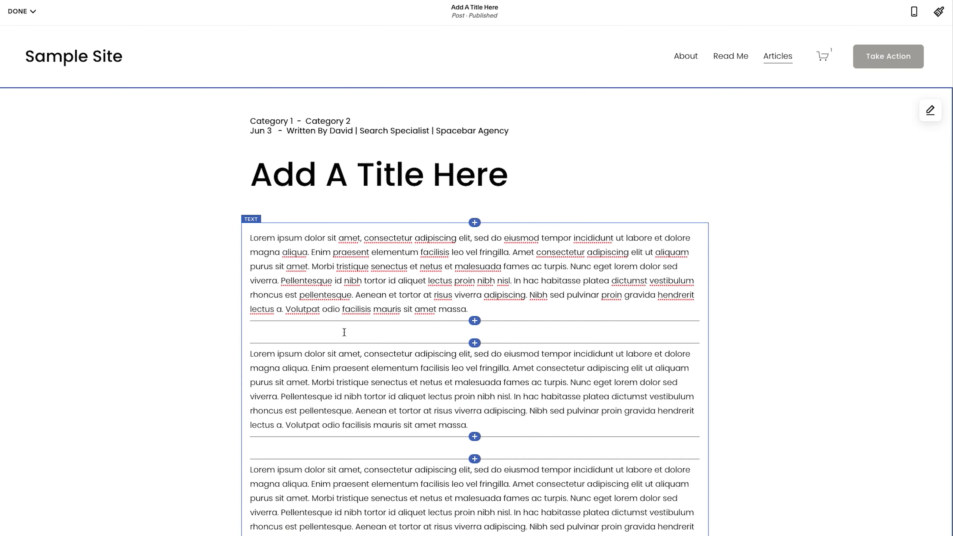
scroll(down, 3)
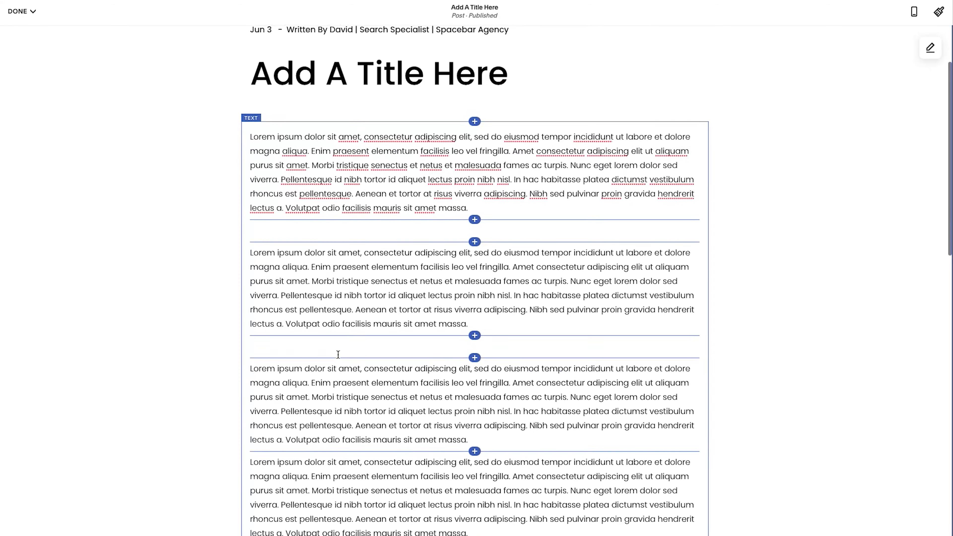
scroll(down, 3)
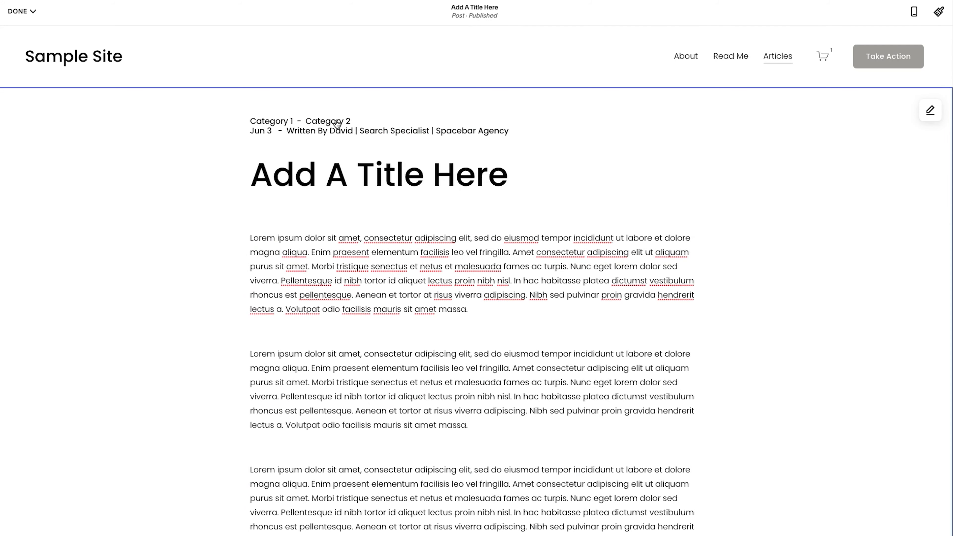
mouse_move(313, 136)
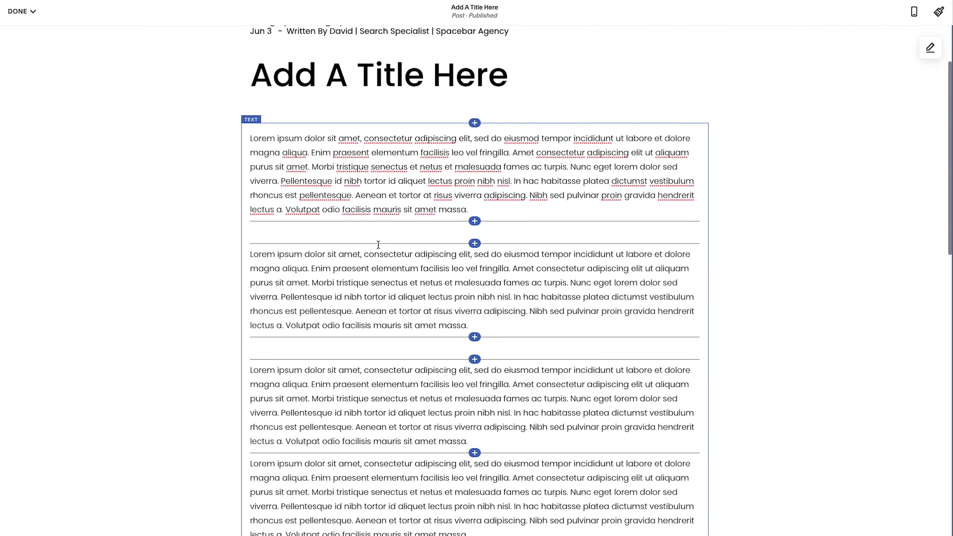
scroll(down, 3)
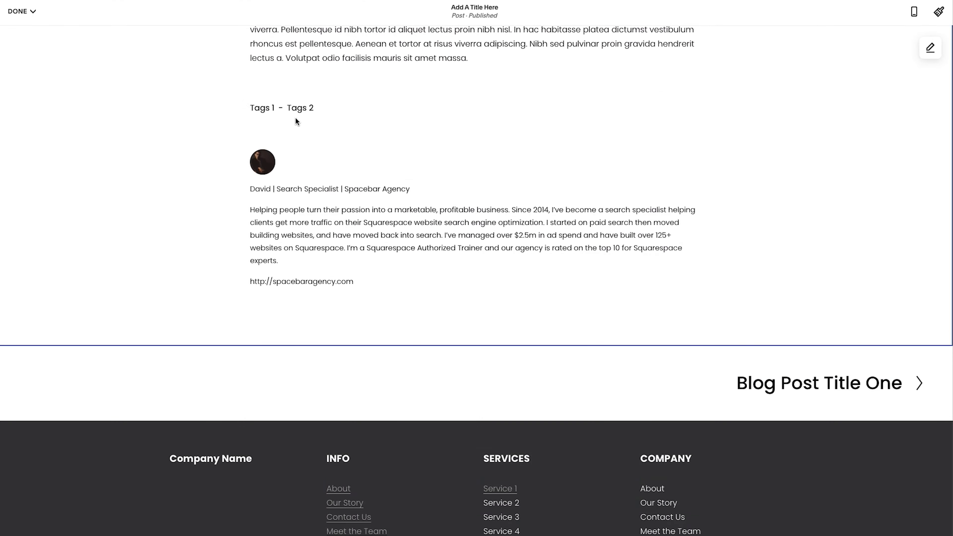
mouse_move(286, 240)
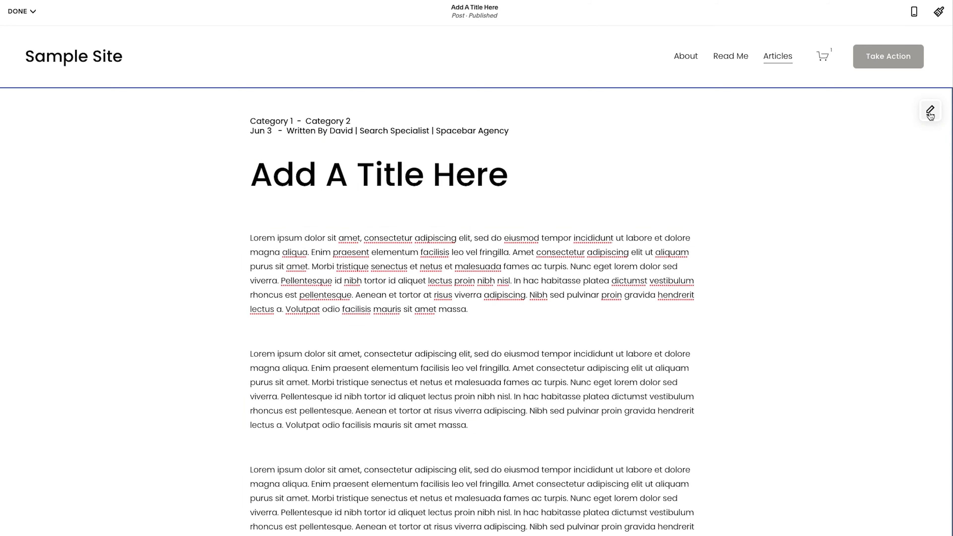
mouse_move(931, 111)
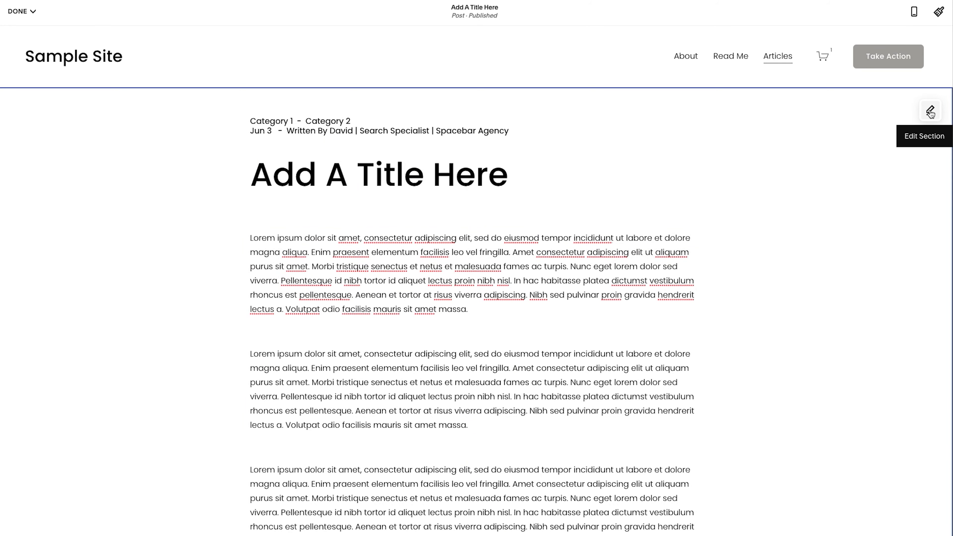
- In the post's Format panel, drag the custom content width down through 57 and 52
click(931, 110)
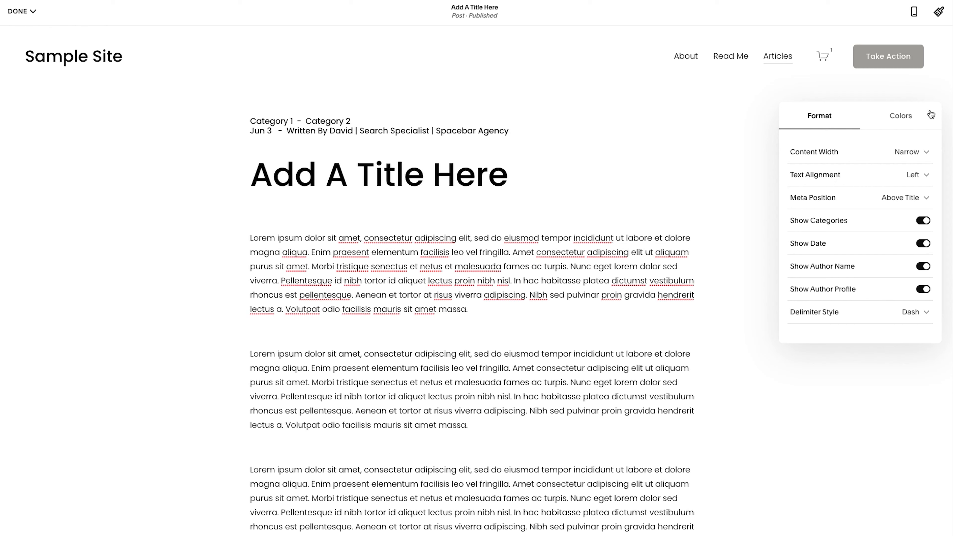
mouse_move(829, 156)
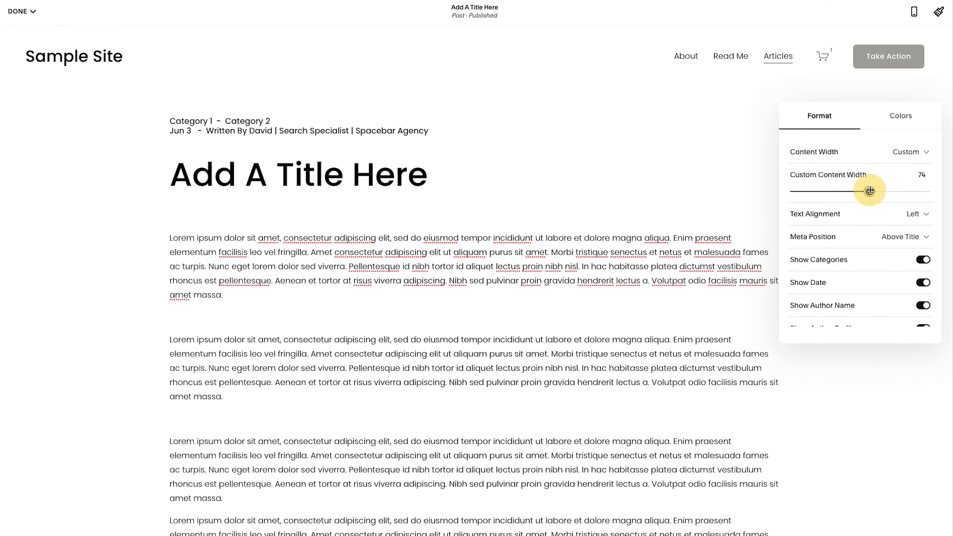
drag(869, 191, 829, 190)
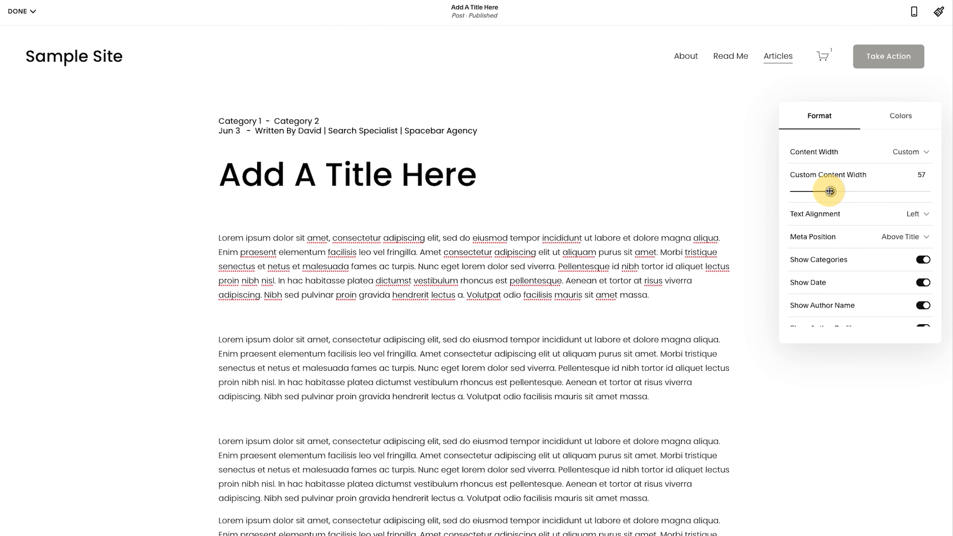
drag(829, 190, 820, 191)
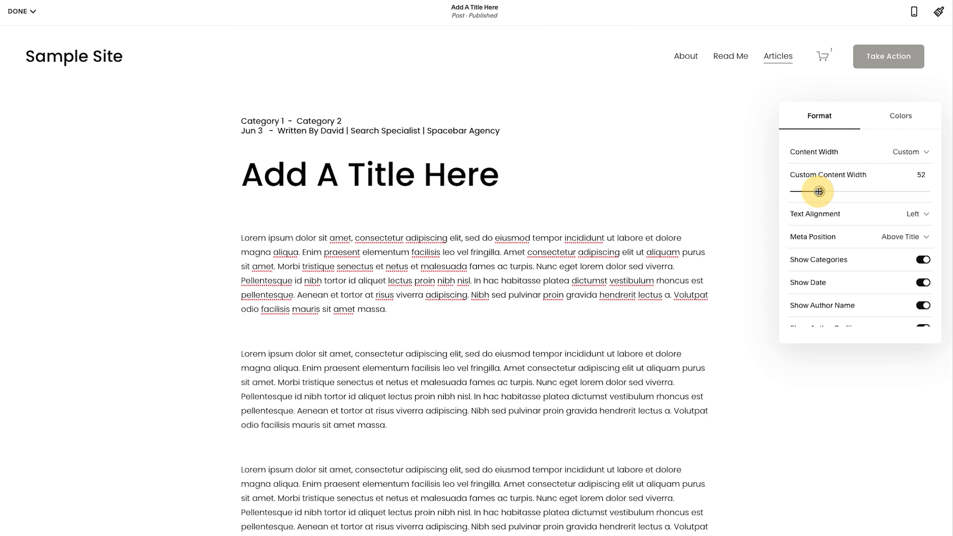
drag(818, 191, 812, 192)
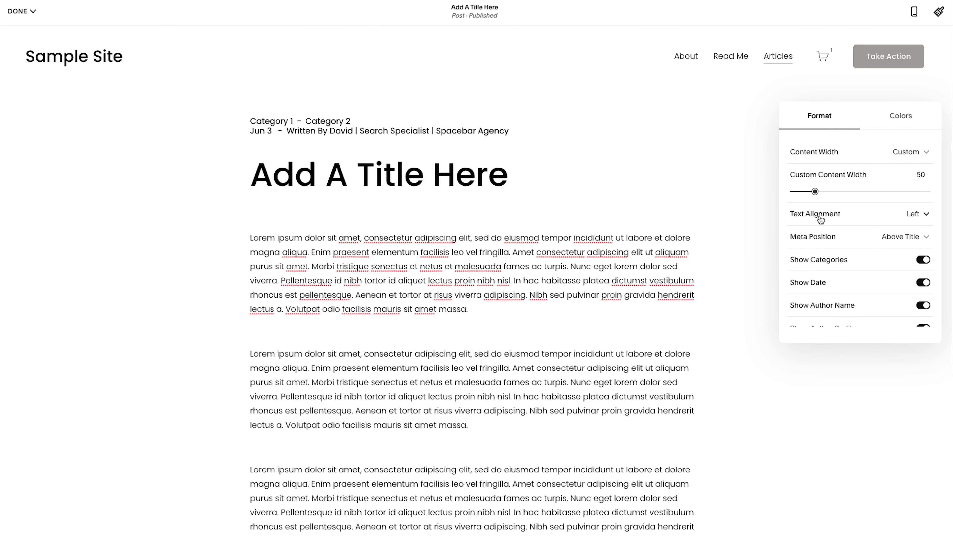
mouse_move(844, 182)
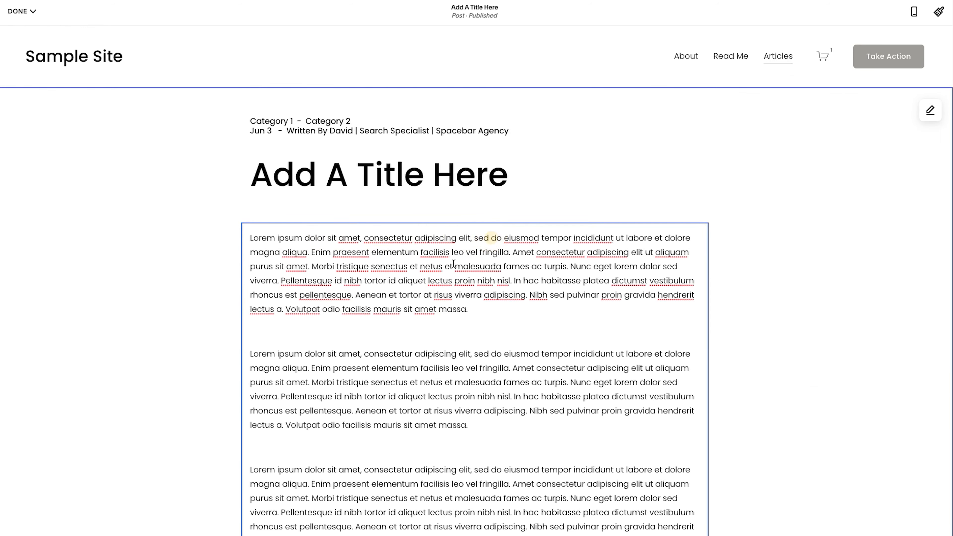
- Reopen the format settings, try a content width of 85, then settle on 45
click(454, 265)
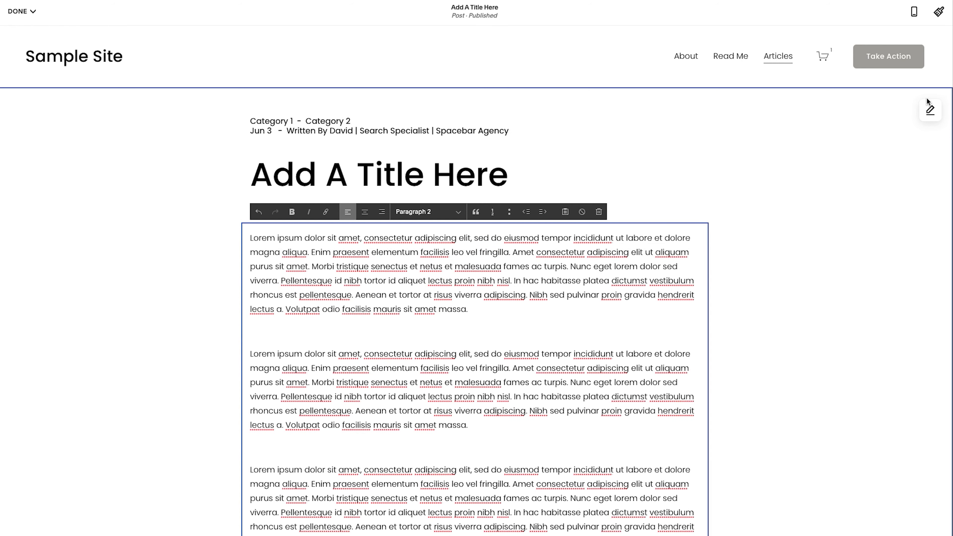
click(930, 110)
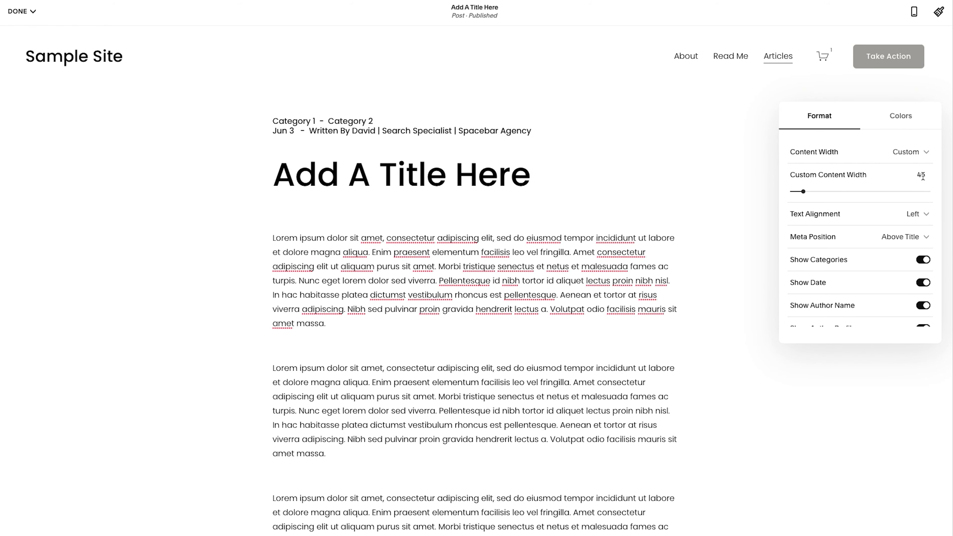
drag(802, 191, 888, 191)
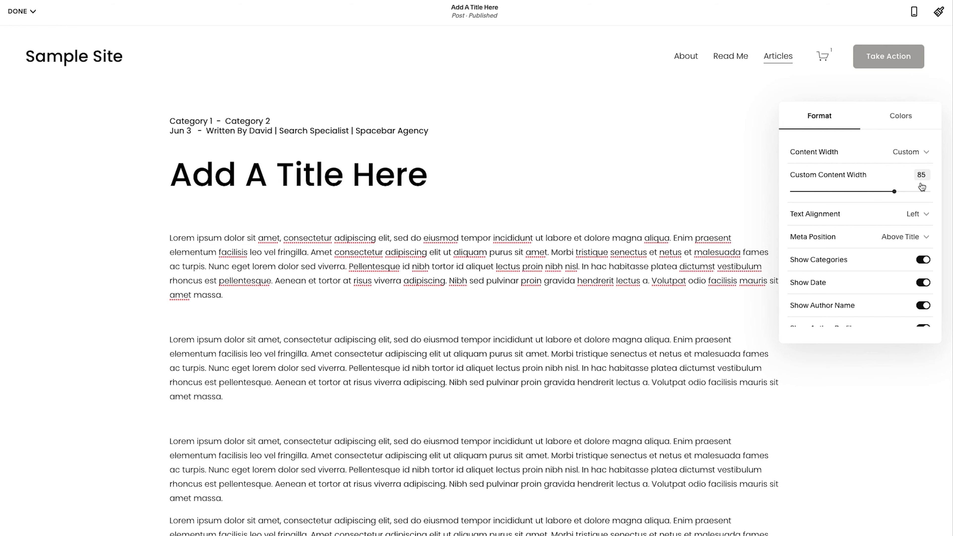
drag(885, 191, 804, 191)
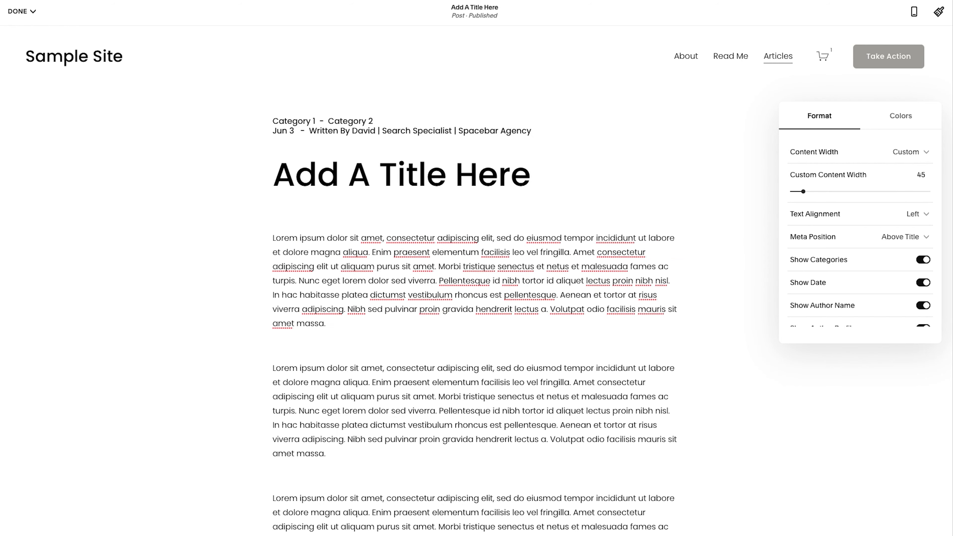
mouse_move(941, 178)
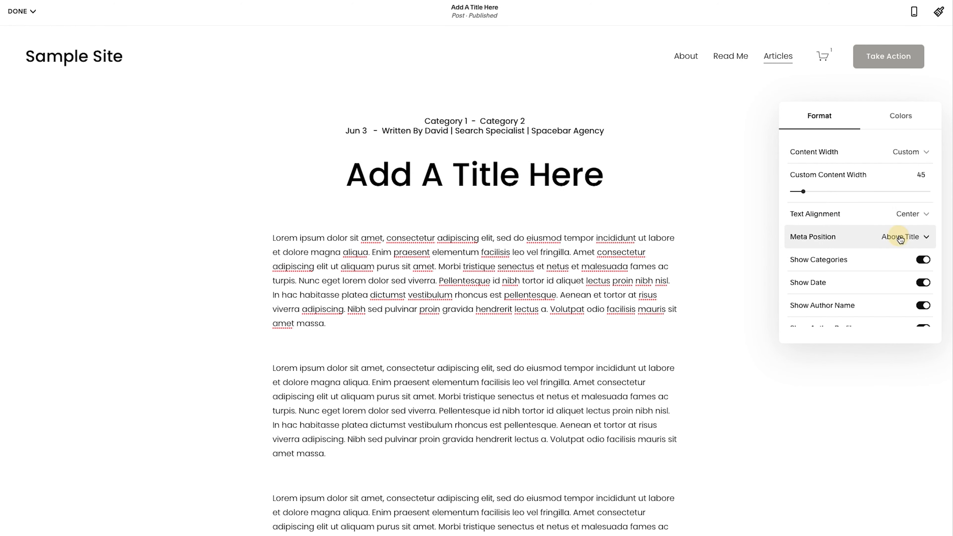
- Hide the post's date and author name, place metadata below the title, and left-align the header
click(904, 236)
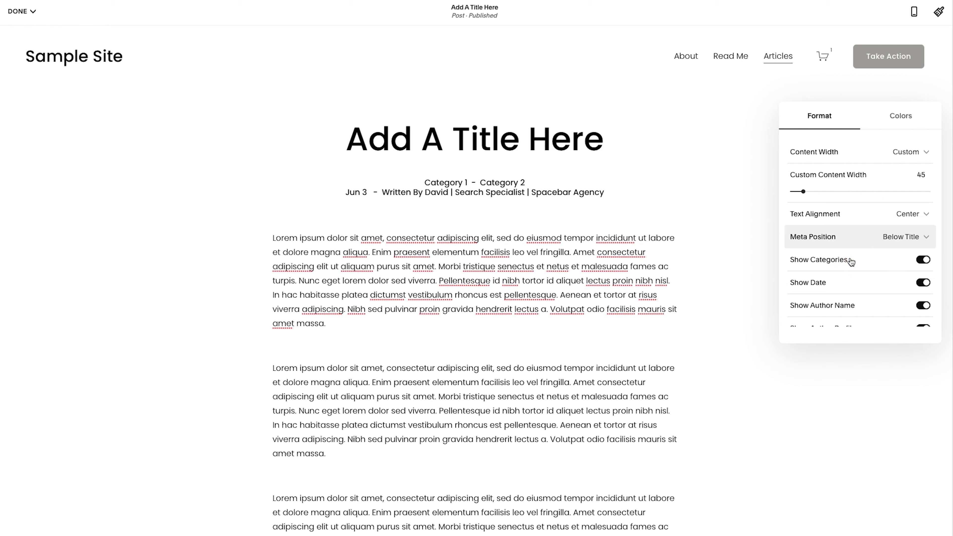
click(906, 237)
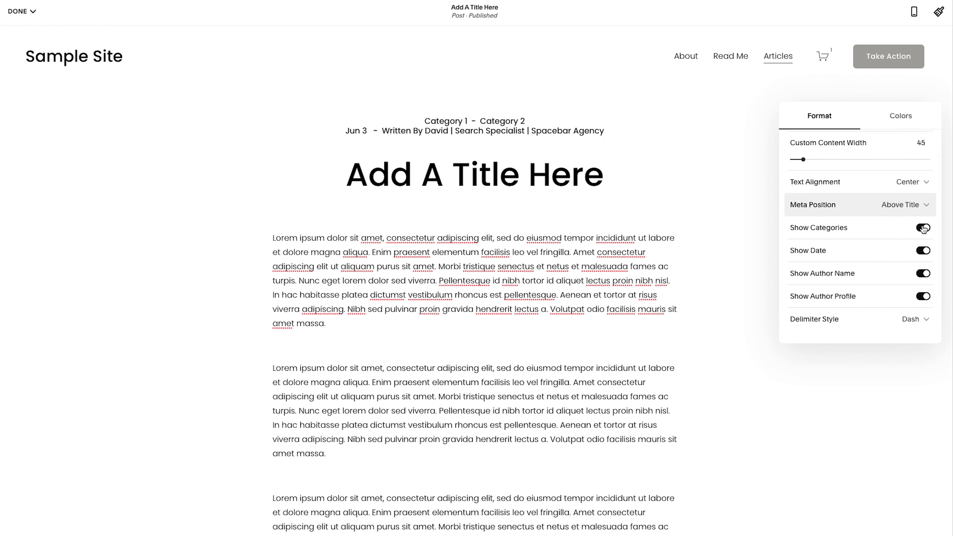
click(923, 250)
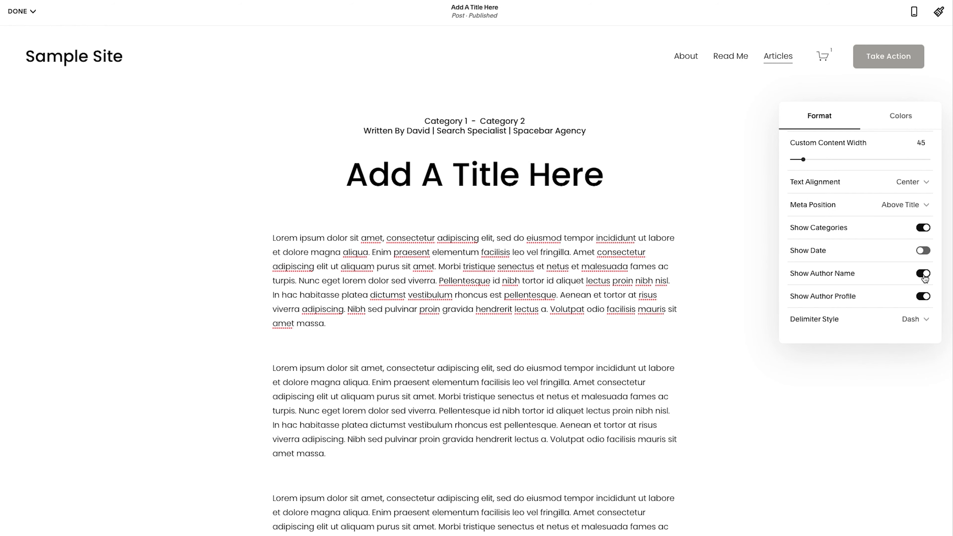
click(923, 273)
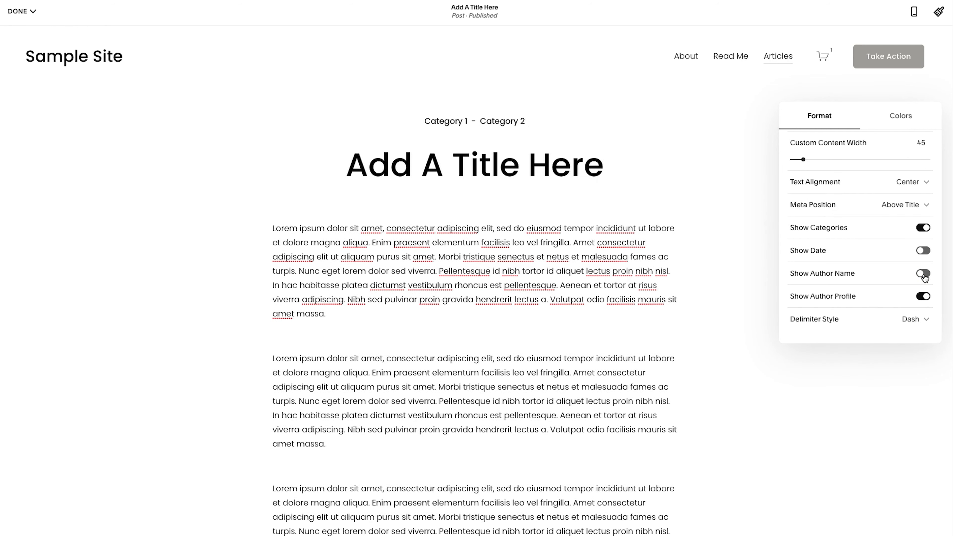
click(913, 204)
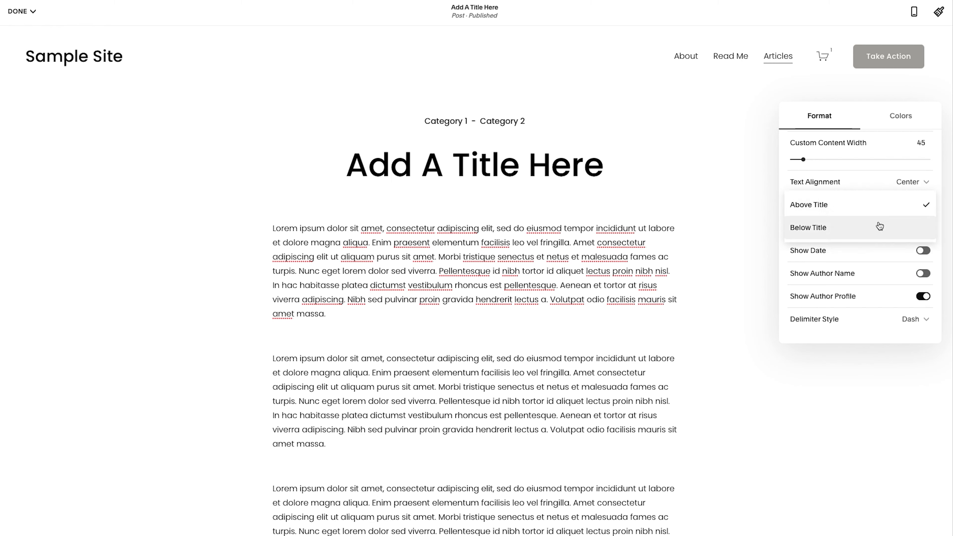
click(808, 227)
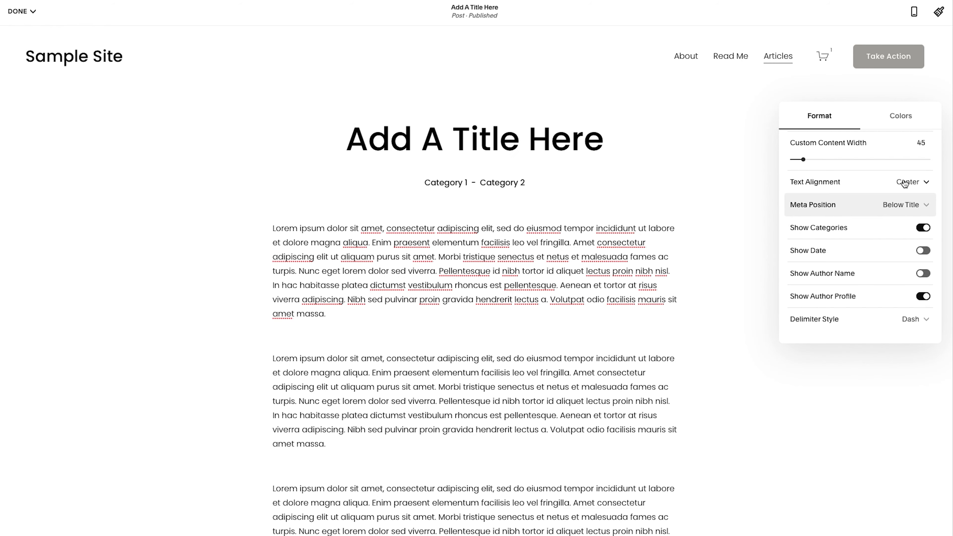
click(910, 182)
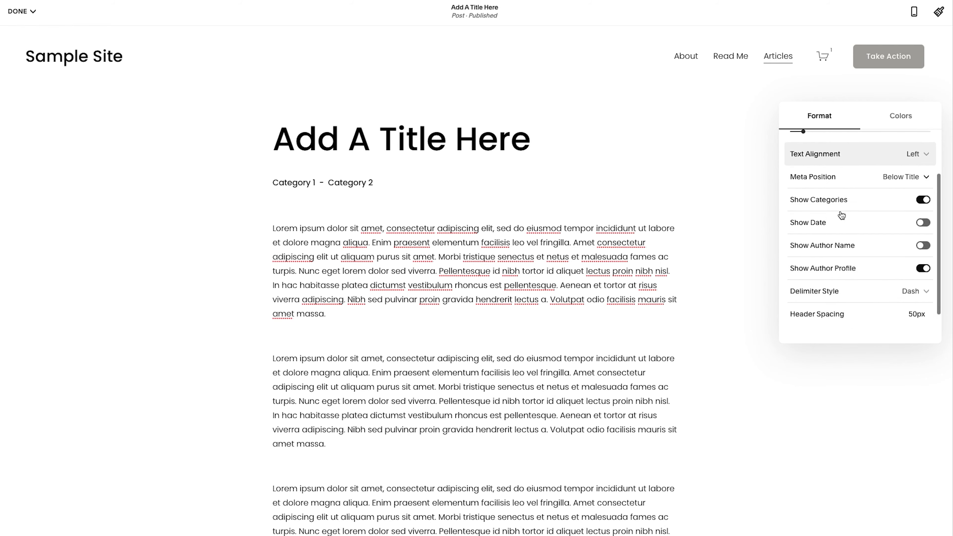
- Set the categories/tags delimiter style to Bullet, glance at colours, and leave the post editor
scroll(down, 3)
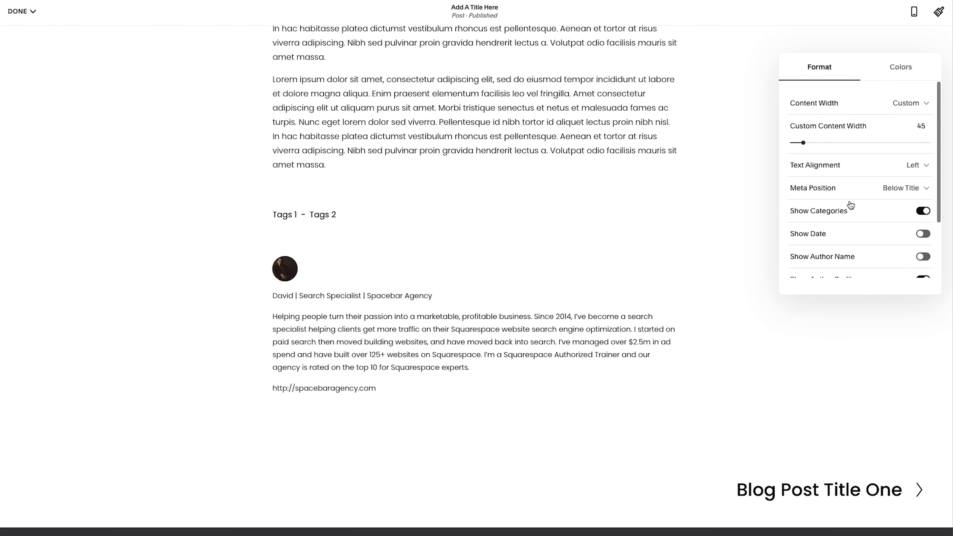
scroll(down, 3)
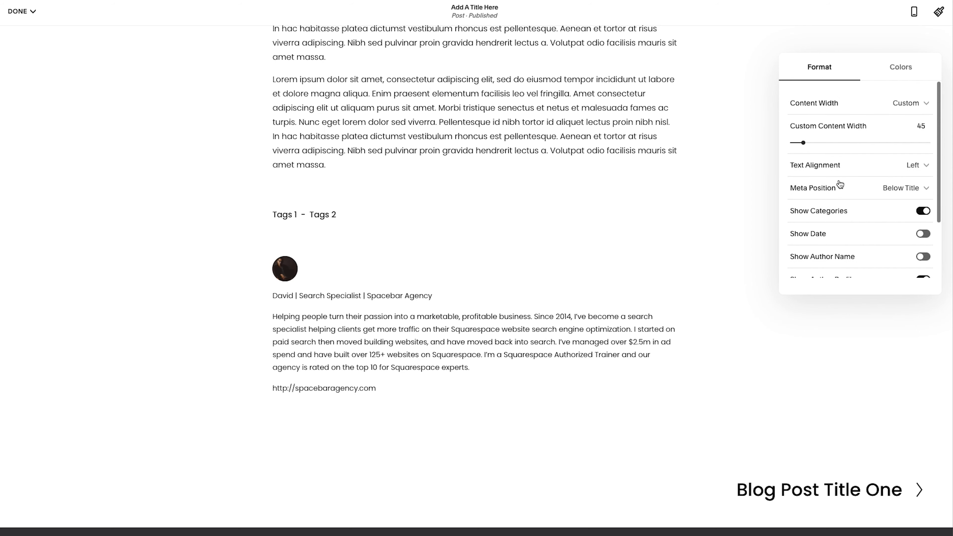
scroll(down, 3)
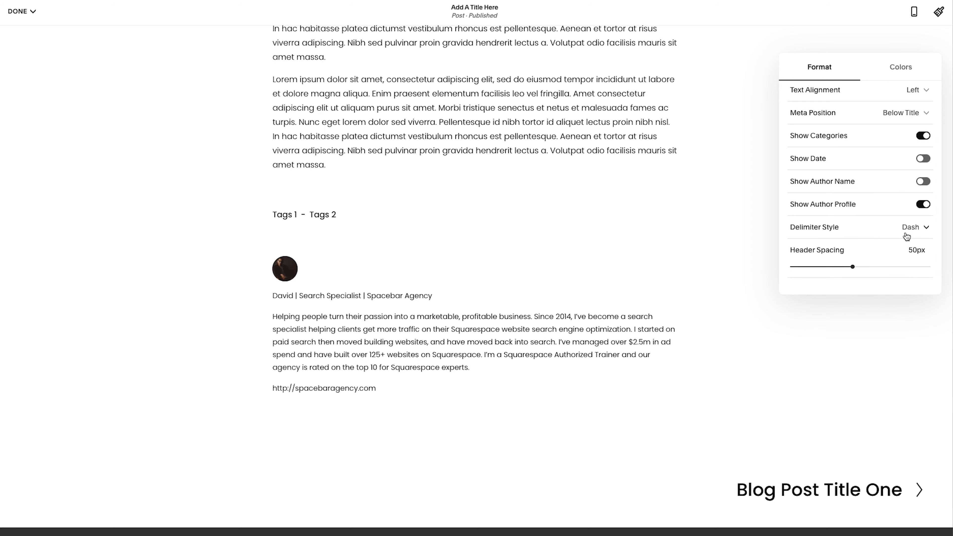
click(911, 227)
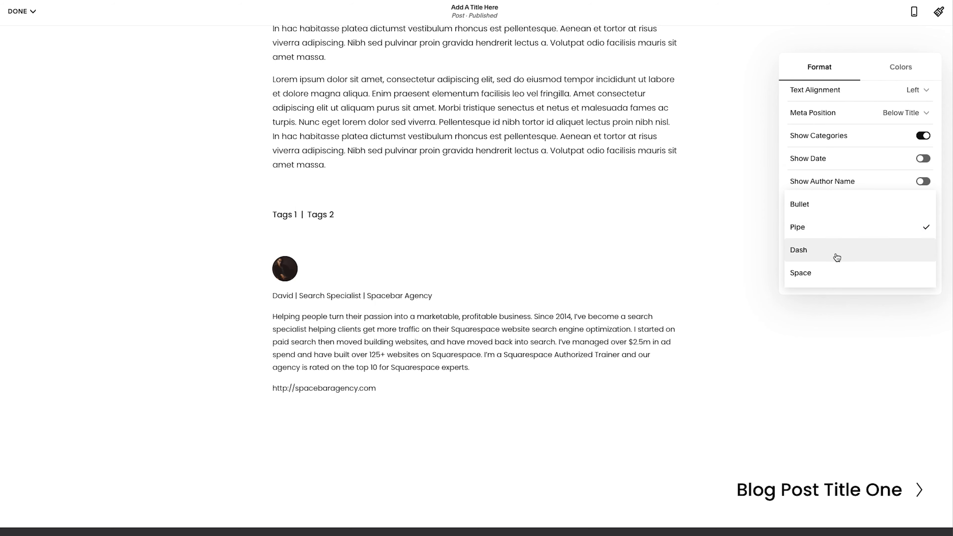
click(801, 273)
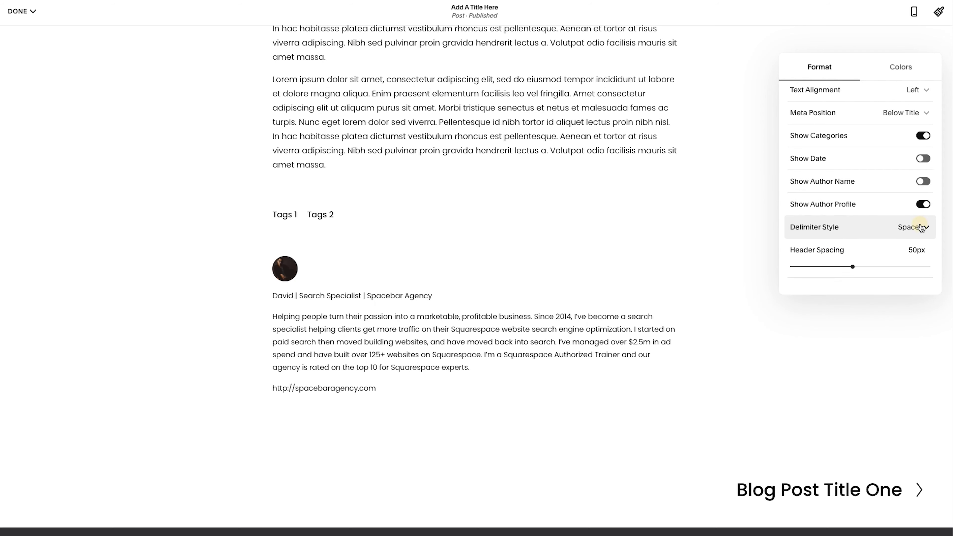
click(917, 232)
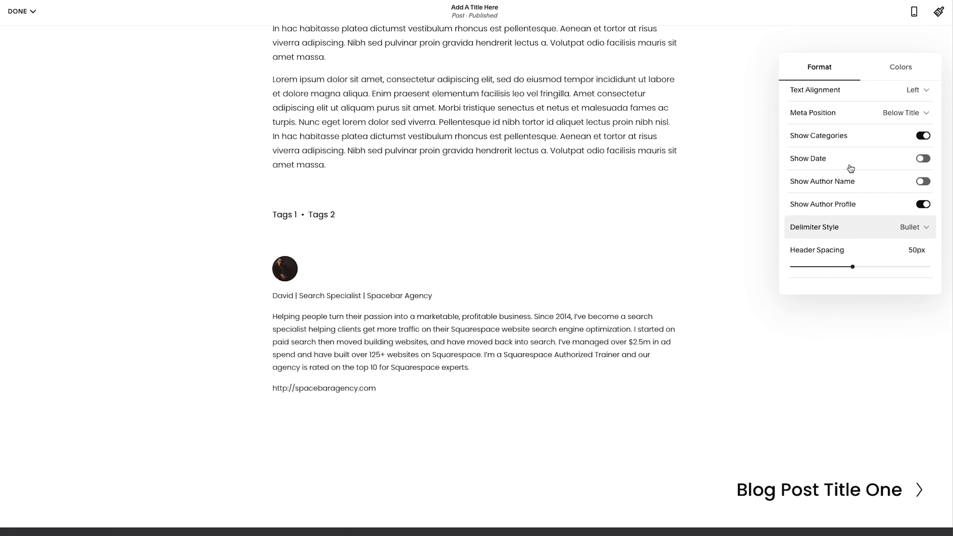
click(900, 67)
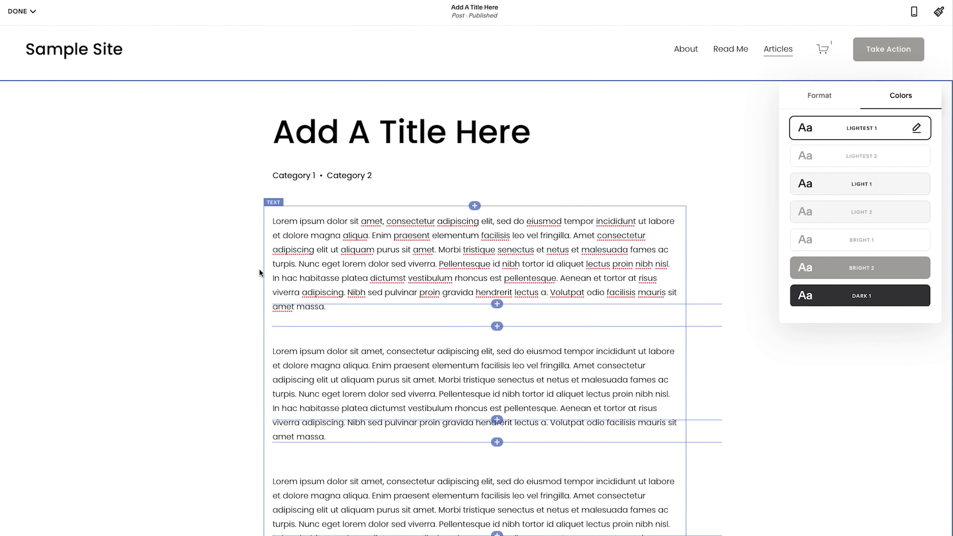
click(19, 12)
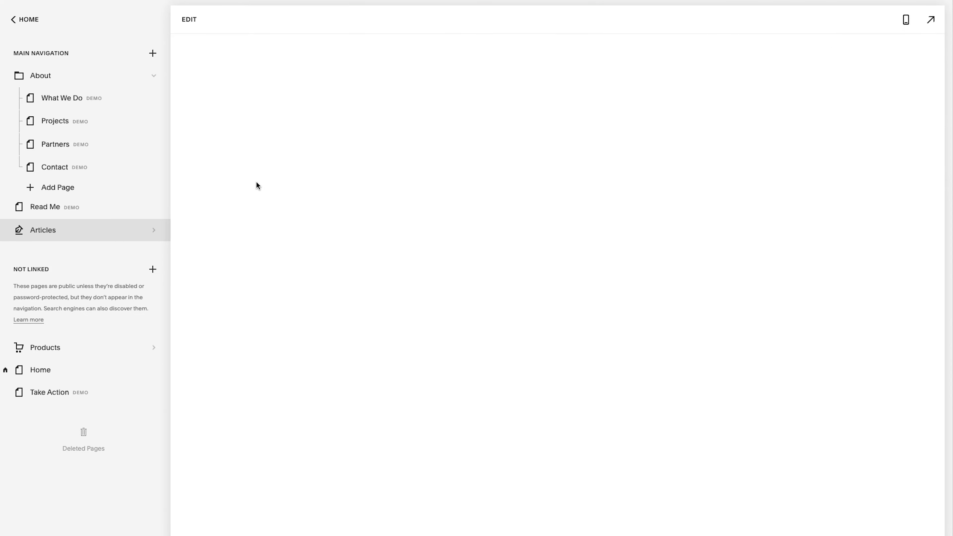
- Go to Settings > Blogging and peek at the Comments Settings
click(43, 230)
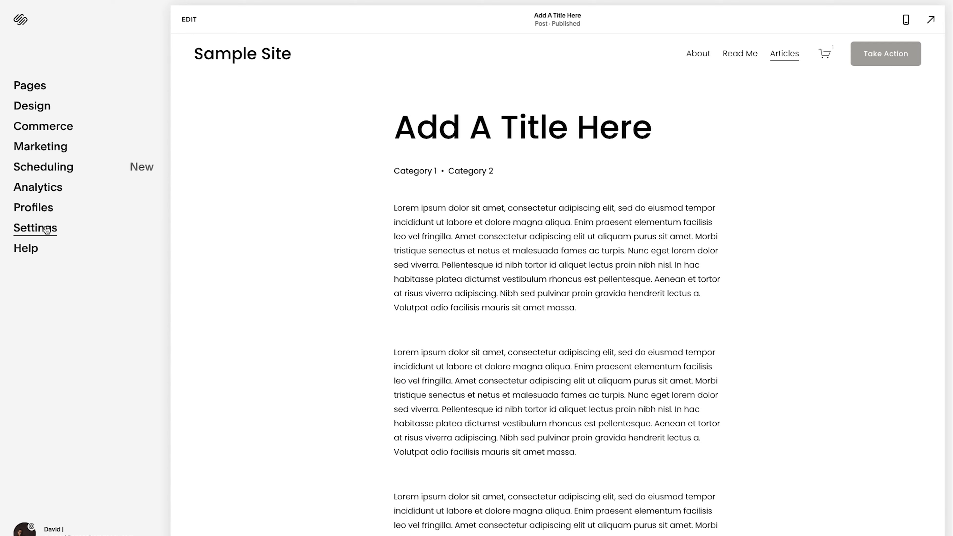
click(36, 228)
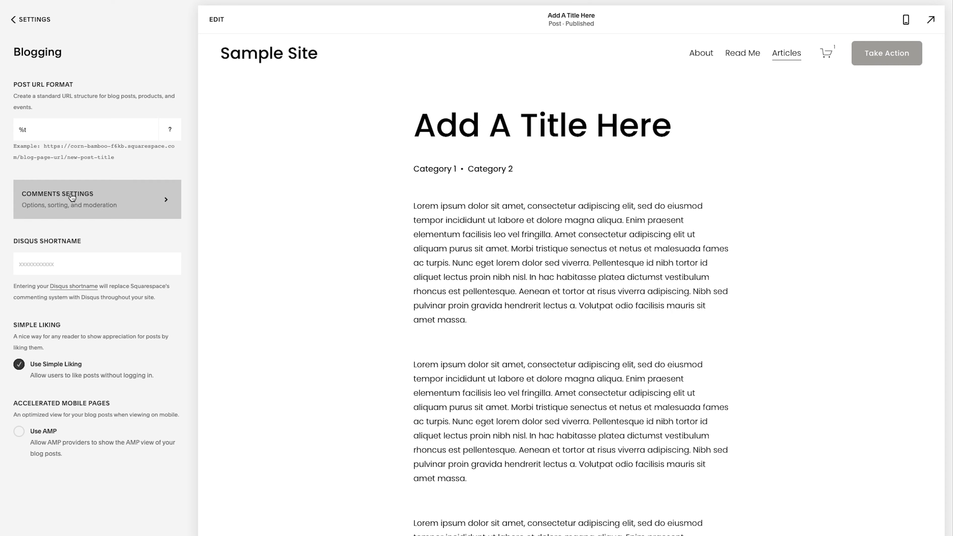
click(72, 196)
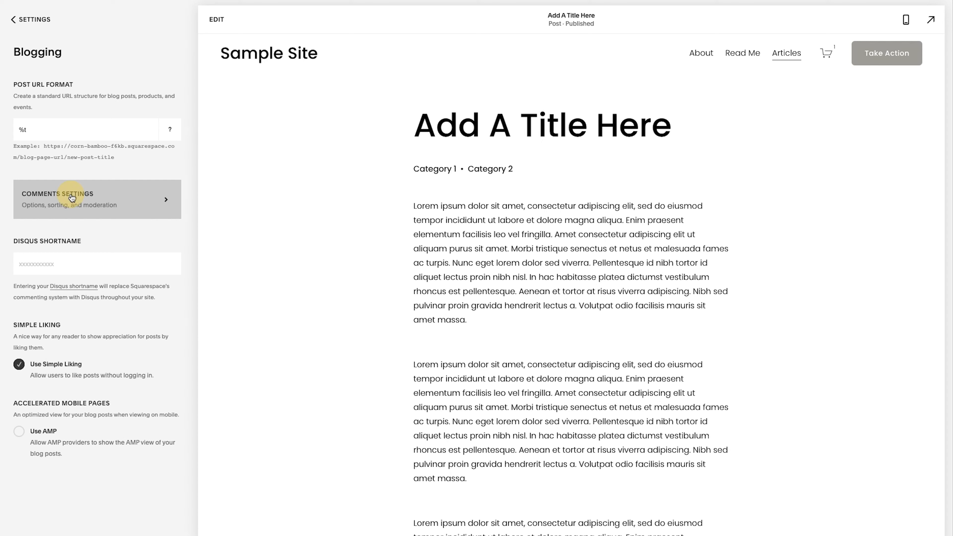
click(72, 198)
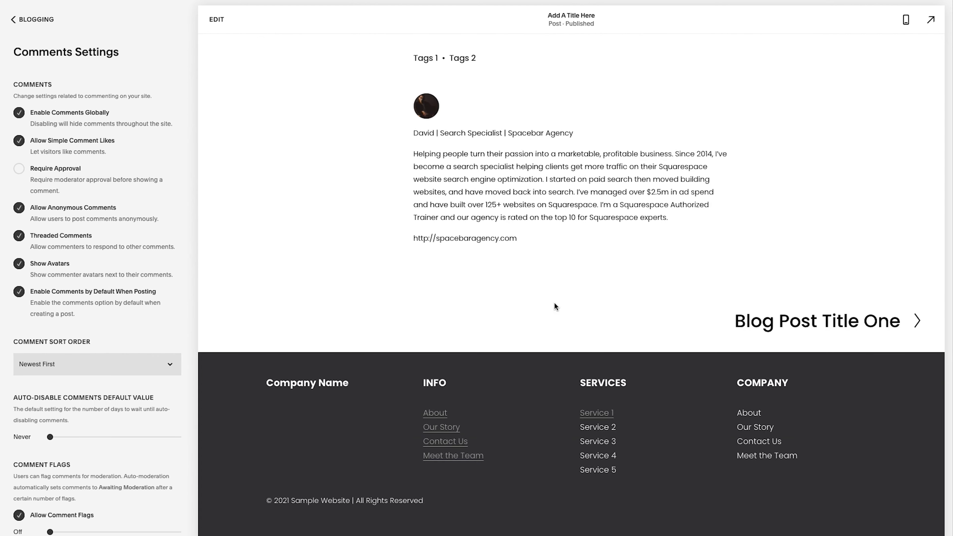
click(29, 20)
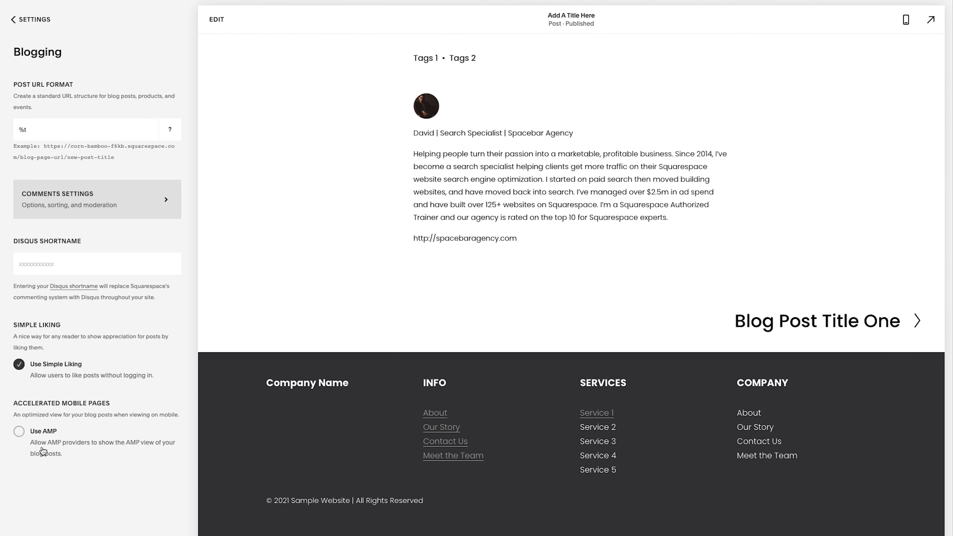
- Enable Use AMP for blog posts and return to the main dashboard menu
click(19, 431)
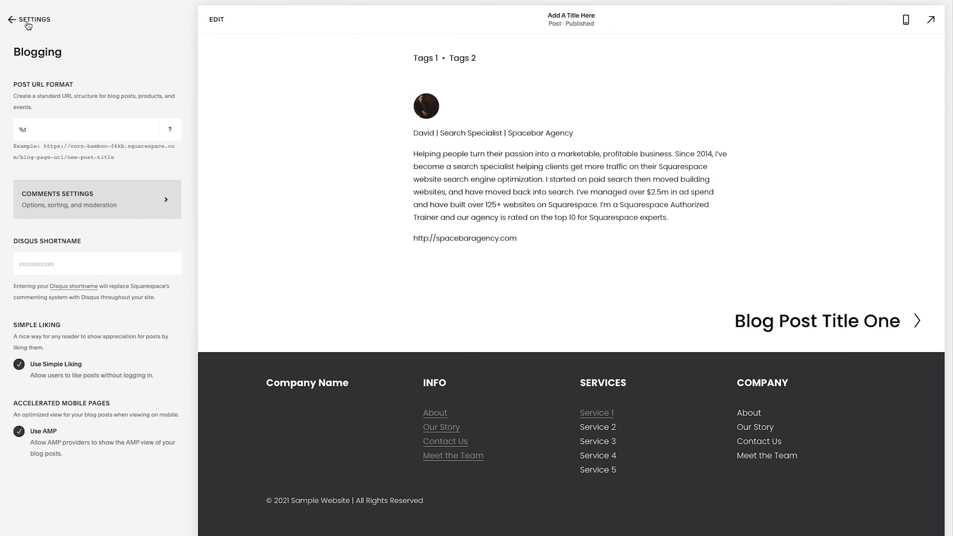
click(11, 20)
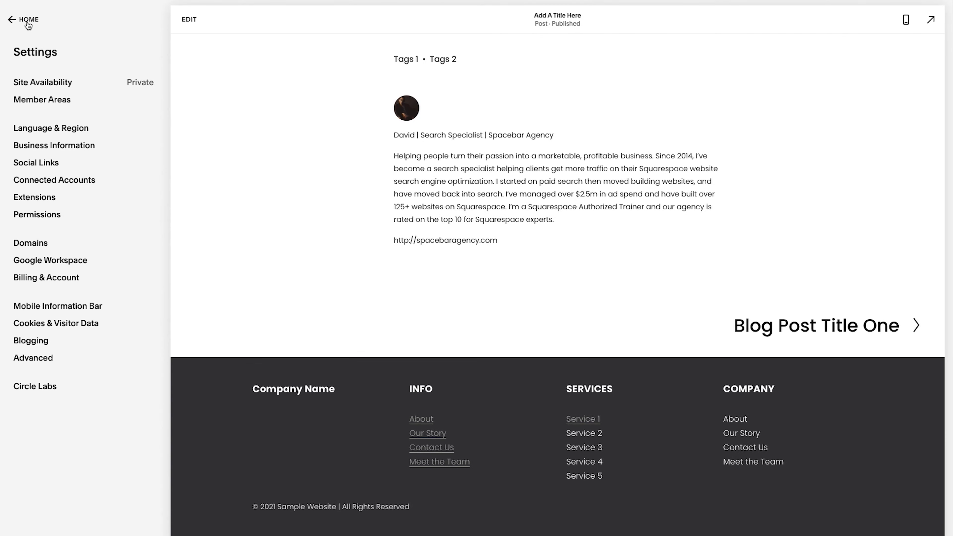
click(27, 20)
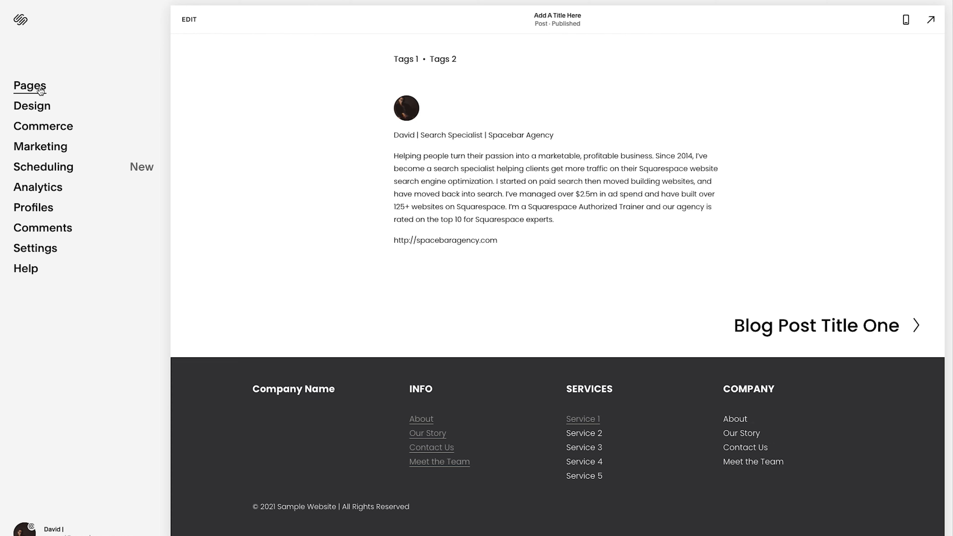
- In the Articles blog, turn Comments on for the post with Disable Comments left at Never
click(31, 88)
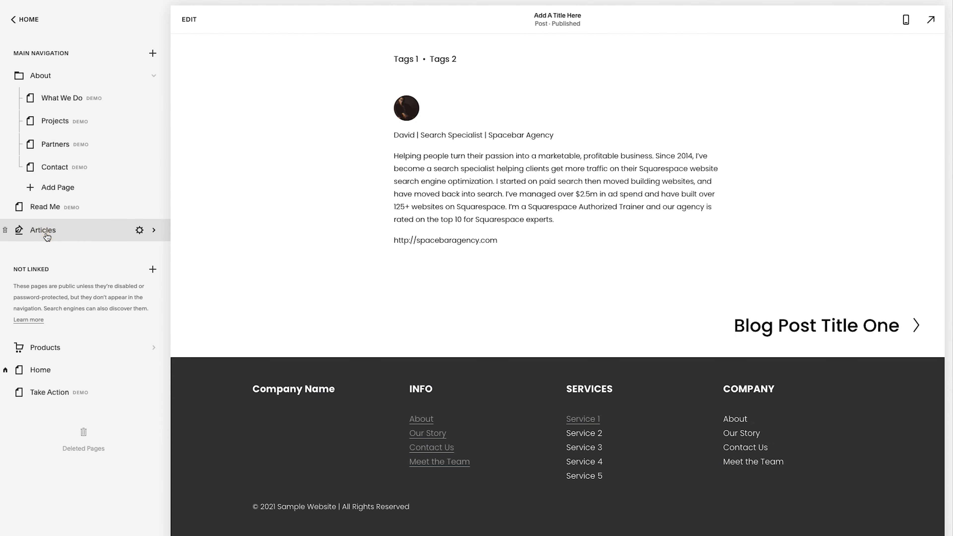
click(43, 231)
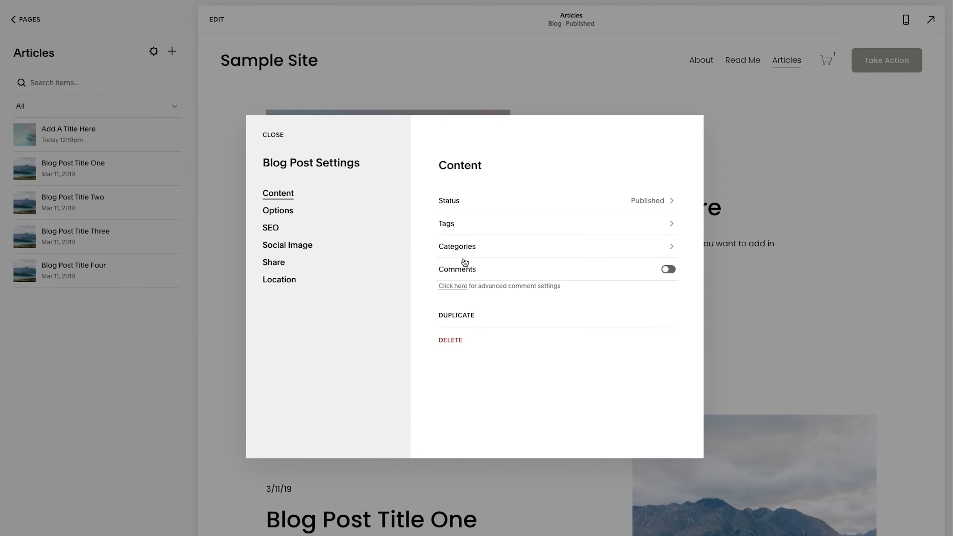
click(668, 269)
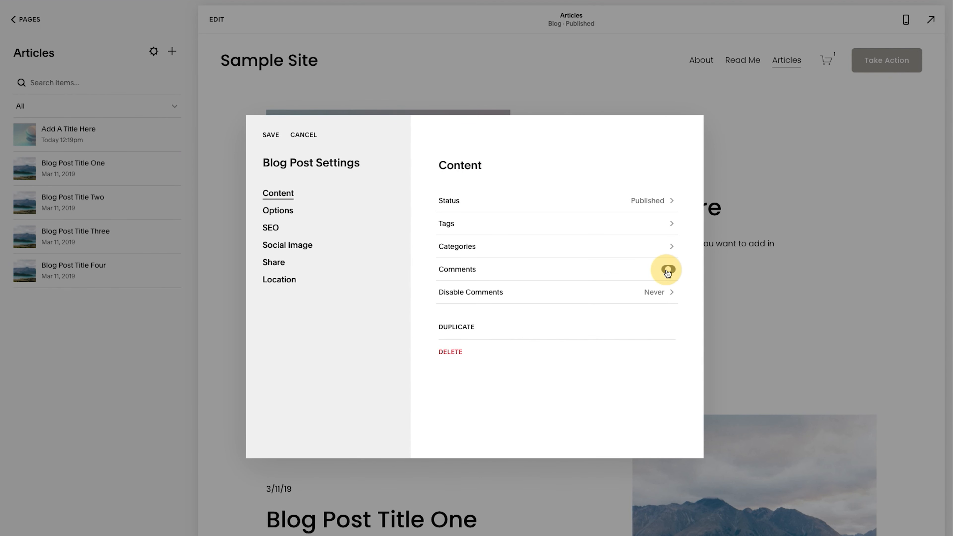
click(668, 269)
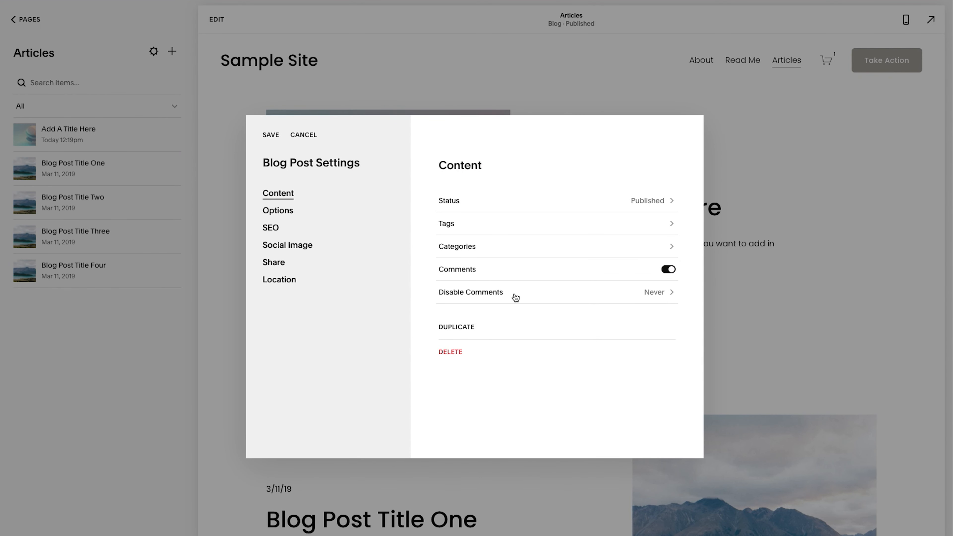
click(515, 297)
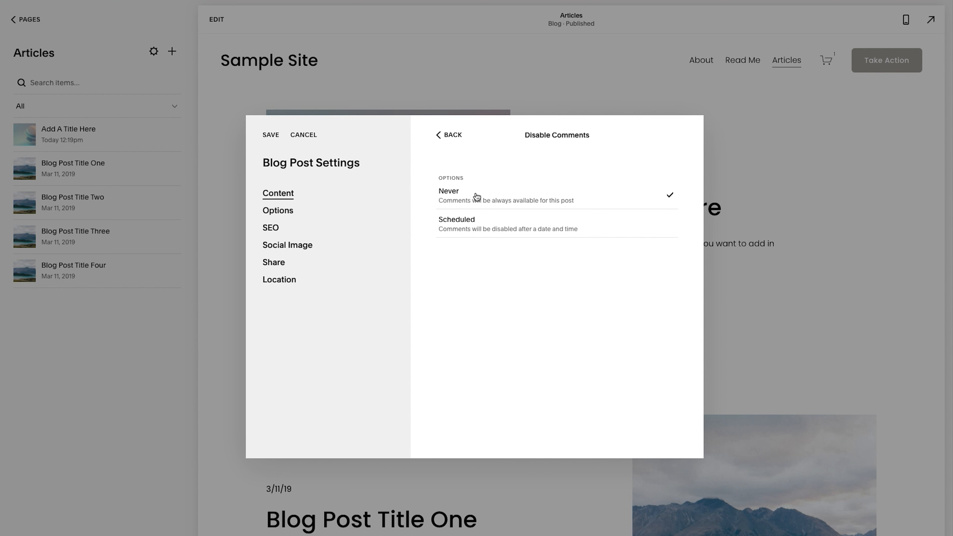
mouse_move(471, 193)
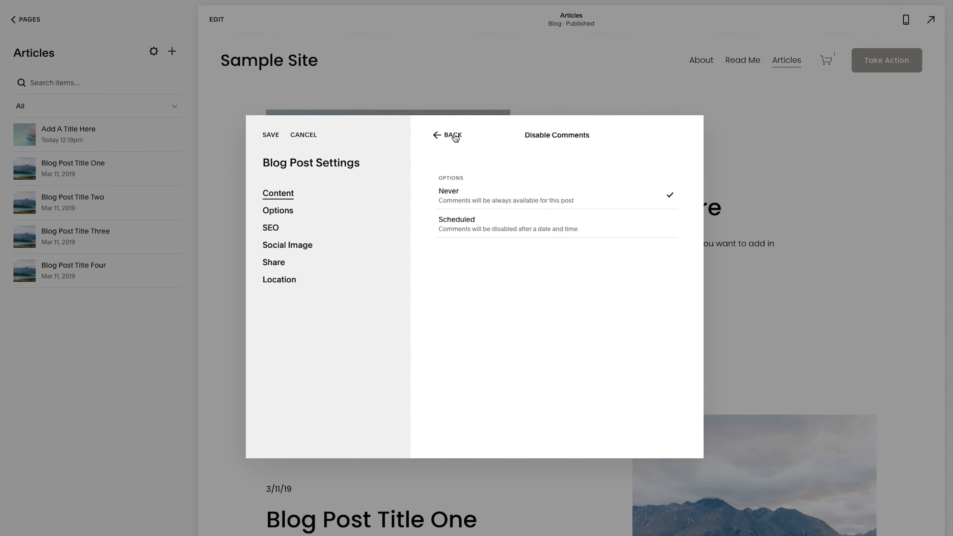
- Save the post's comment settings and open the Add A Title Here post
click(453, 135)
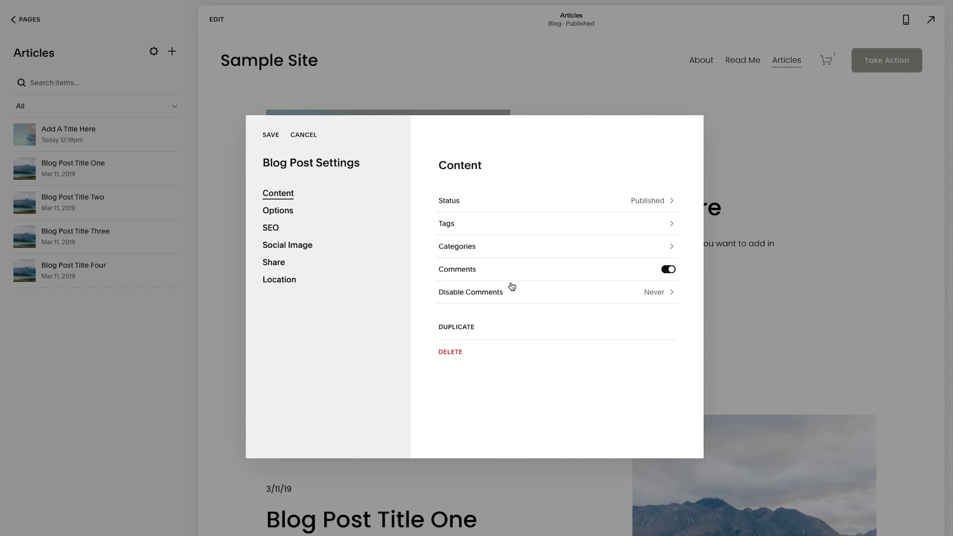
click(271, 135)
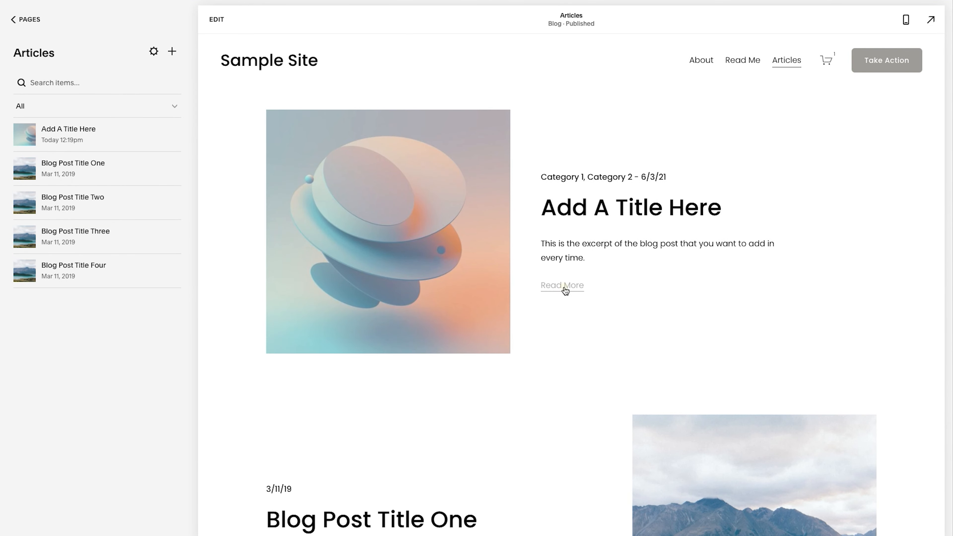
click(563, 286)
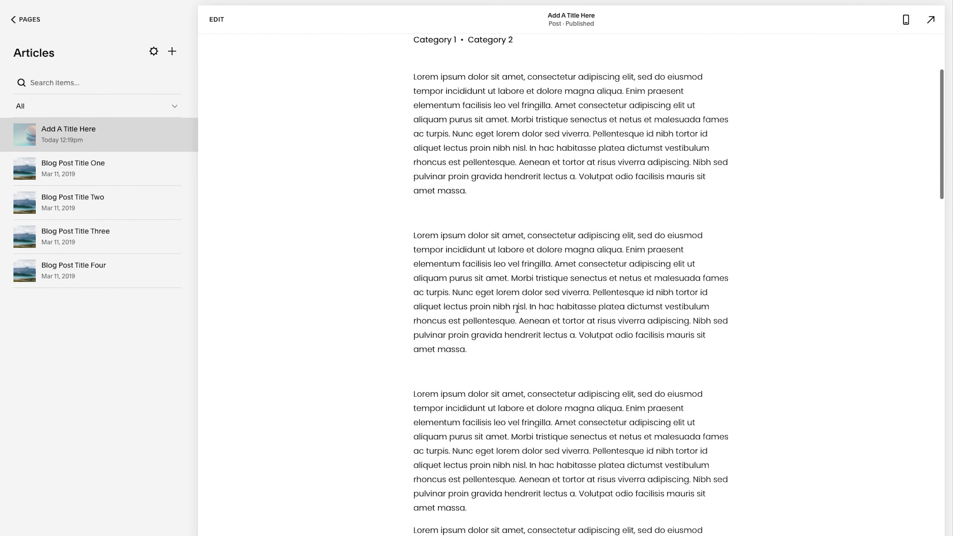
scroll(down, 3)
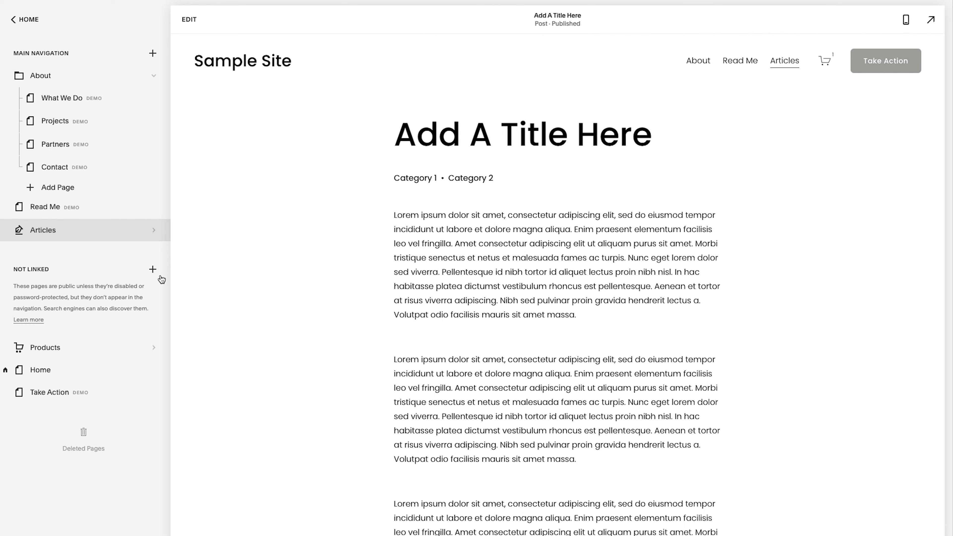
mouse_move(139, 230)
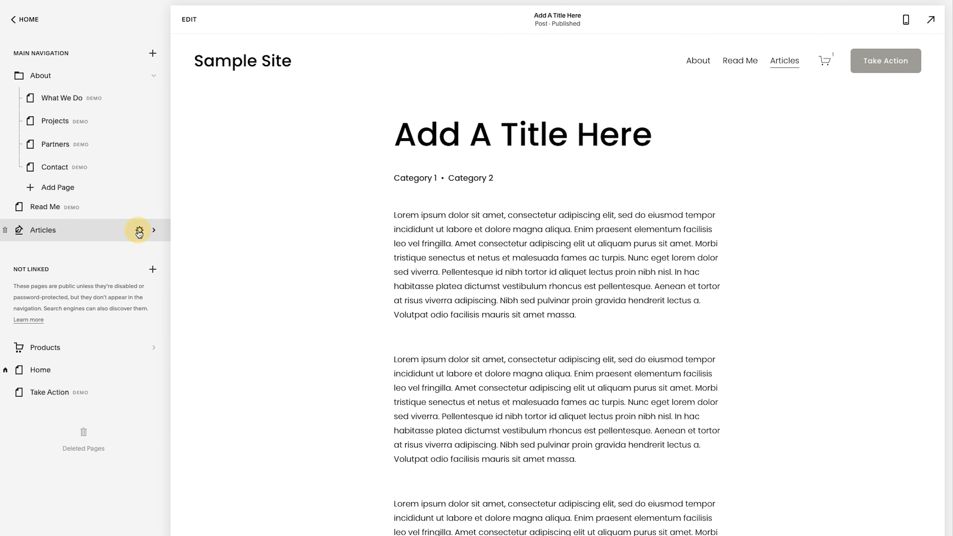
- In Blog Settings > Advanced > Manage Categories, rename Category 1 to Category One
click(139, 231)
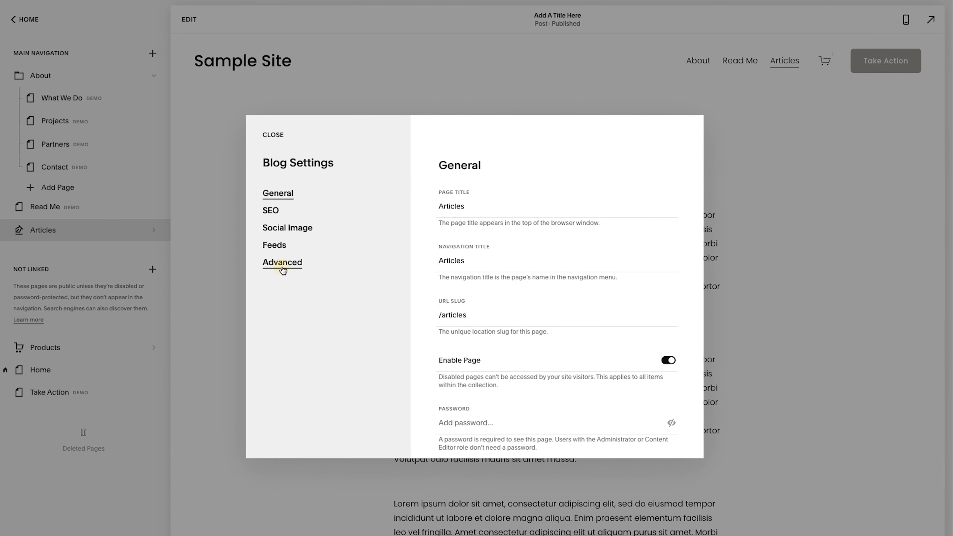
click(282, 263)
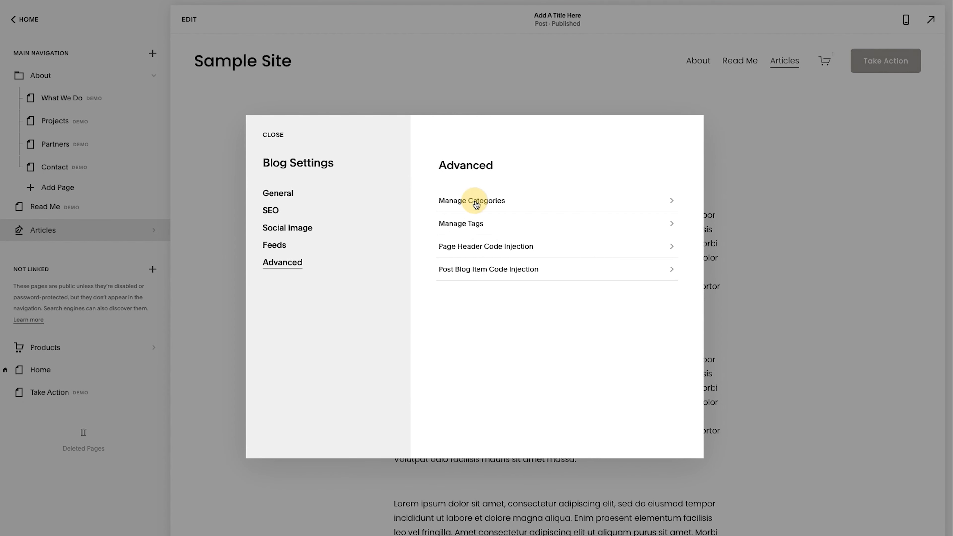
click(477, 203)
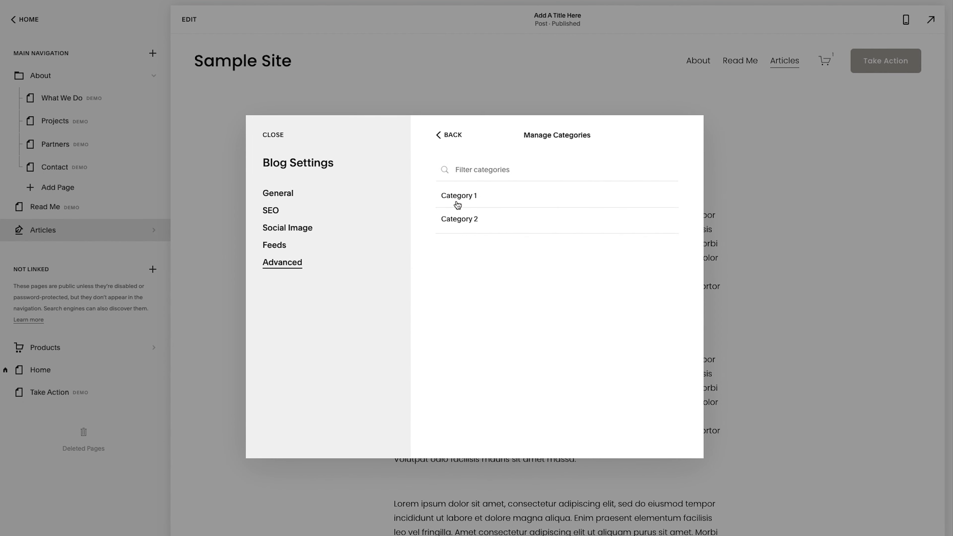
mouse_move(456, 205)
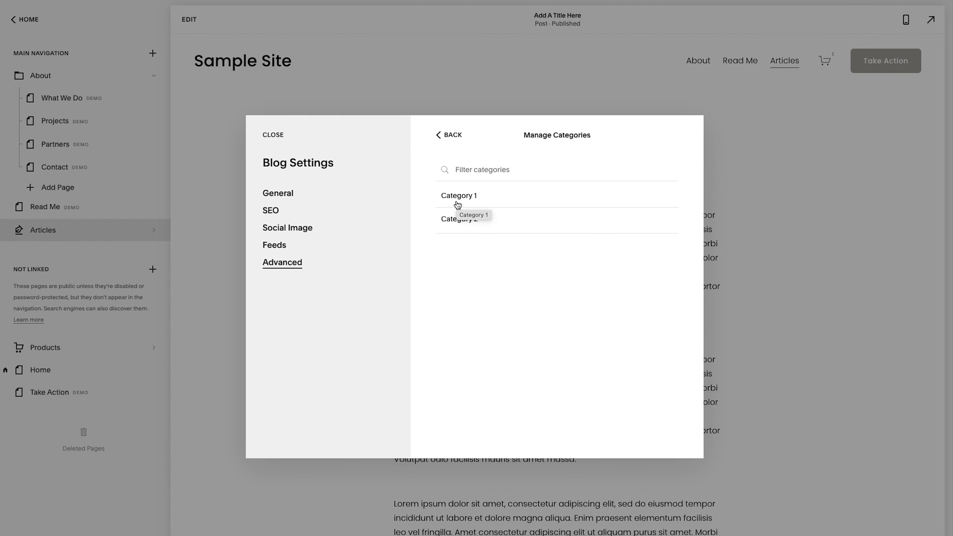
click(459, 196)
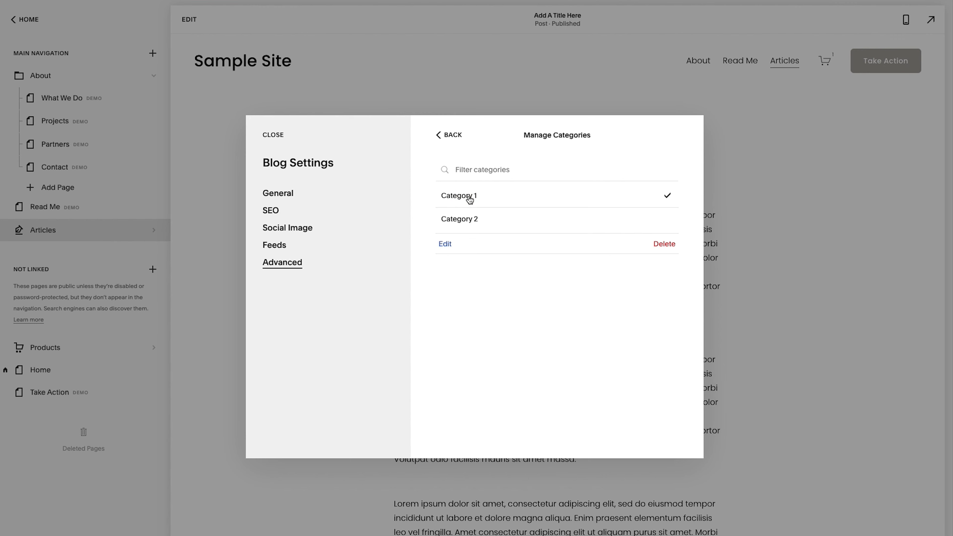
click(444, 243)
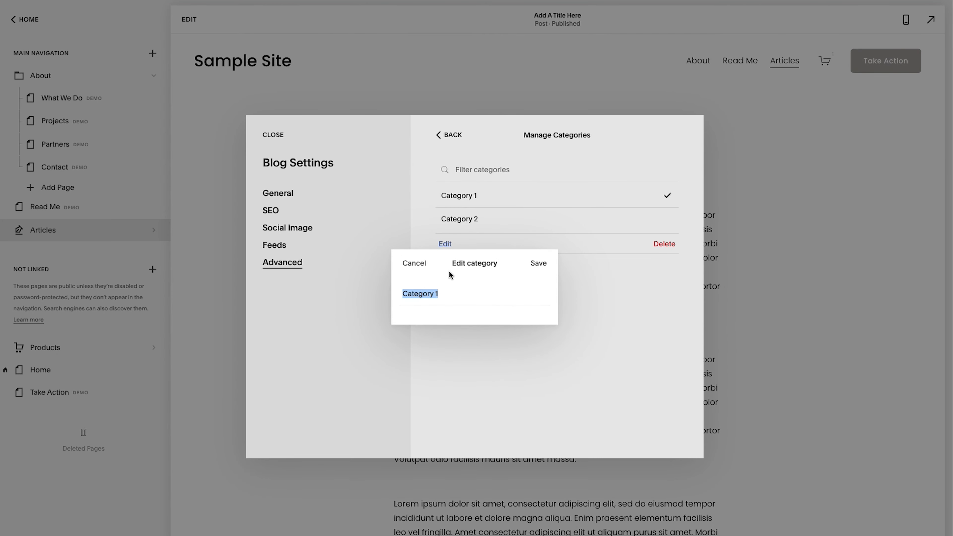
text(Category One)
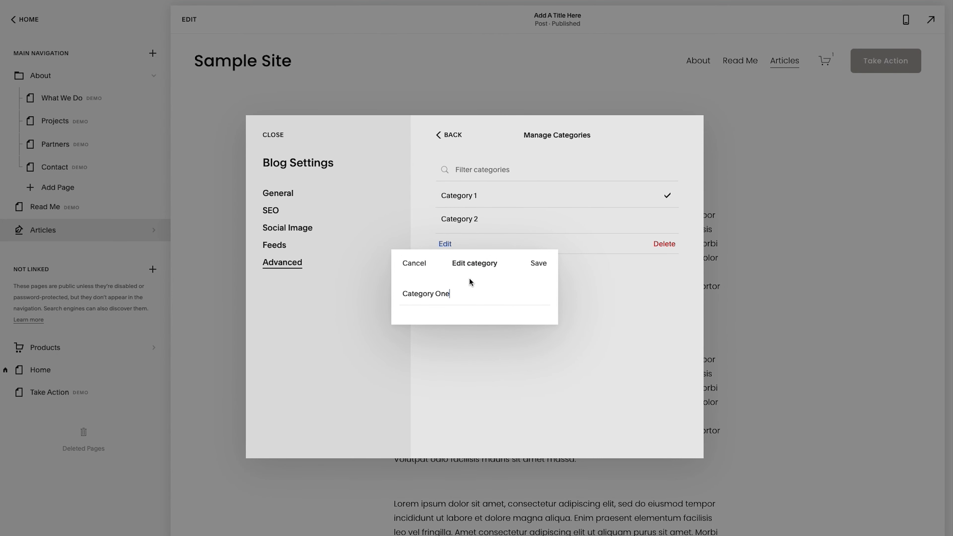
- Delete Category 2, confirm, and go back to the advanced blog settings
click(539, 263)
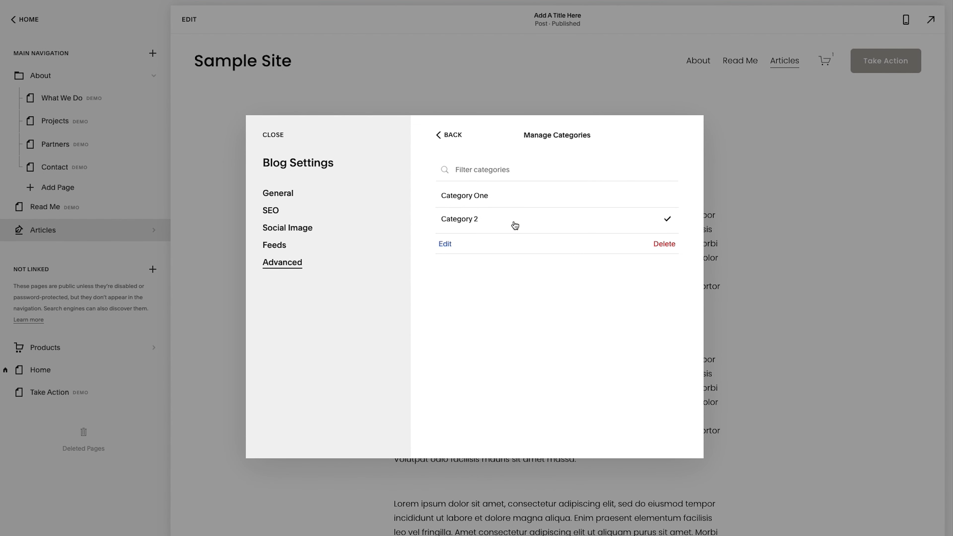
mouse_move(667, 254)
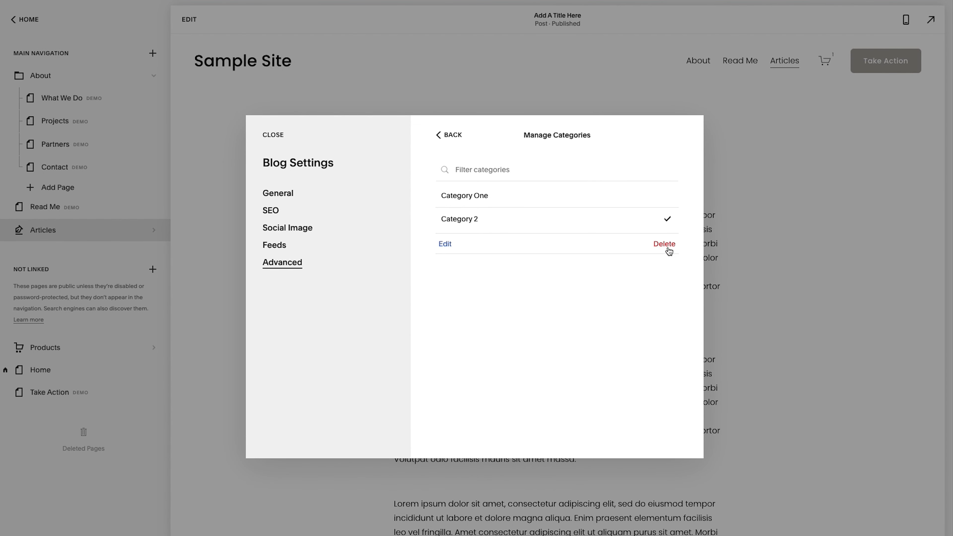
click(664, 244)
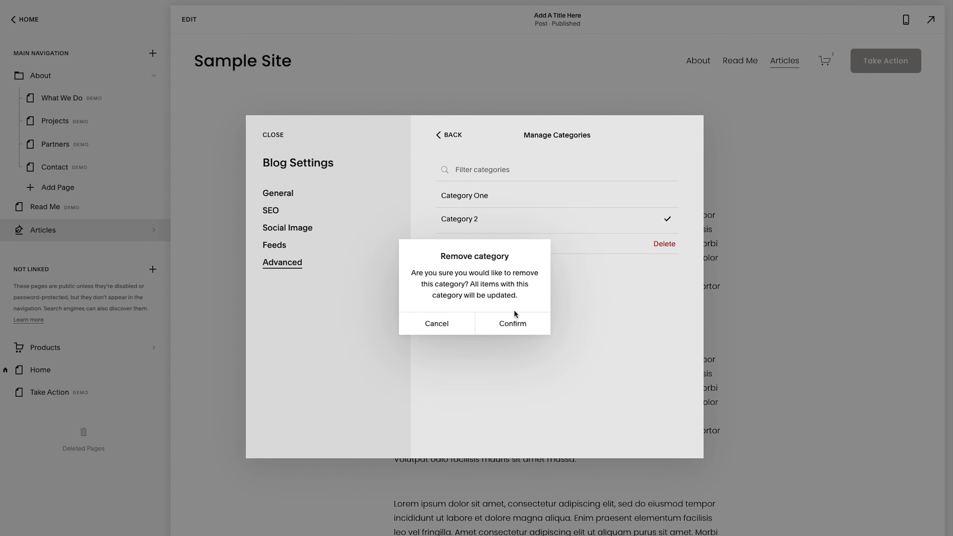
click(512, 323)
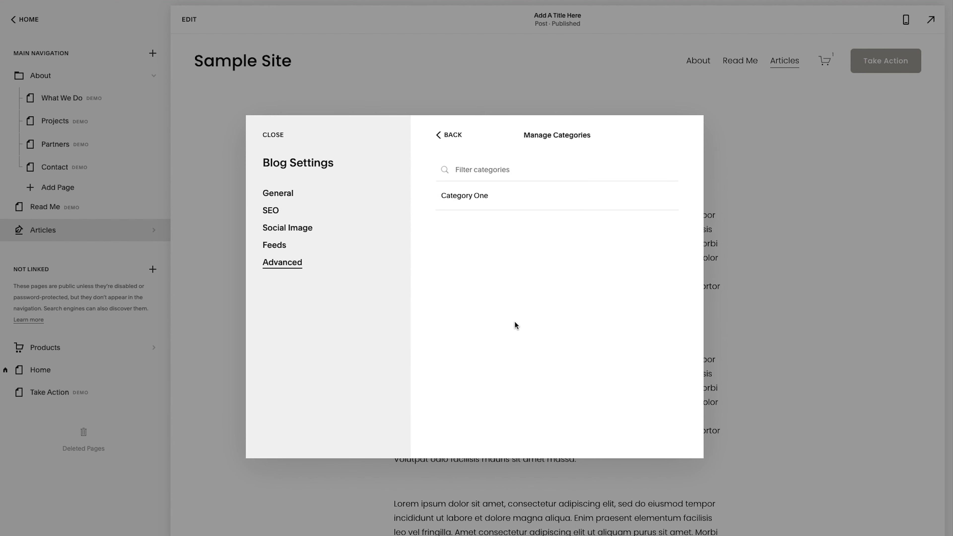
click(443, 135)
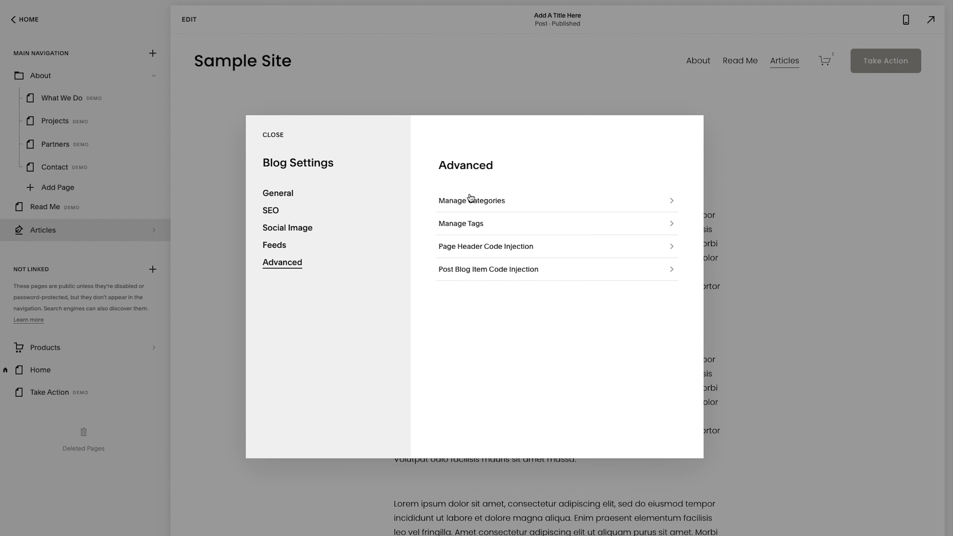
mouse_move(279, 221)
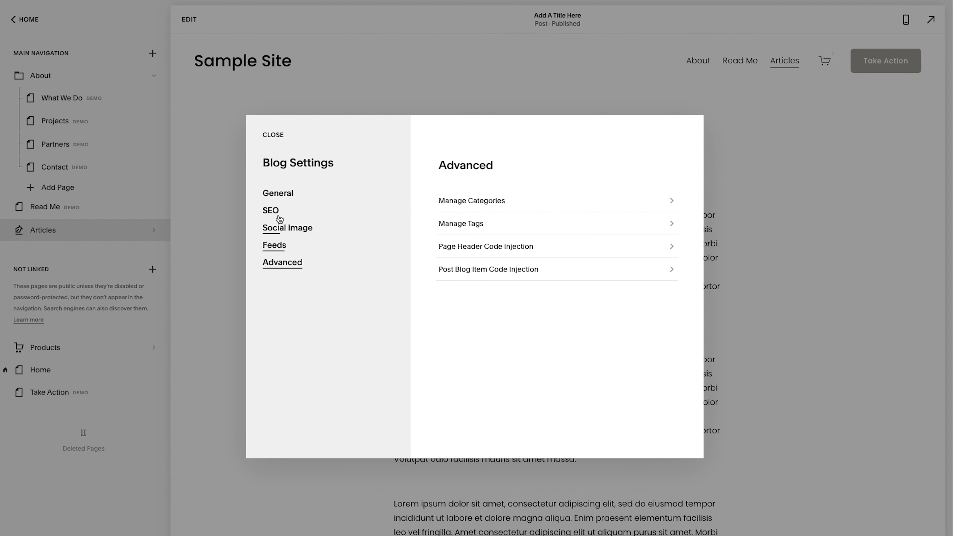
- In the SEO tab, switch off Hide From Search Results for the collection's pages and save
click(271, 211)
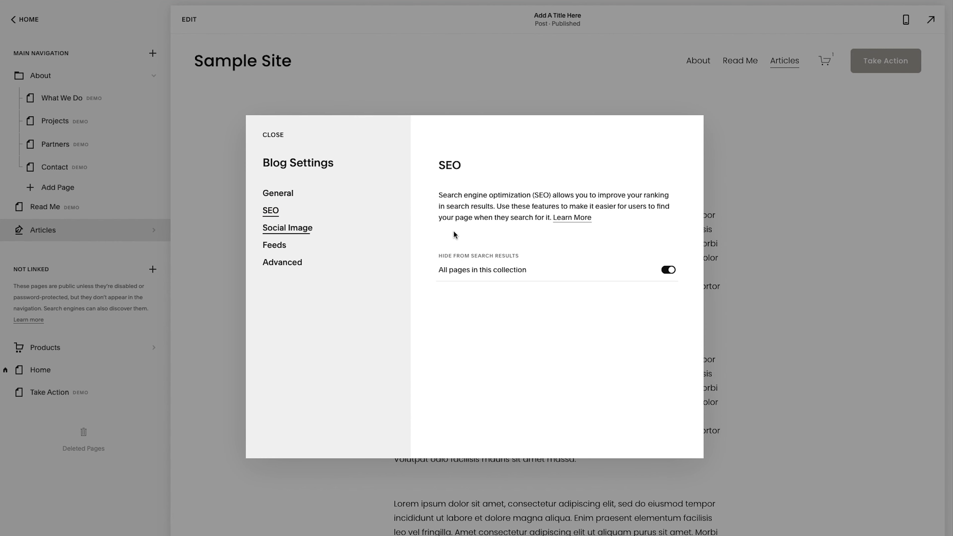
click(668, 270)
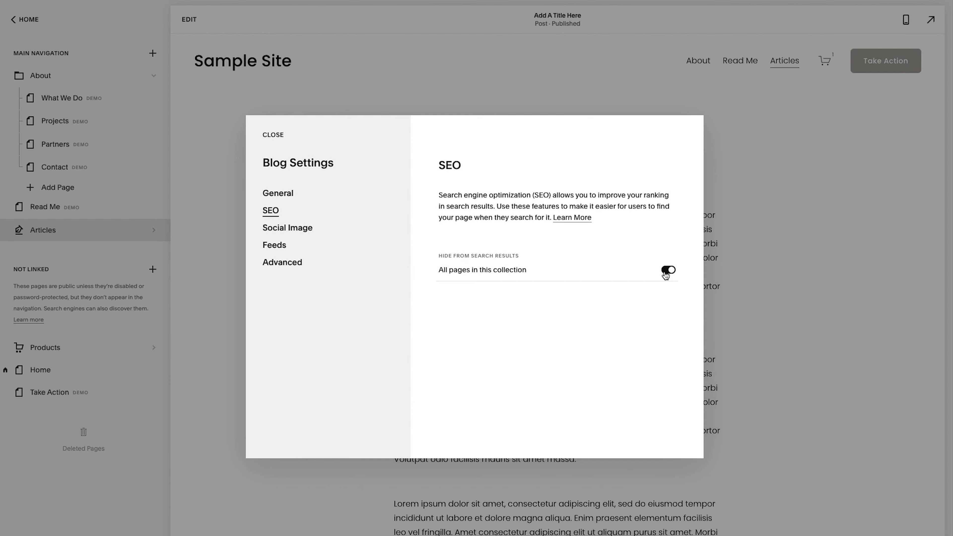
click(668, 270)
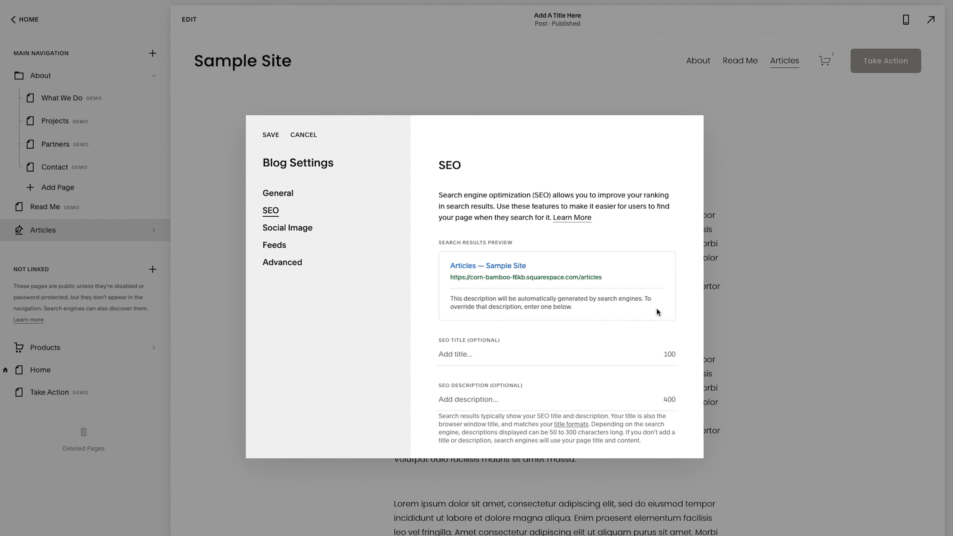
scroll(down, 3)
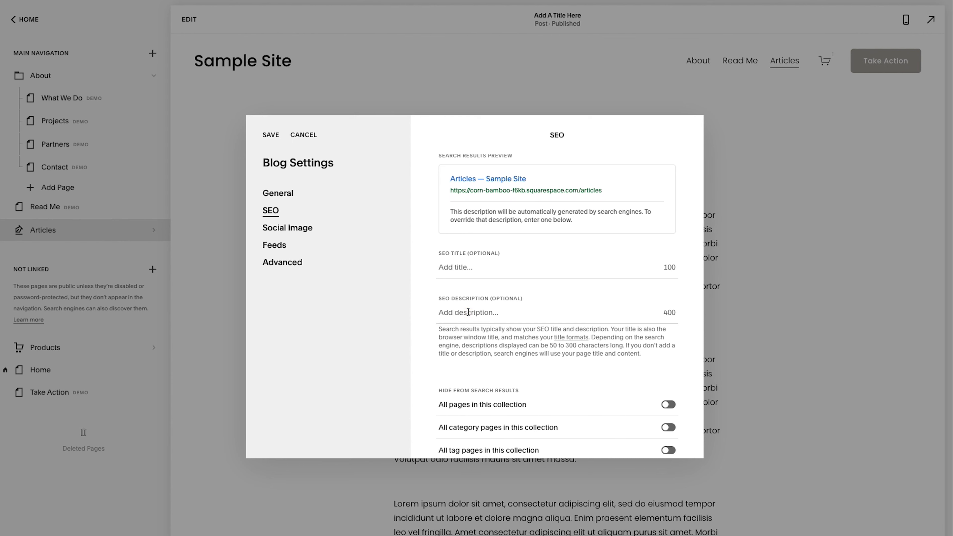
click(303, 135)
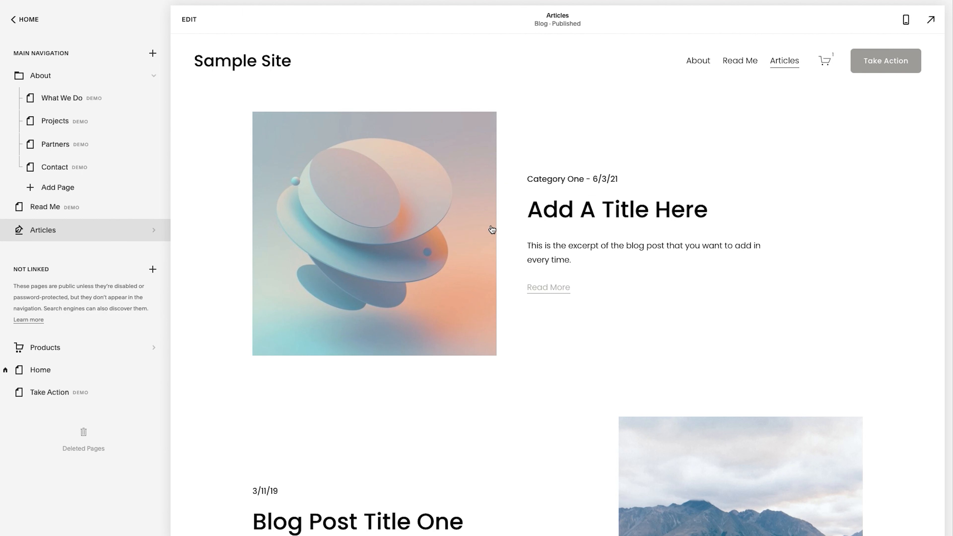
scroll(down, 3)
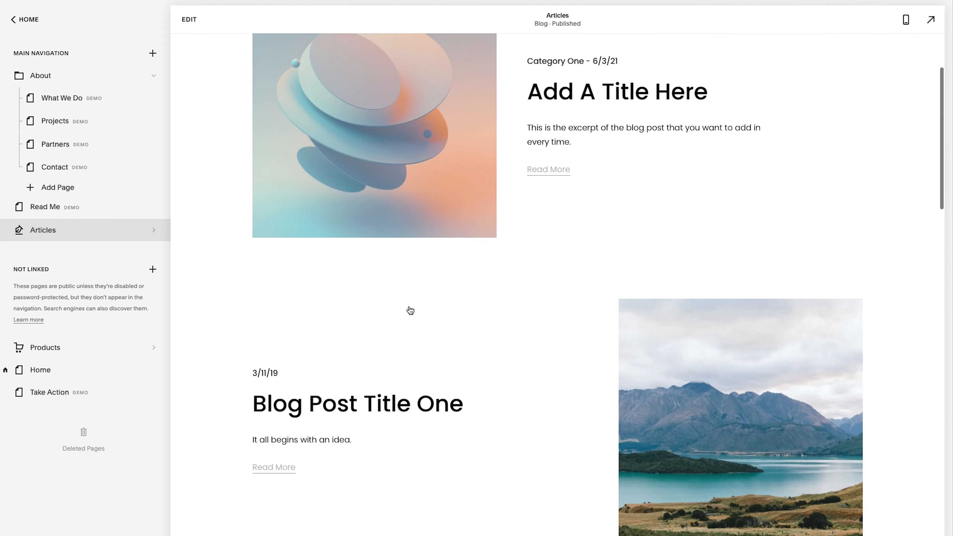